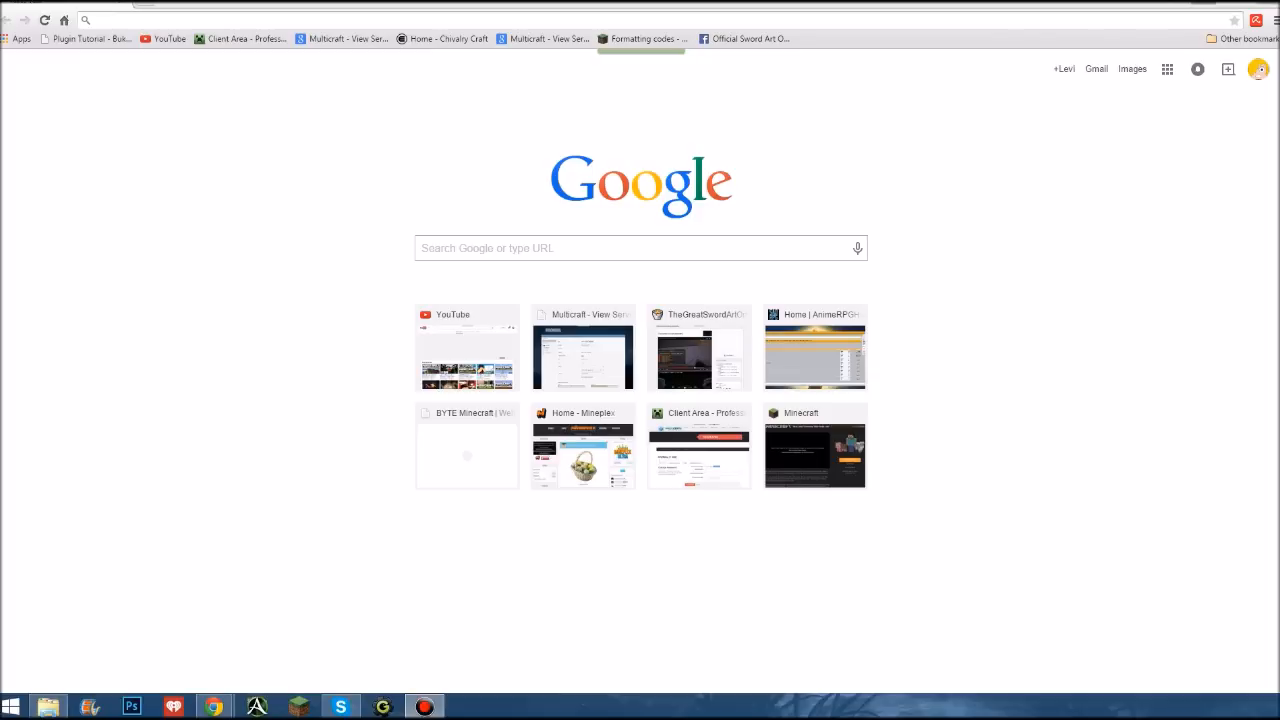
{"action": "mouse_move", "coordinate": [313, 257]}
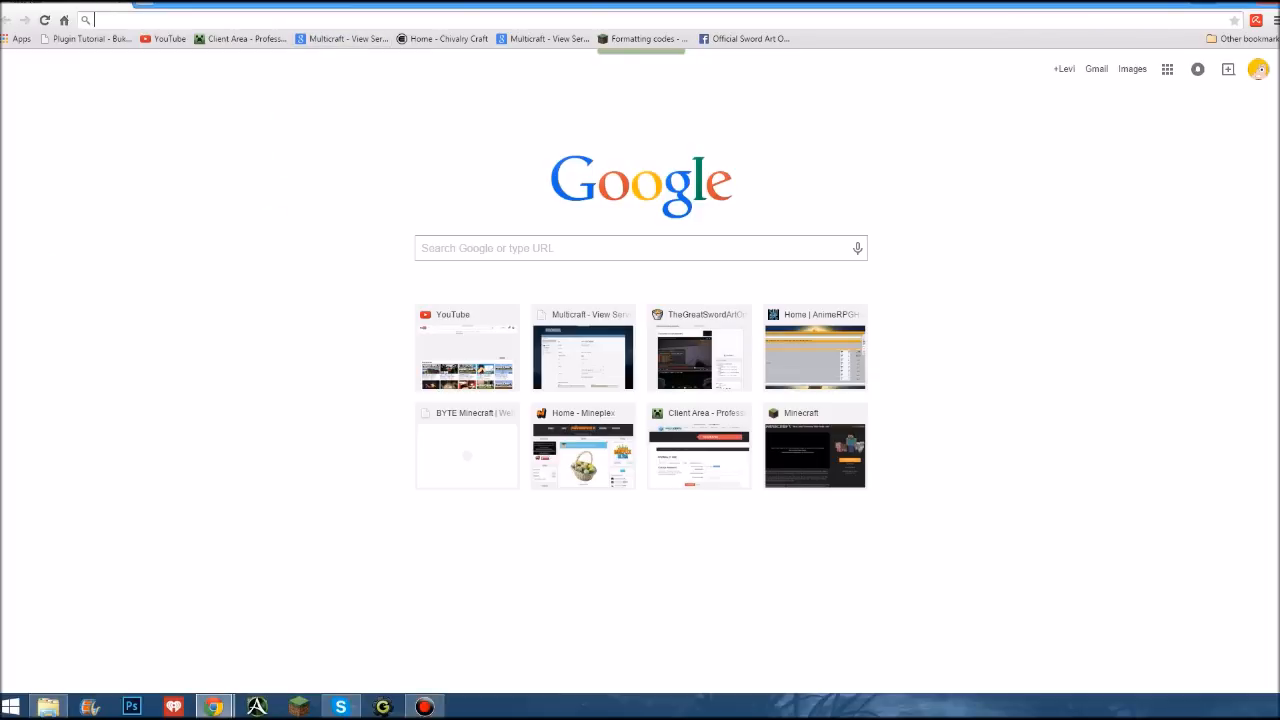
Search for the SAO UI mod and open the Sword Art Online UI-Mod forum thread
{"action": "type", "text": "Sao"}
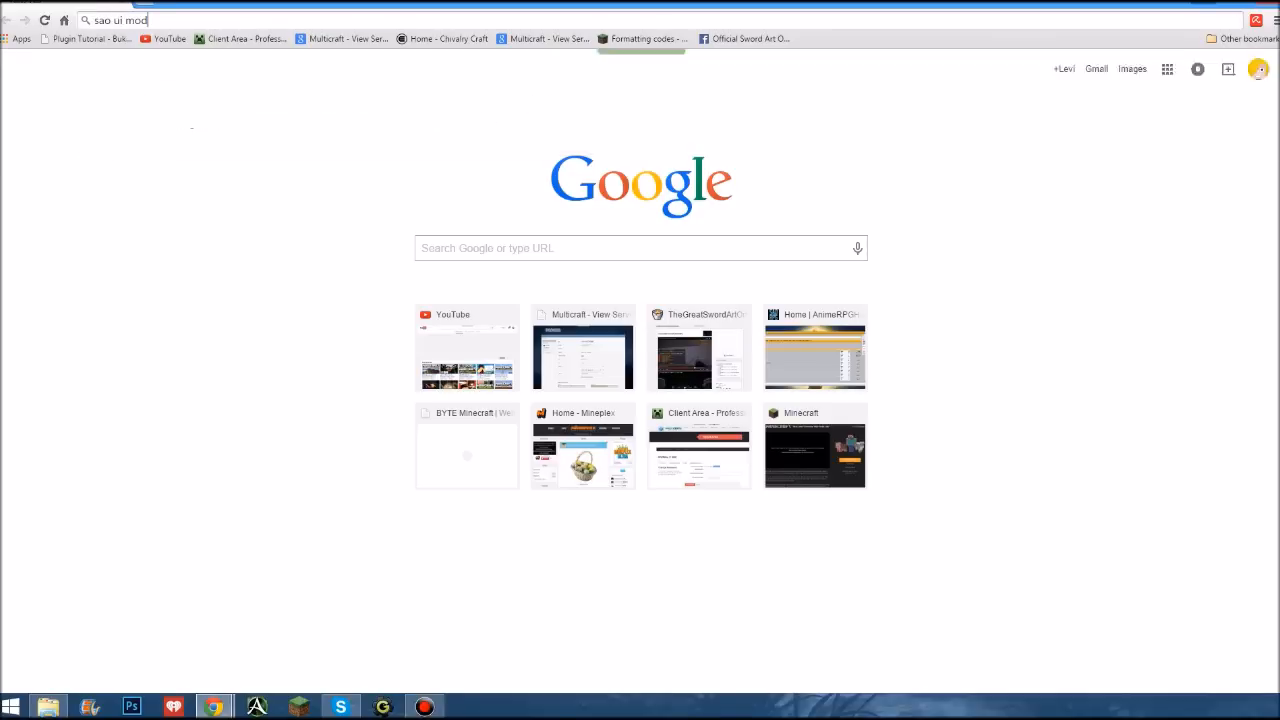
{"action": "key", "text": "Return"}
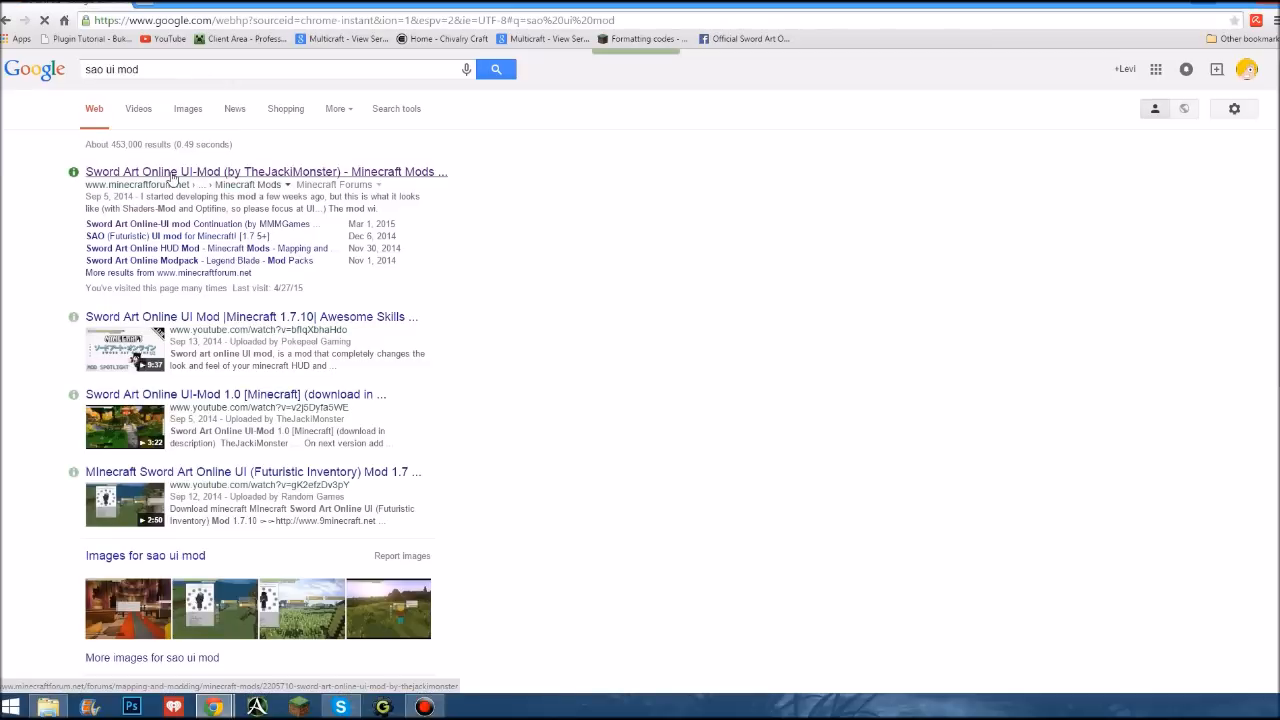
{"action": "left_click", "coordinate": [266, 171]}
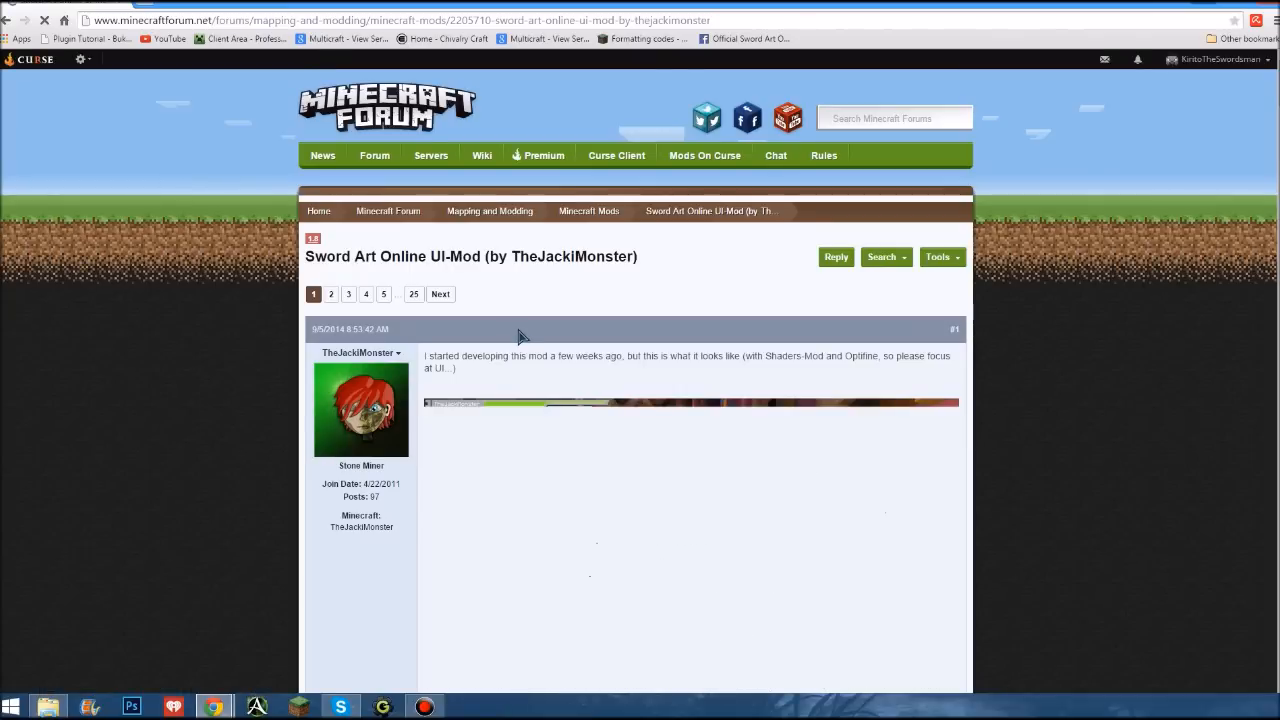
Scroll the thread down to the Installing instructions and download links
{"action": "scroll", "scroll_direction": "down", "scroll_amount": 3}
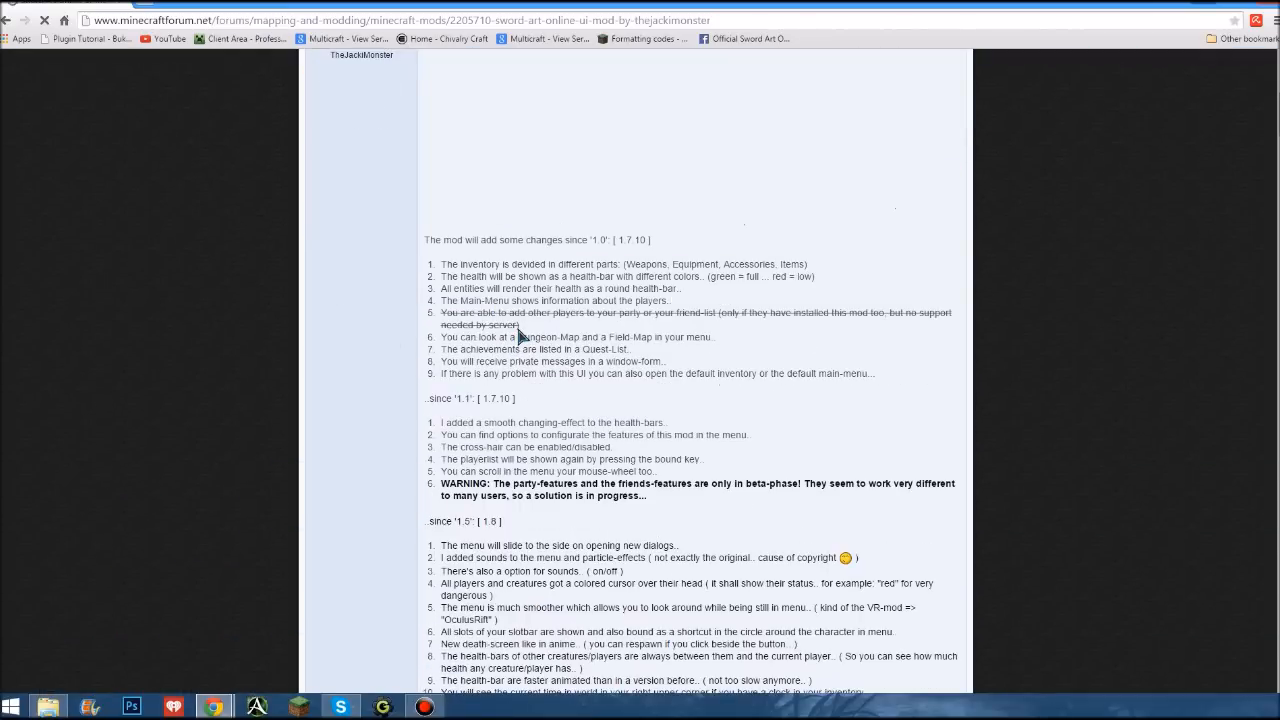
{"action": "scroll", "scroll_direction": "down", "scroll_amount": 3}
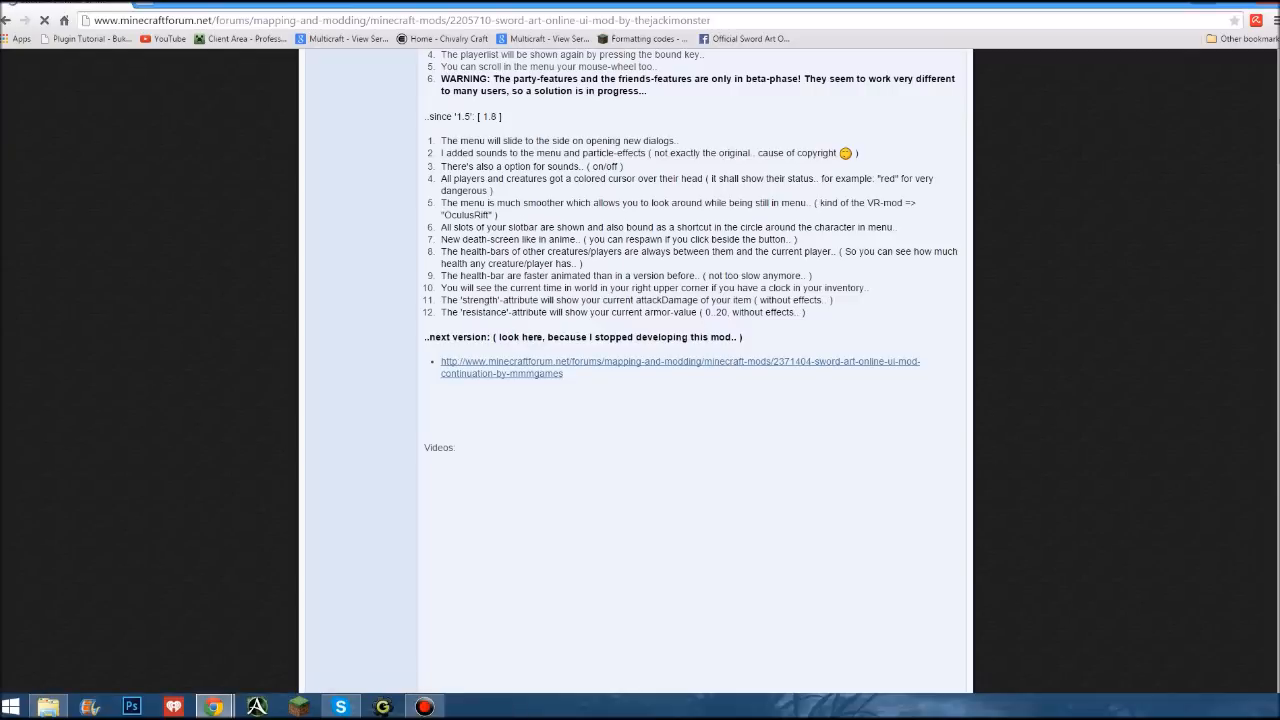
{"action": "scroll", "scroll_direction": "up", "scroll_amount": 3}
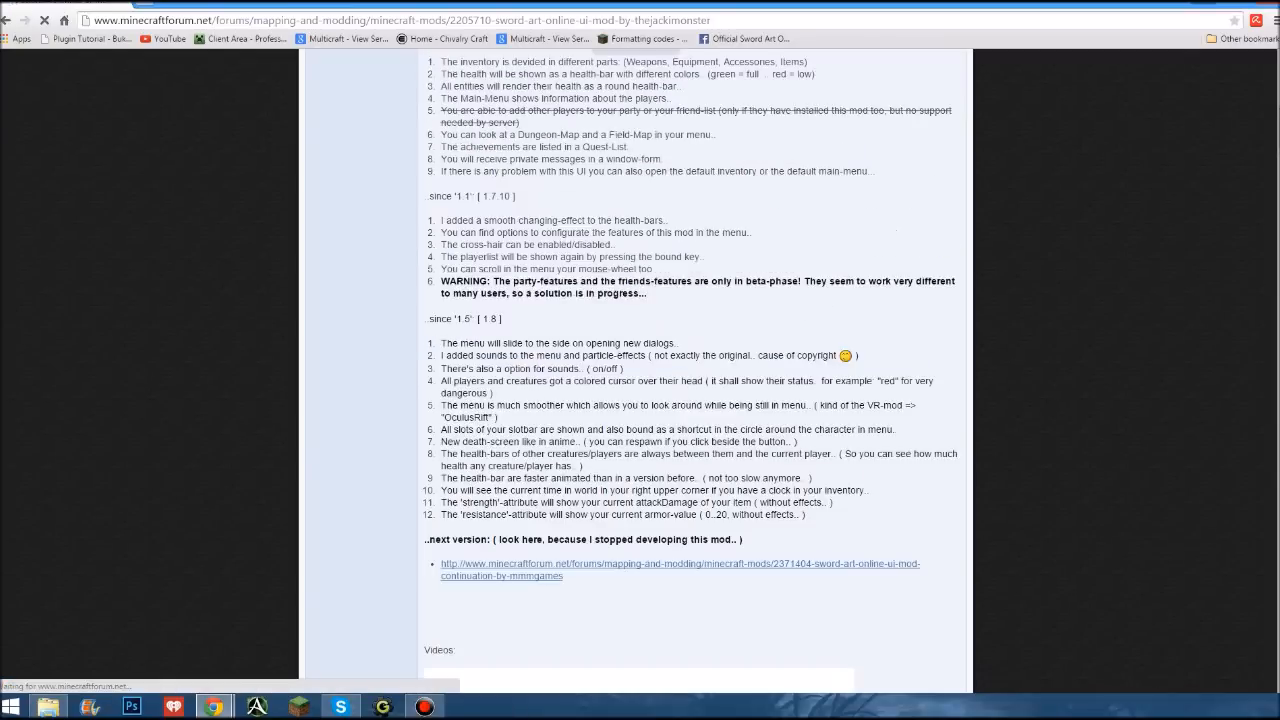
{"action": "scroll", "scroll_direction": "up", "scroll_amount": 3}
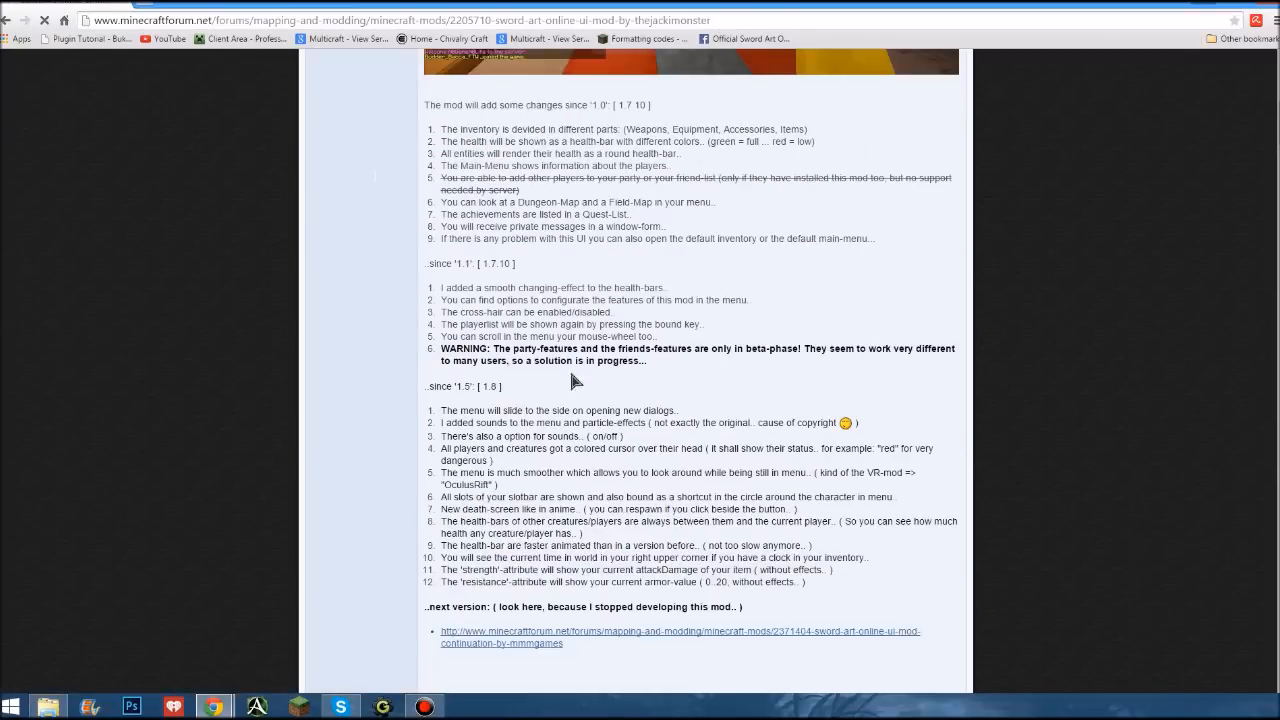
{"action": "scroll", "scroll_direction": "down", "scroll_amount": 3}
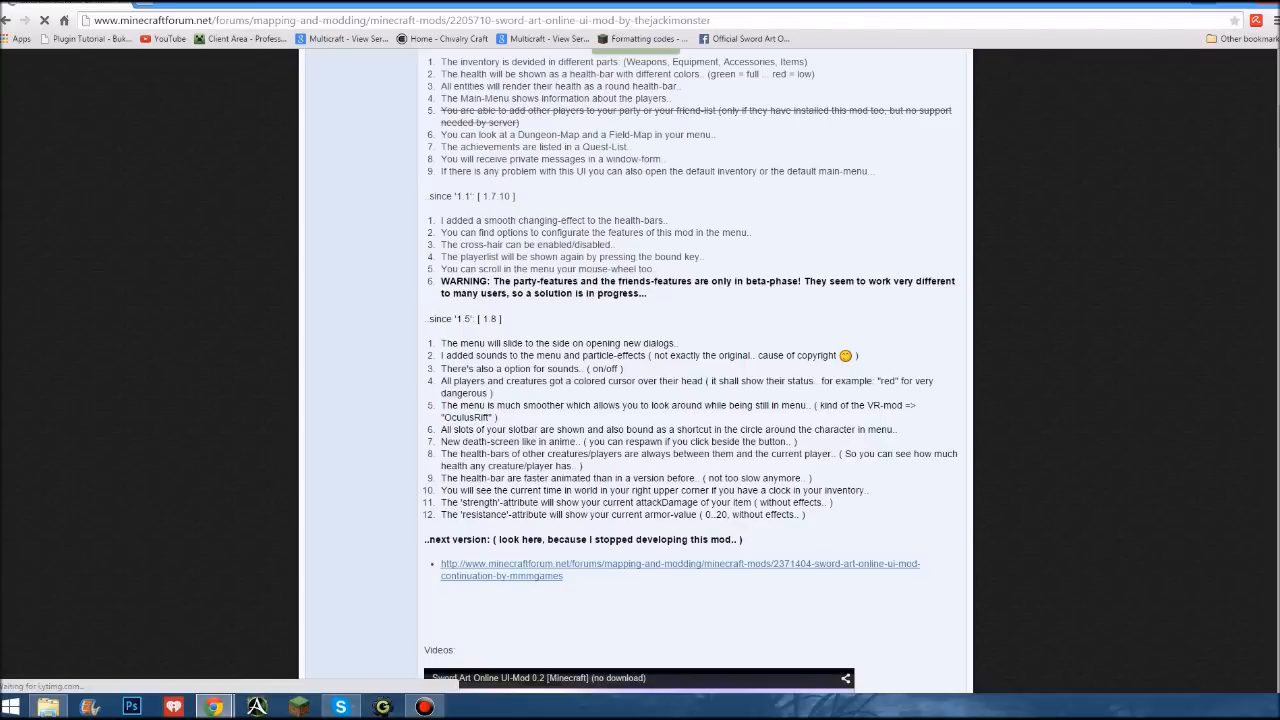
{"action": "scroll", "scroll_direction": "down", "scroll_amount": 3}
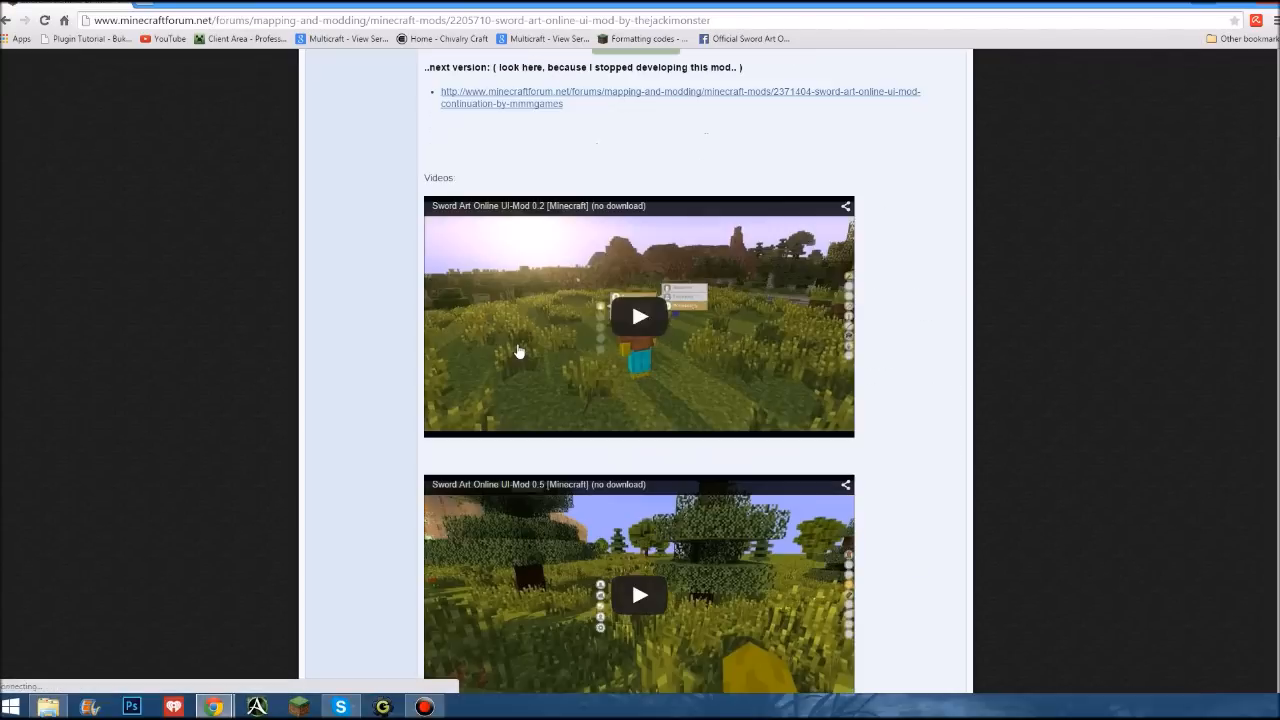
{"action": "scroll", "scroll_direction": "down", "scroll_amount": 3}
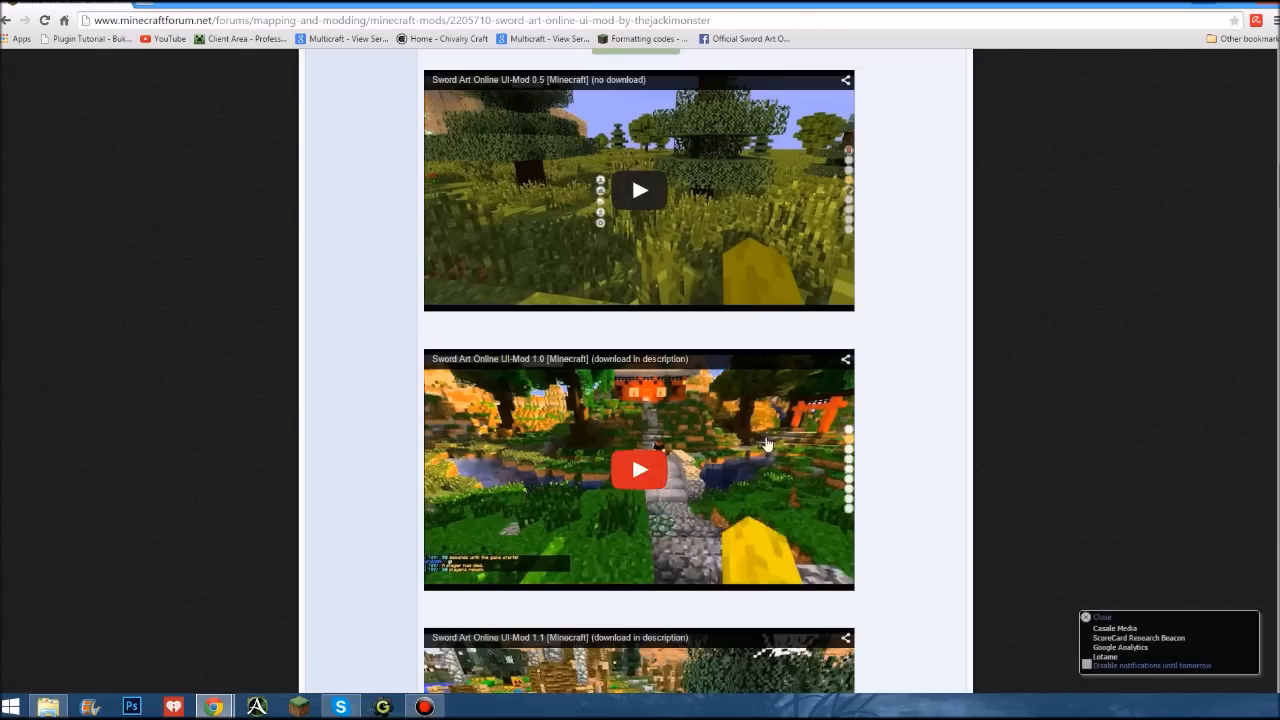
{"action": "scroll", "scroll_direction": "down", "scroll_amount": 3}
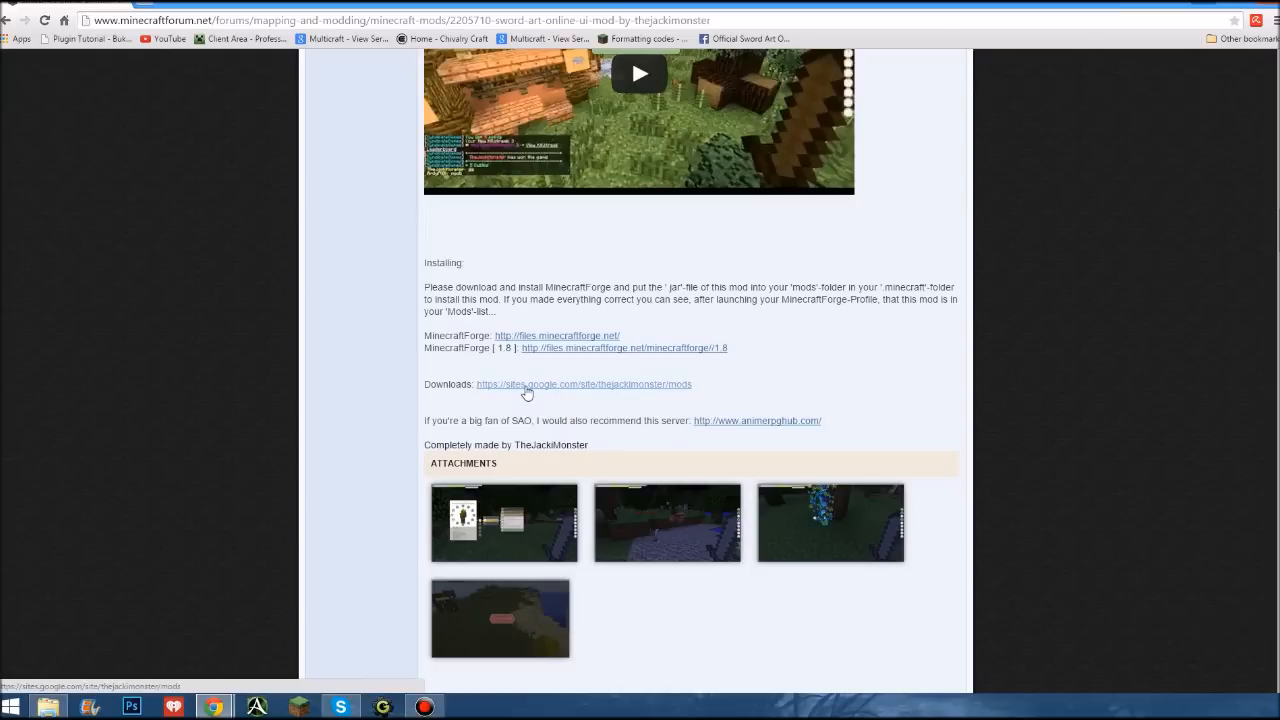
{"action": "mouse_move", "coordinate": [550, 350]}
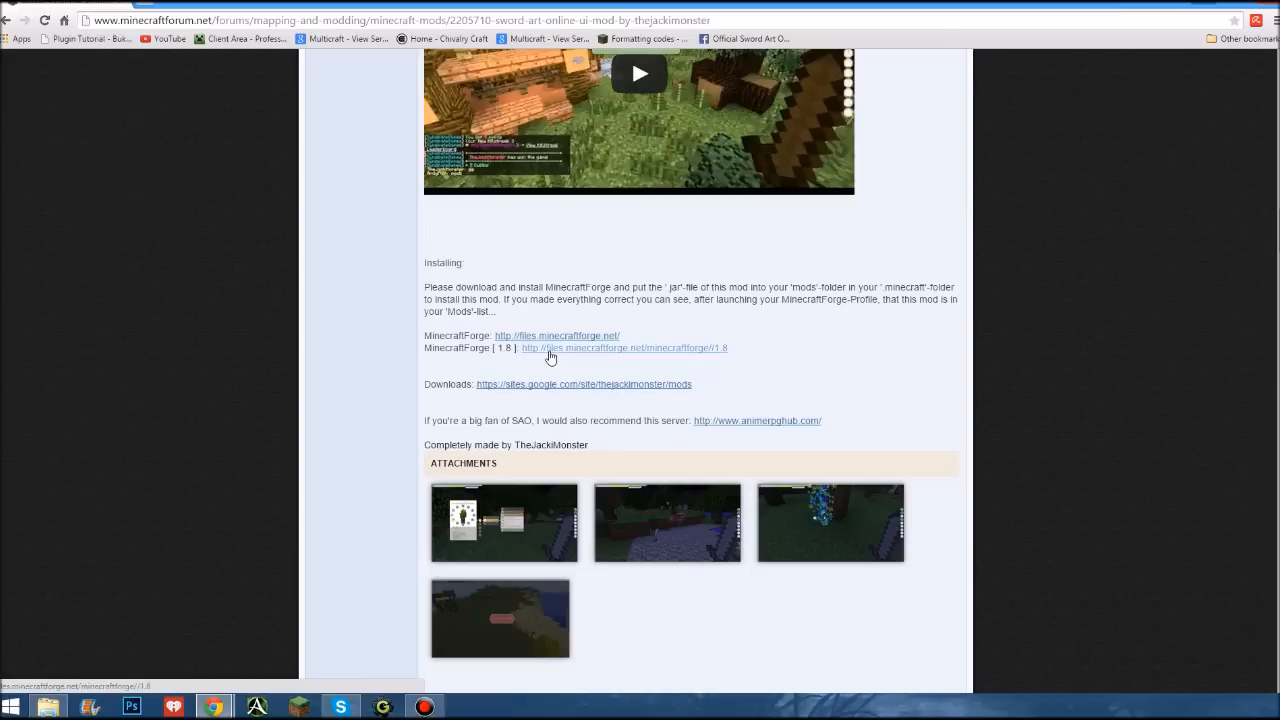
{"action": "mouse_move", "coordinate": [459, 362]}
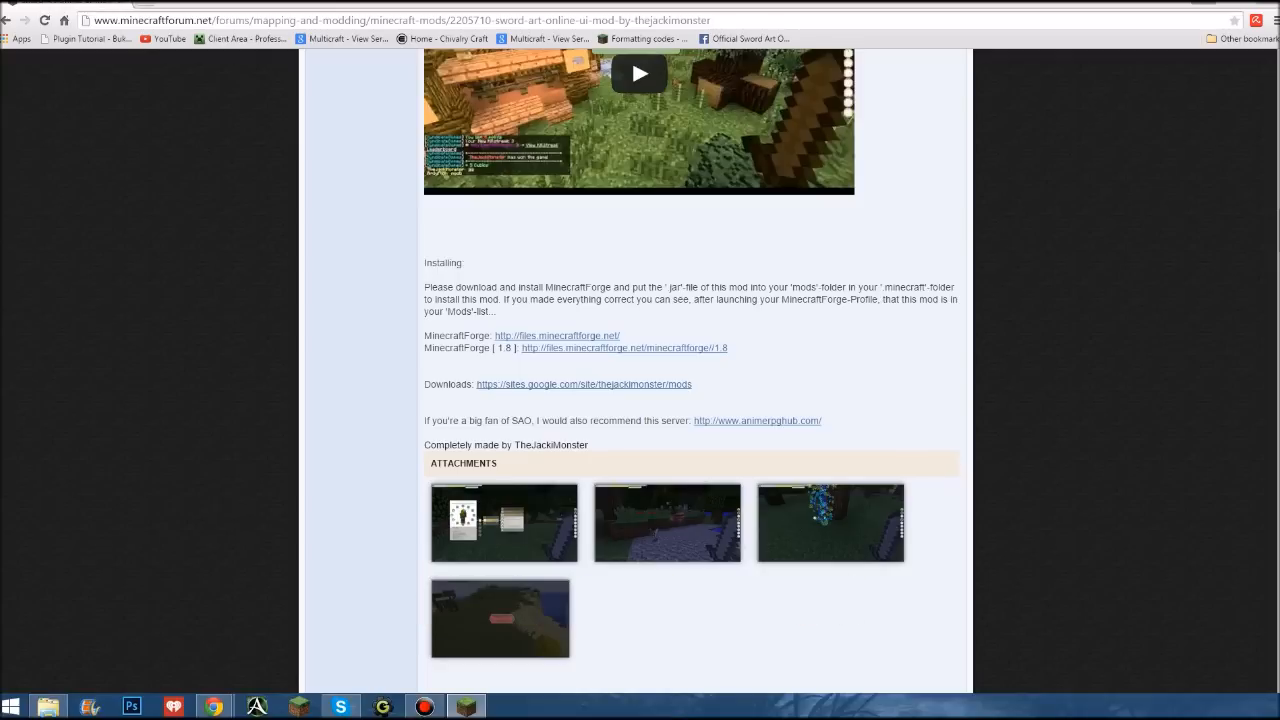
{"action": "mouse_move", "coordinate": [1096, 288]}
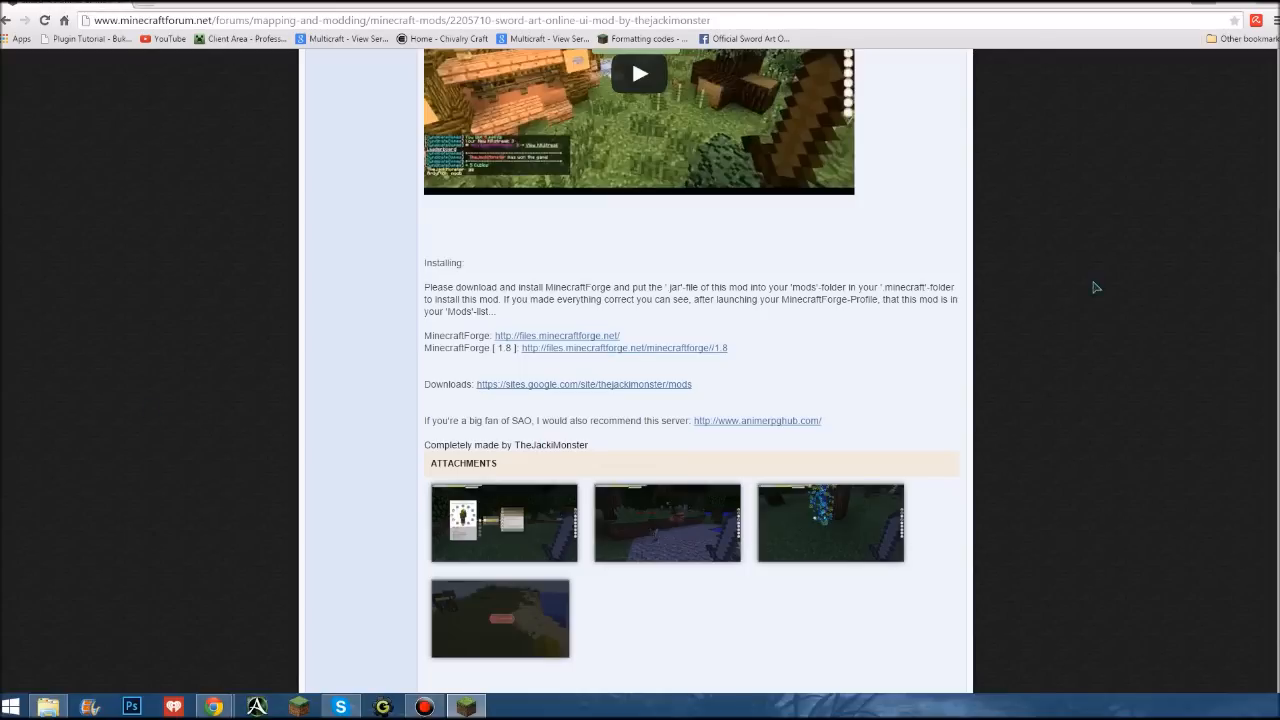
{"action": "mouse_move", "coordinate": [583, 336]}
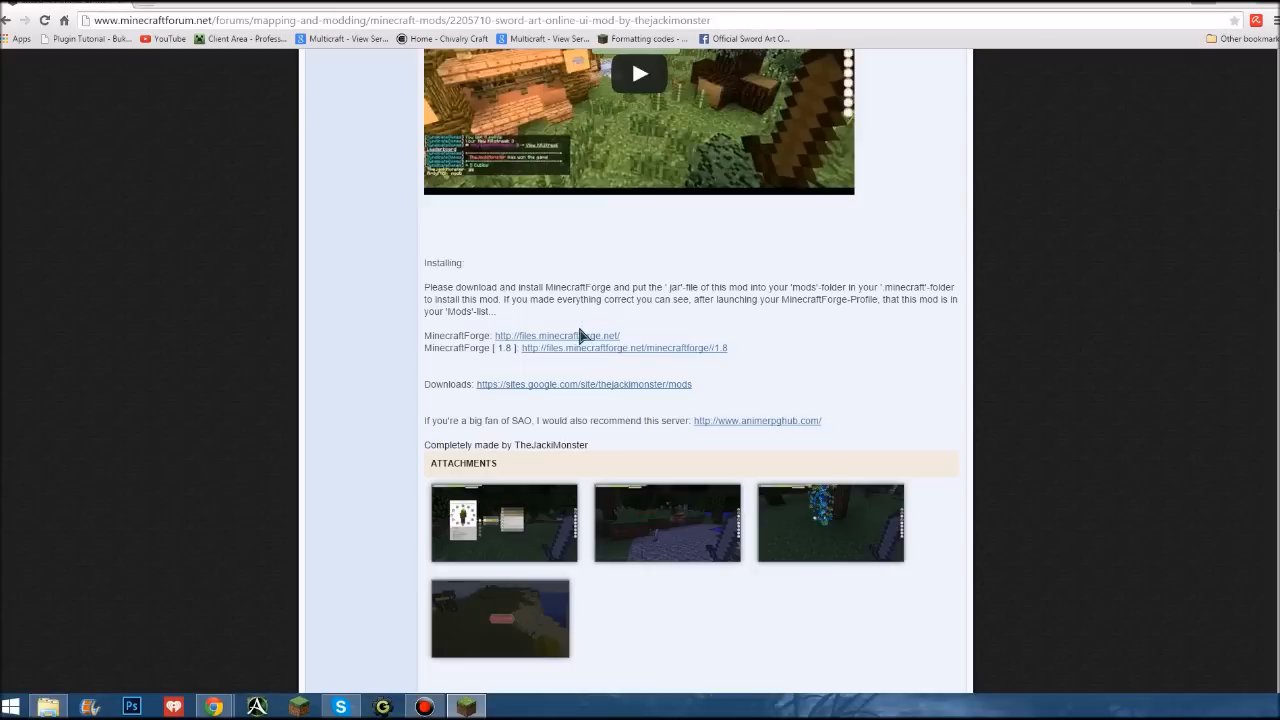
On the MinecraftForge 1.8 downloads page, request the 11.14.1.1402 Installer
{"action": "left_click", "coordinate": [623, 348]}
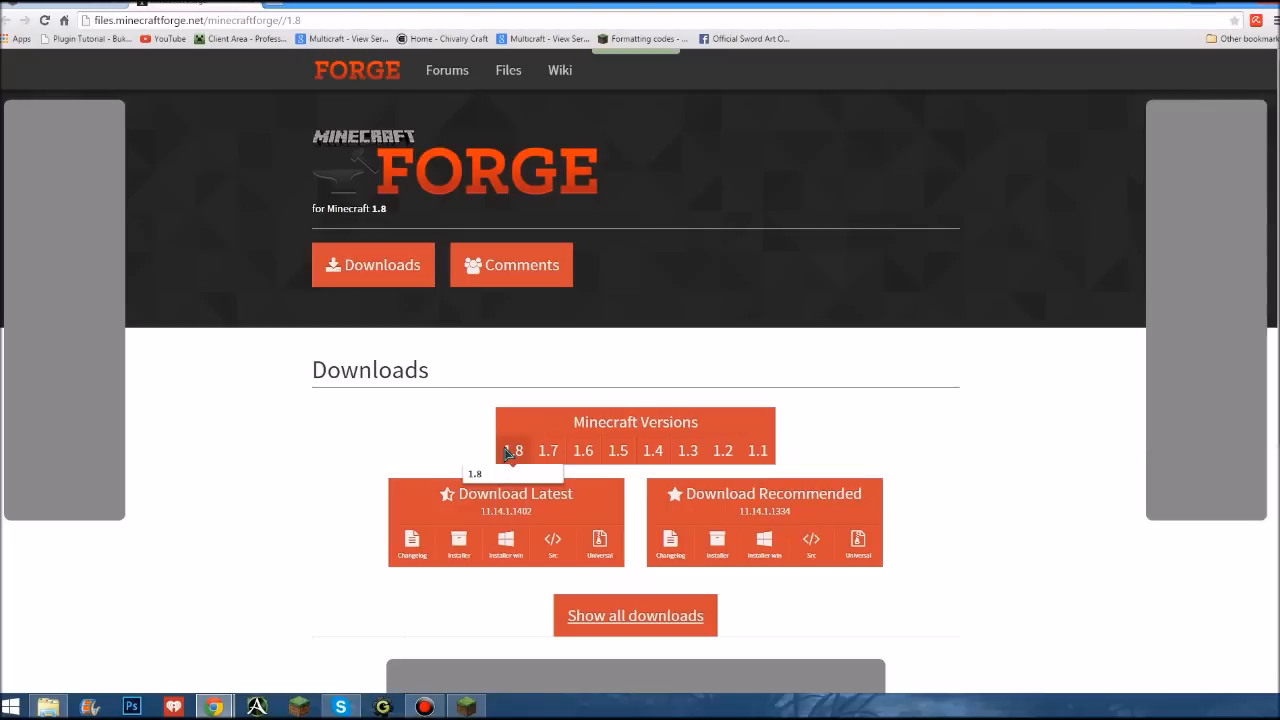
{"action": "mouse_move", "coordinate": [502, 524]}
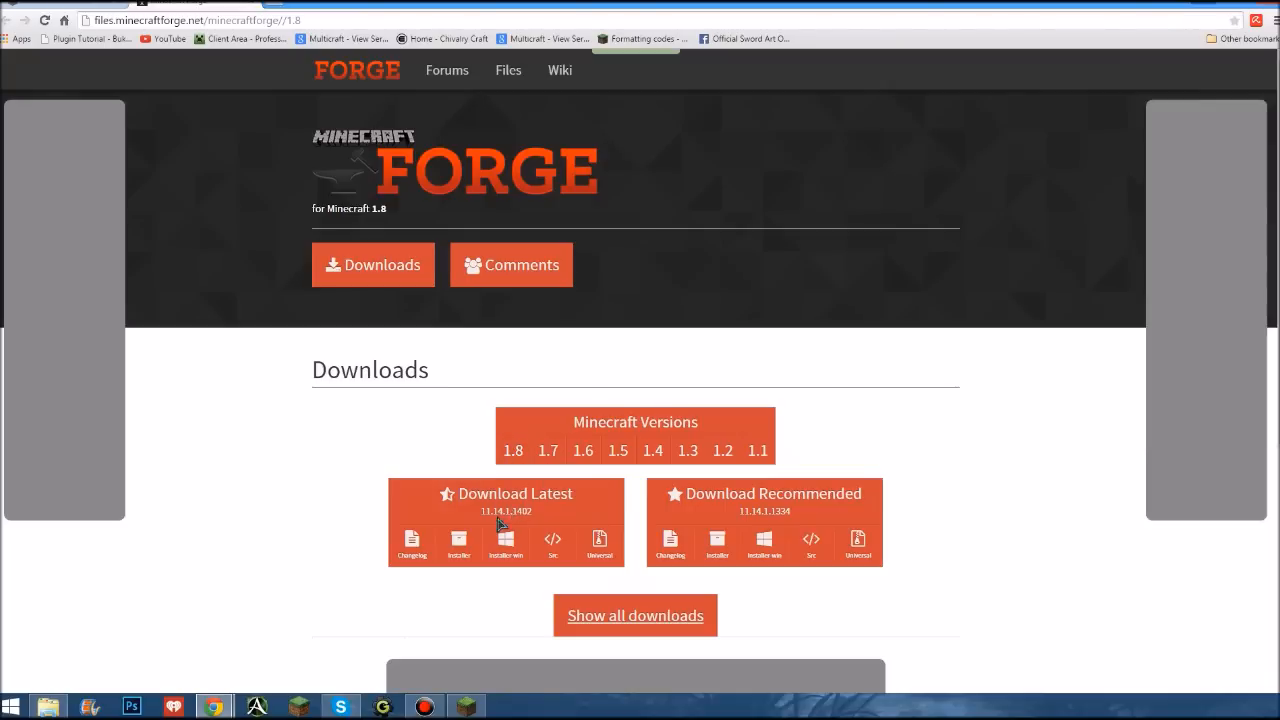
{"action": "scroll", "scroll_direction": "down", "scroll_amount": 3}
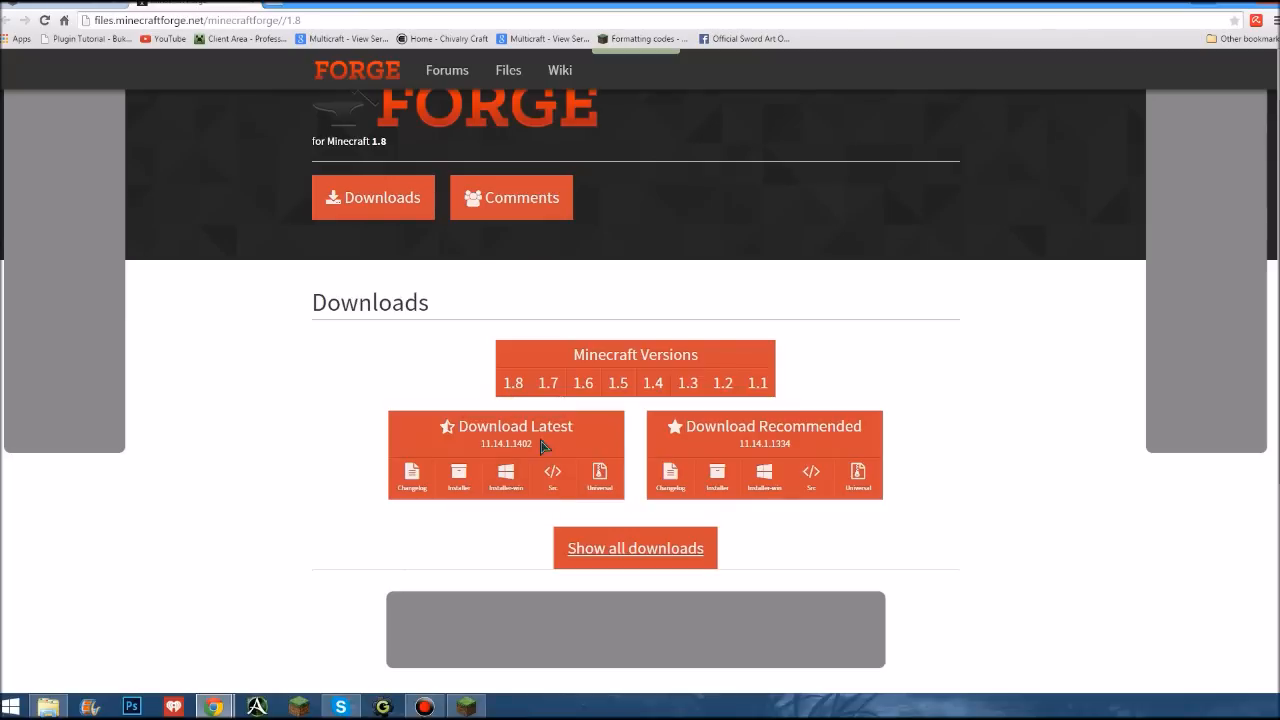
{"action": "mouse_move", "coordinate": [505, 475]}
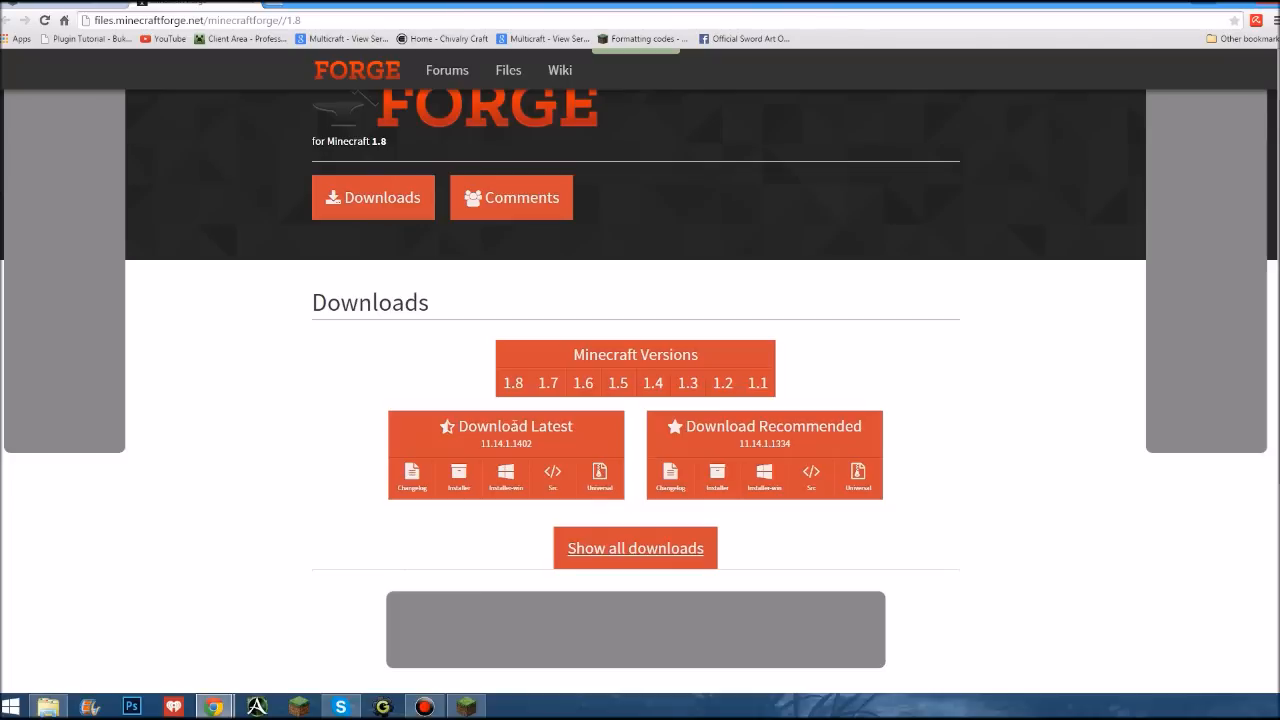
{"action": "mouse_move", "coordinate": [809, 448]}
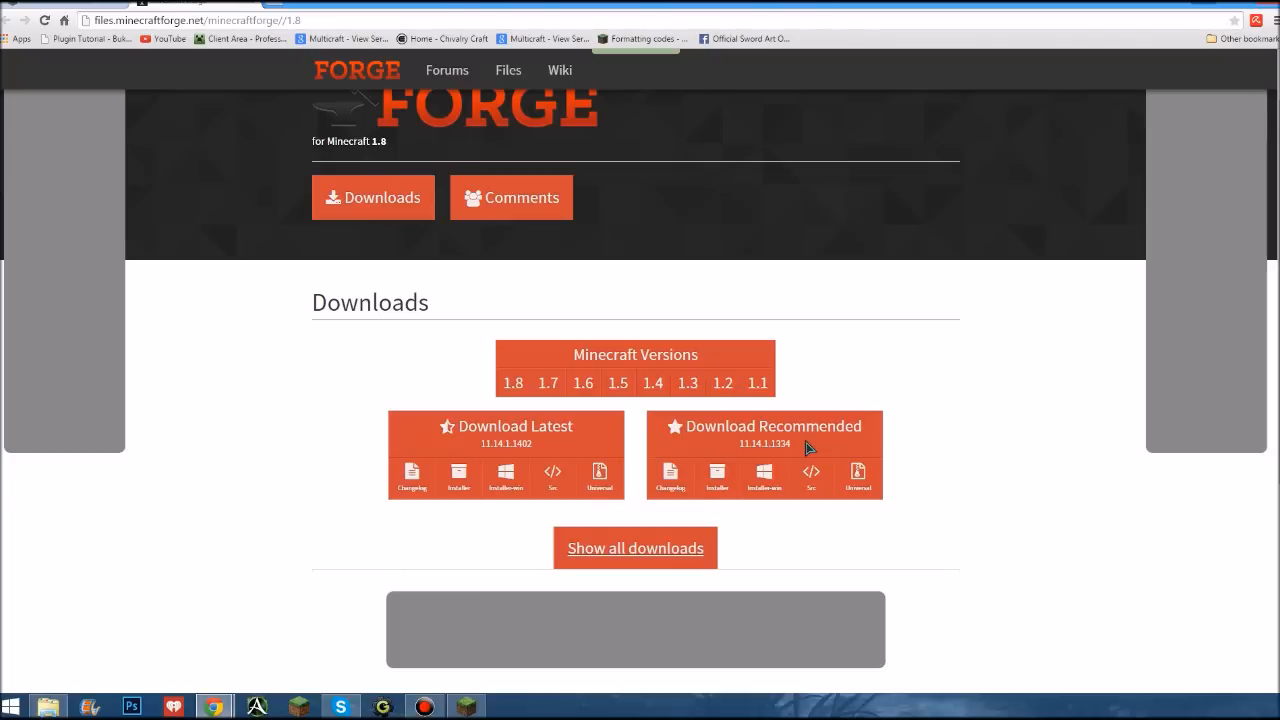
{"action": "mouse_move", "coordinate": [555, 430]}
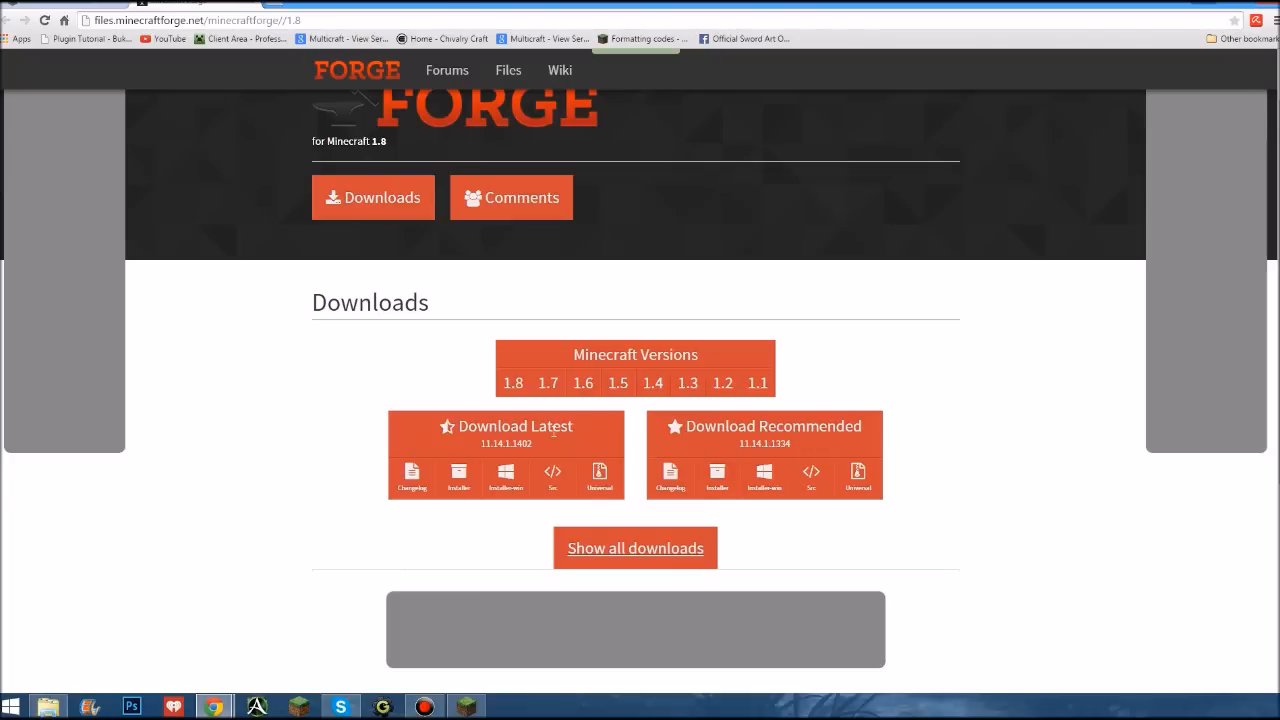
{"action": "mouse_move", "coordinate": [412, 475]}
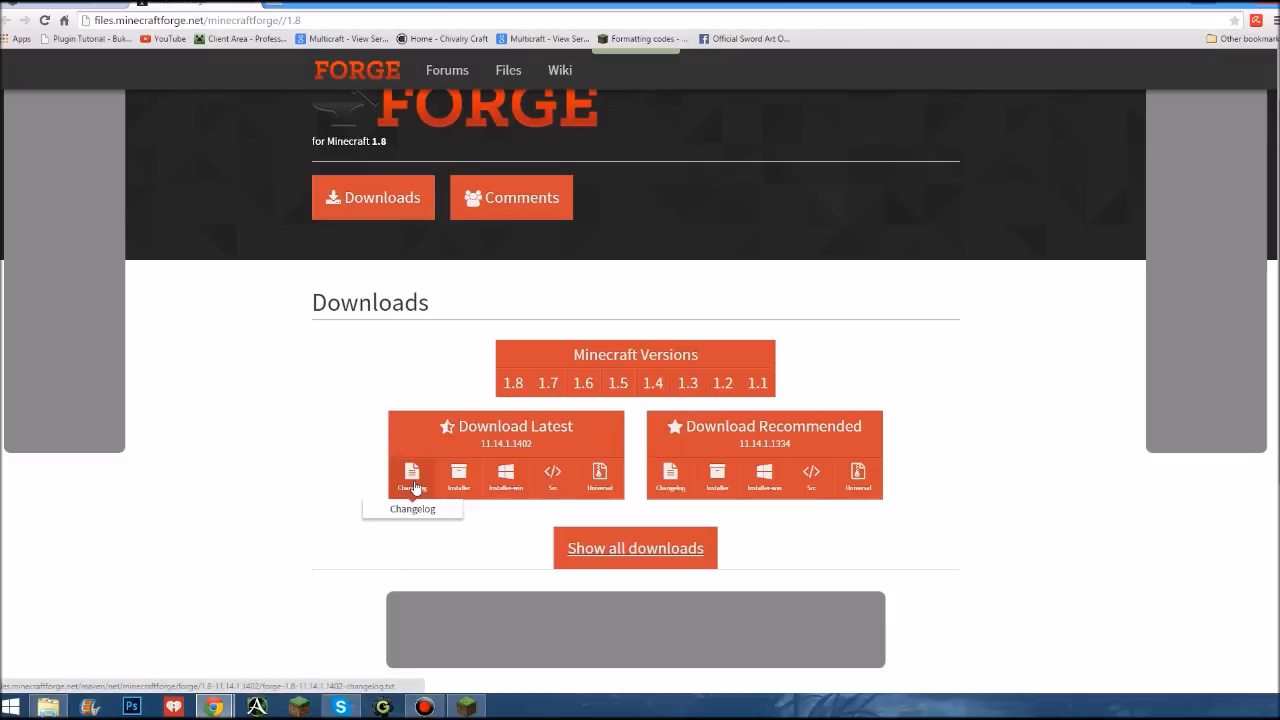
{"action": "mouse_move", "coordinate": [453, 476]}
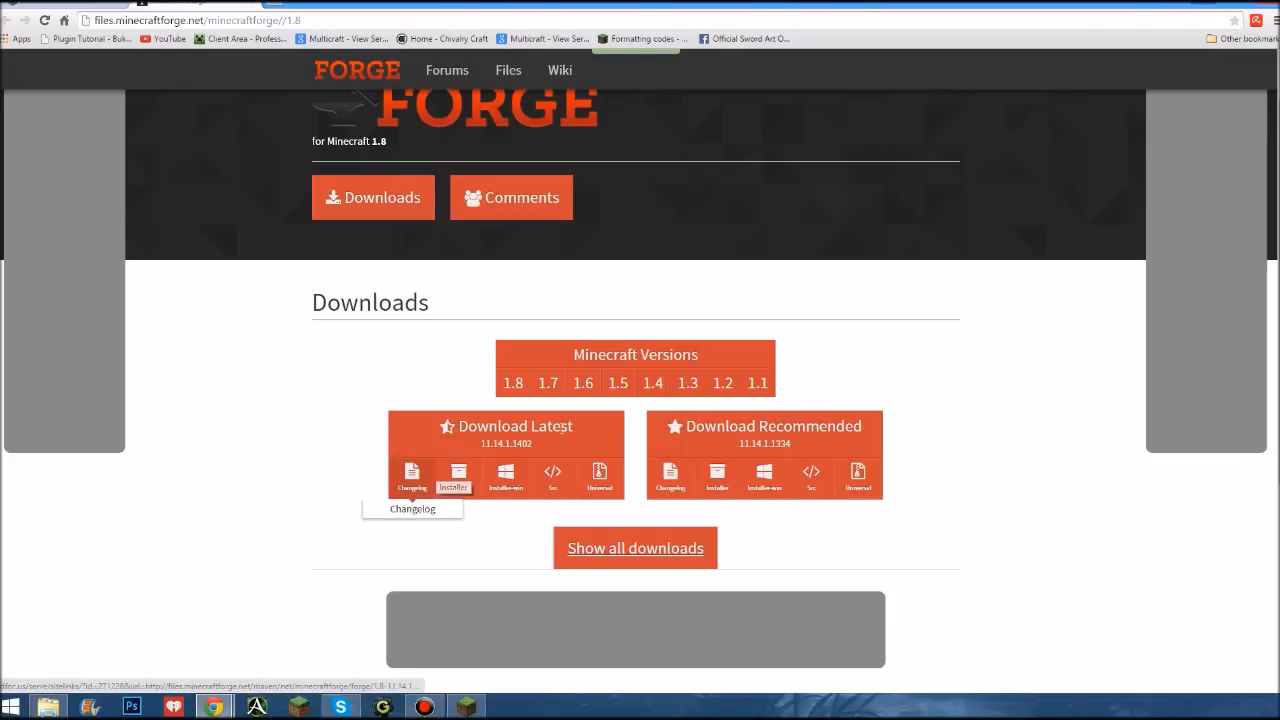
{"action": "mouse_move", "coordinate": [535, 519]}
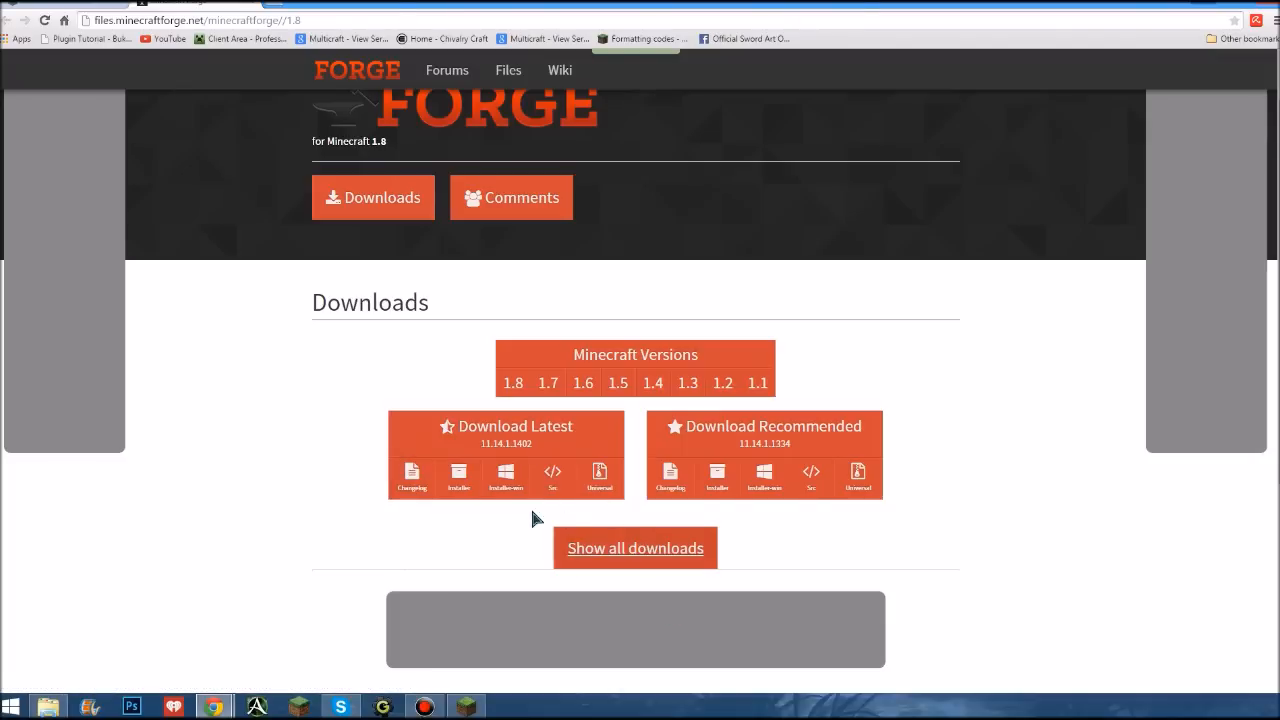
{"action": "mouse_move", "coordinate": [459, 474]}
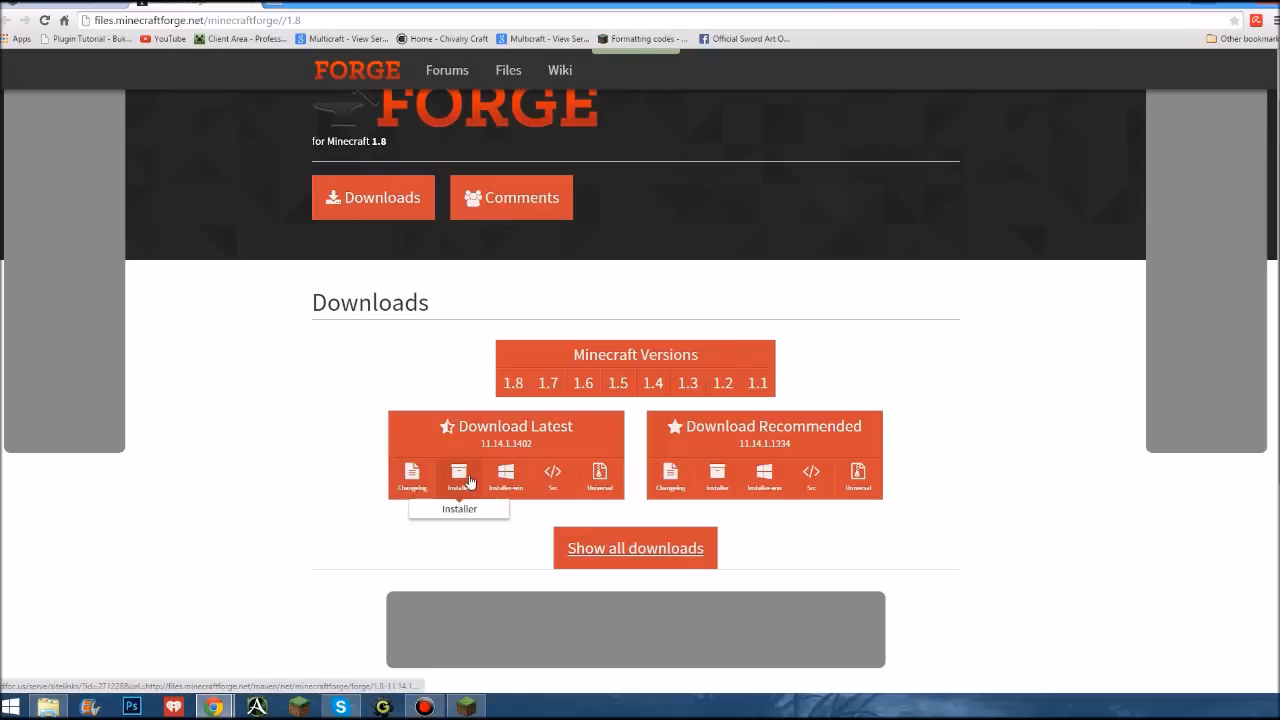
{"action": "left_click", "coordinate": [458, 475]}
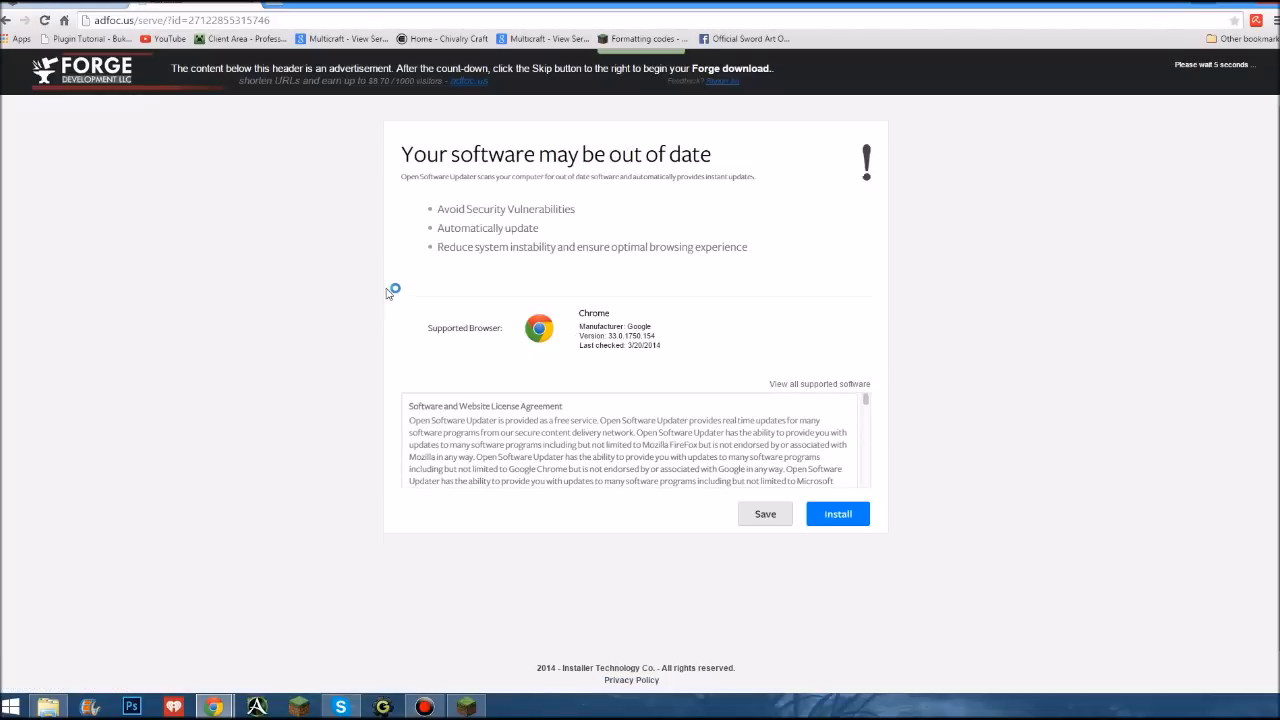
Skip the adfoc.us ad and keep the Forge 1.8-11.14.1.1402 installer jar
{"action": "left_click", "coordinate": [837, 513]}
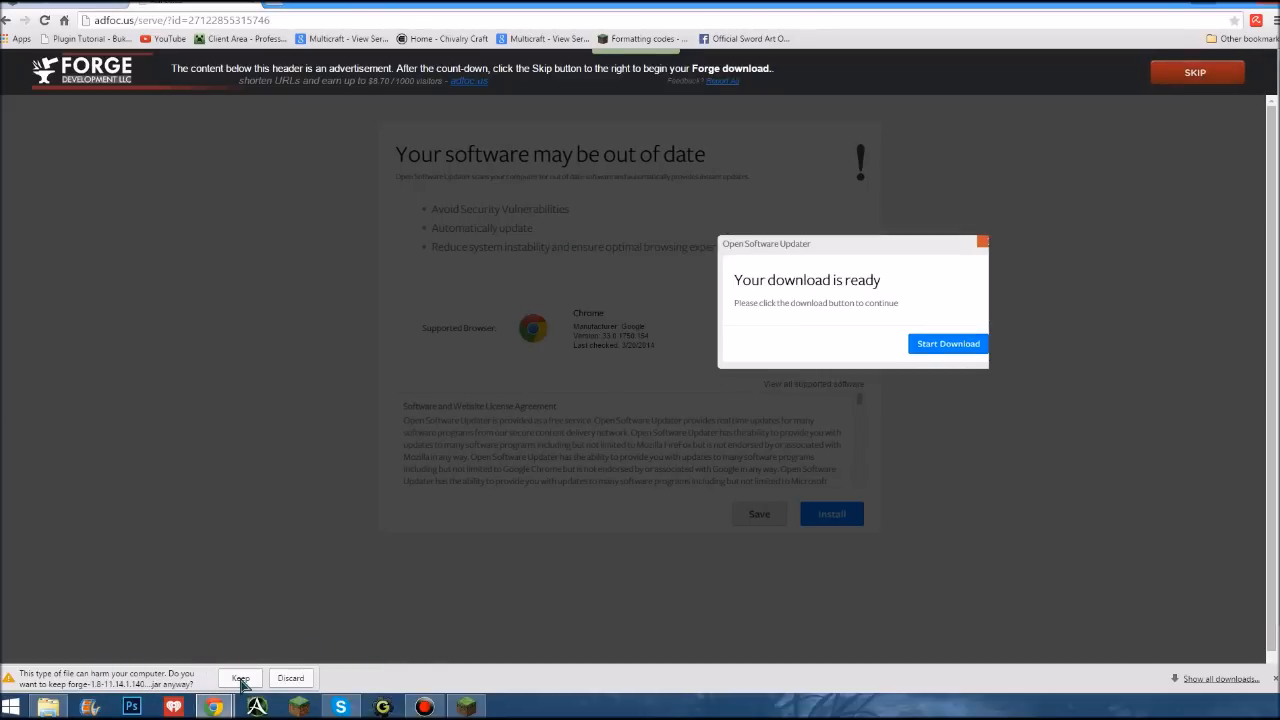
{"action": "left_click", "coordinate": [240, 678]}
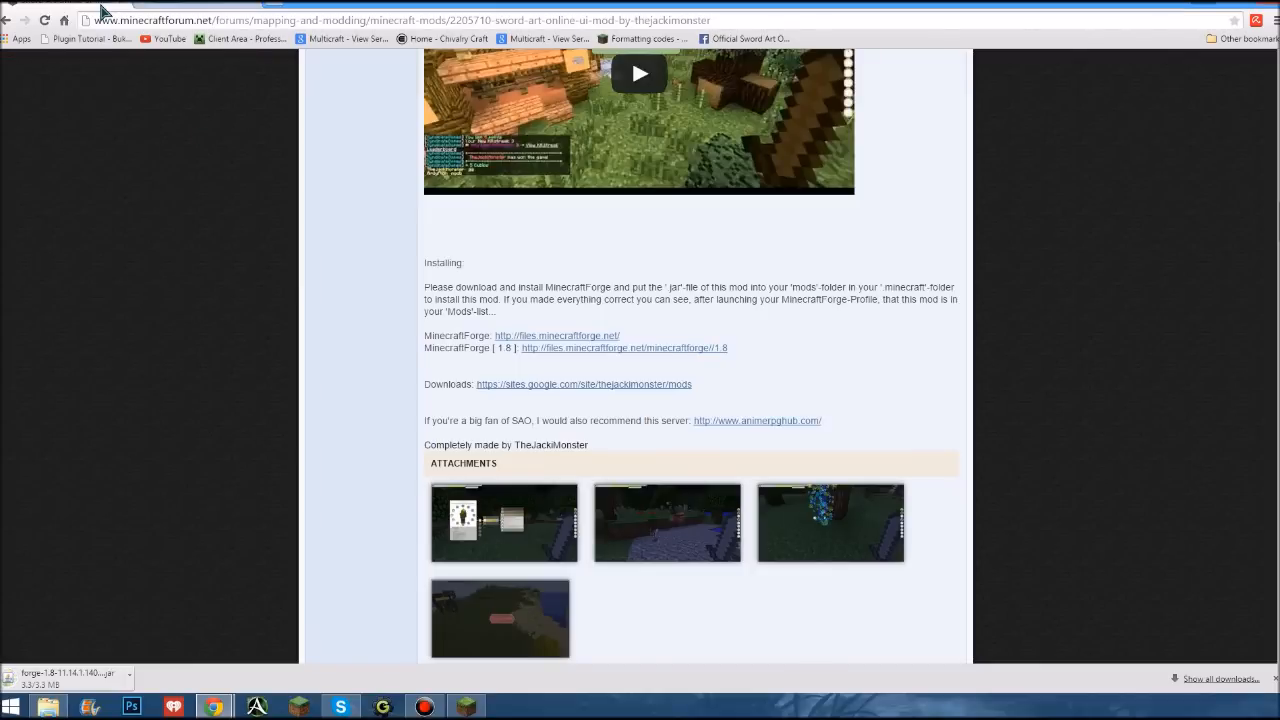
{"action": "mouse_move", "coordinate": [758, 439]}
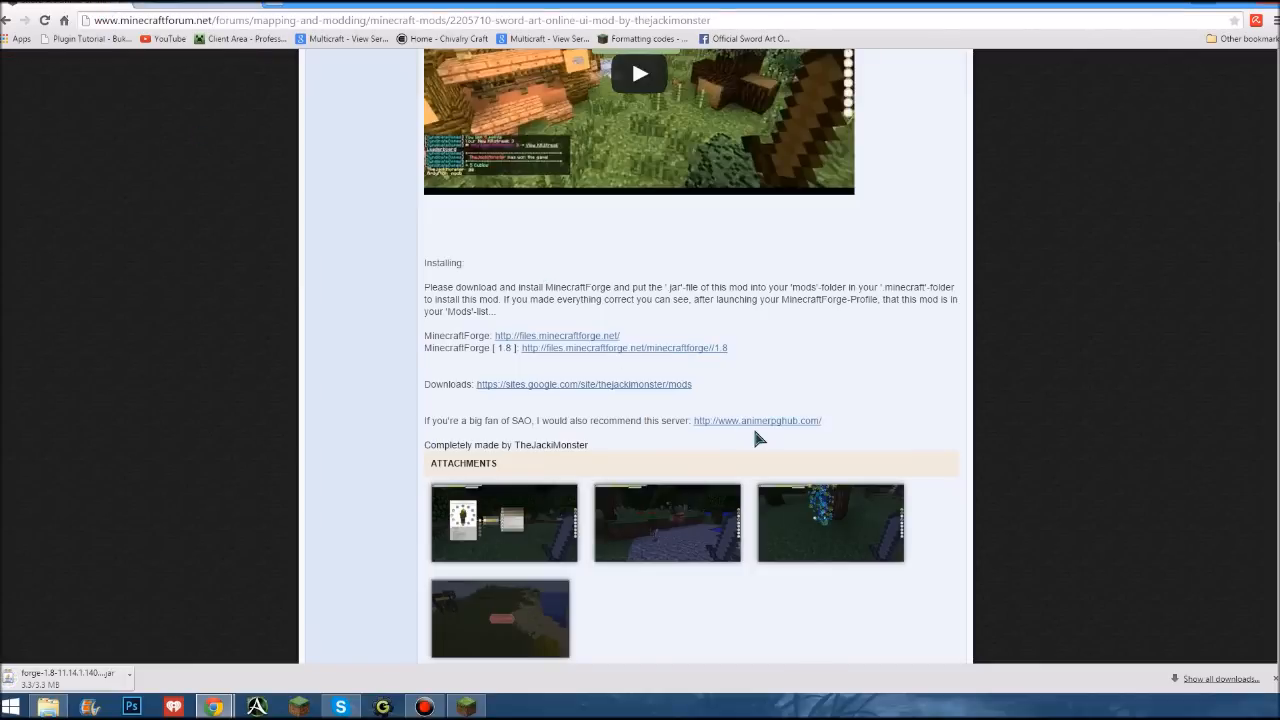
{"action": "mouse_move", "coordinate": [575, 395]}
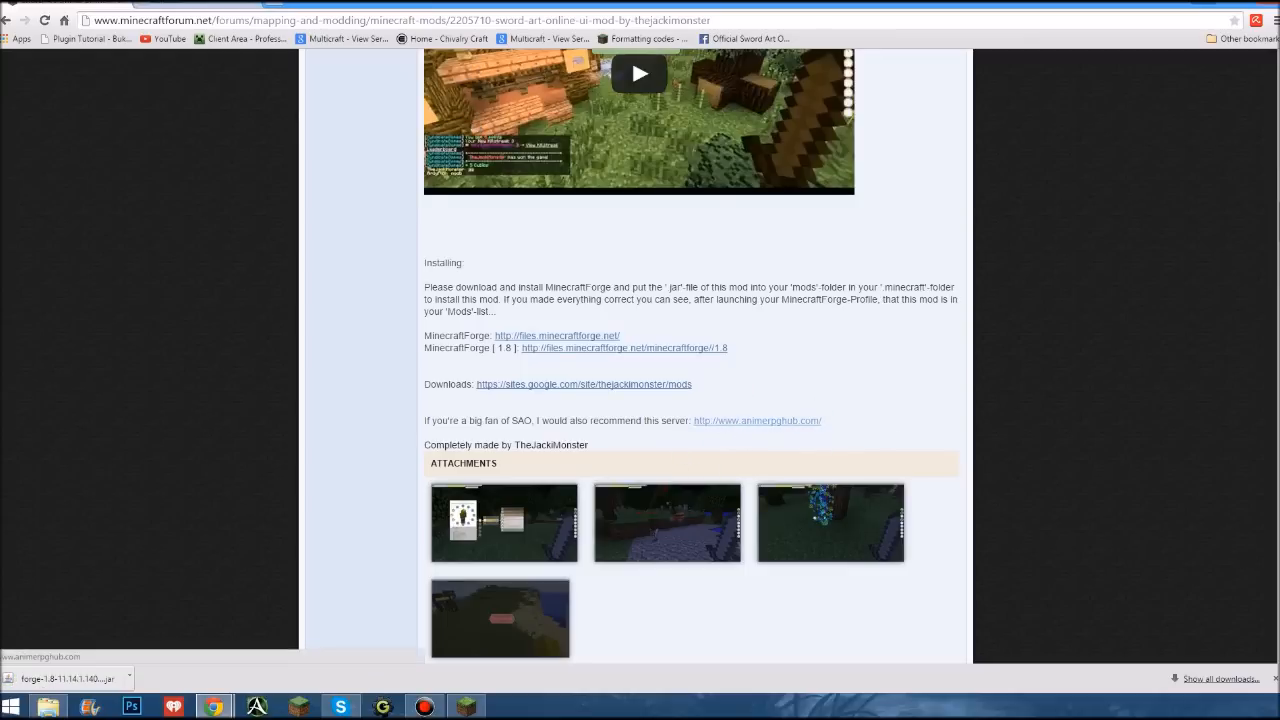
{"action": "mouse_move", "coordinate": [757, 420]}
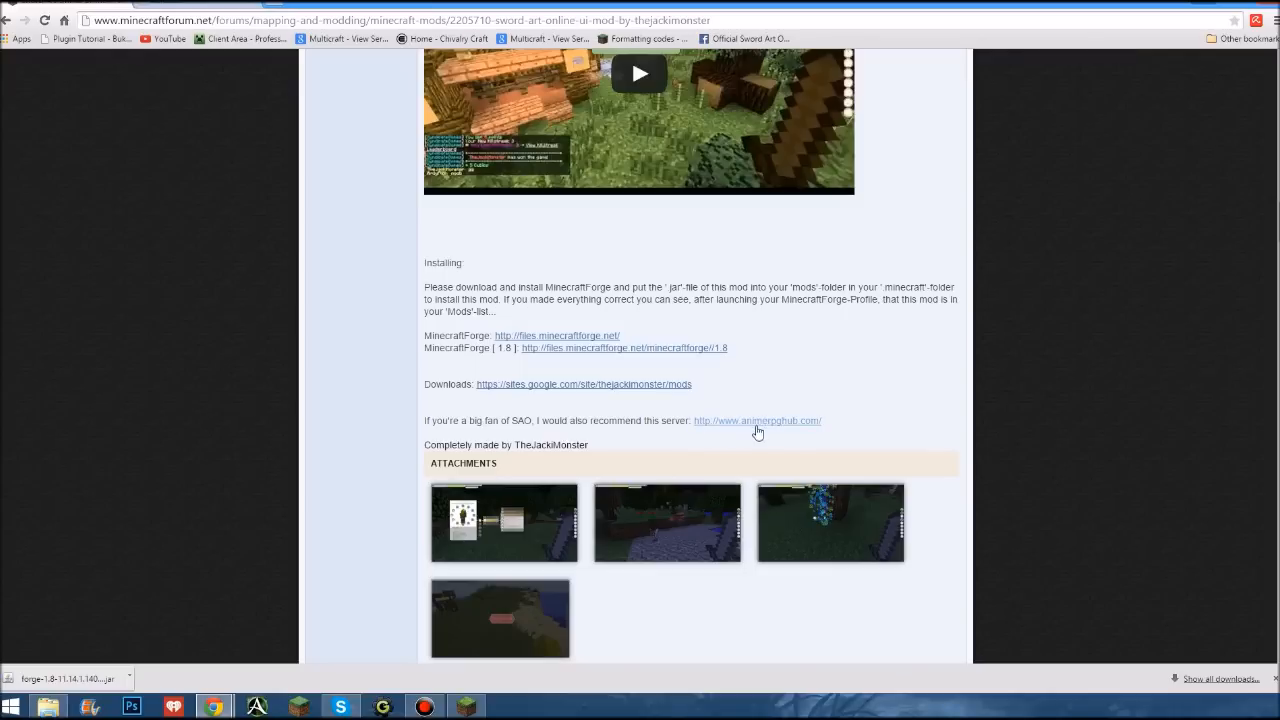
{"action": "mouse_move", "coordinate": [728, 438]}
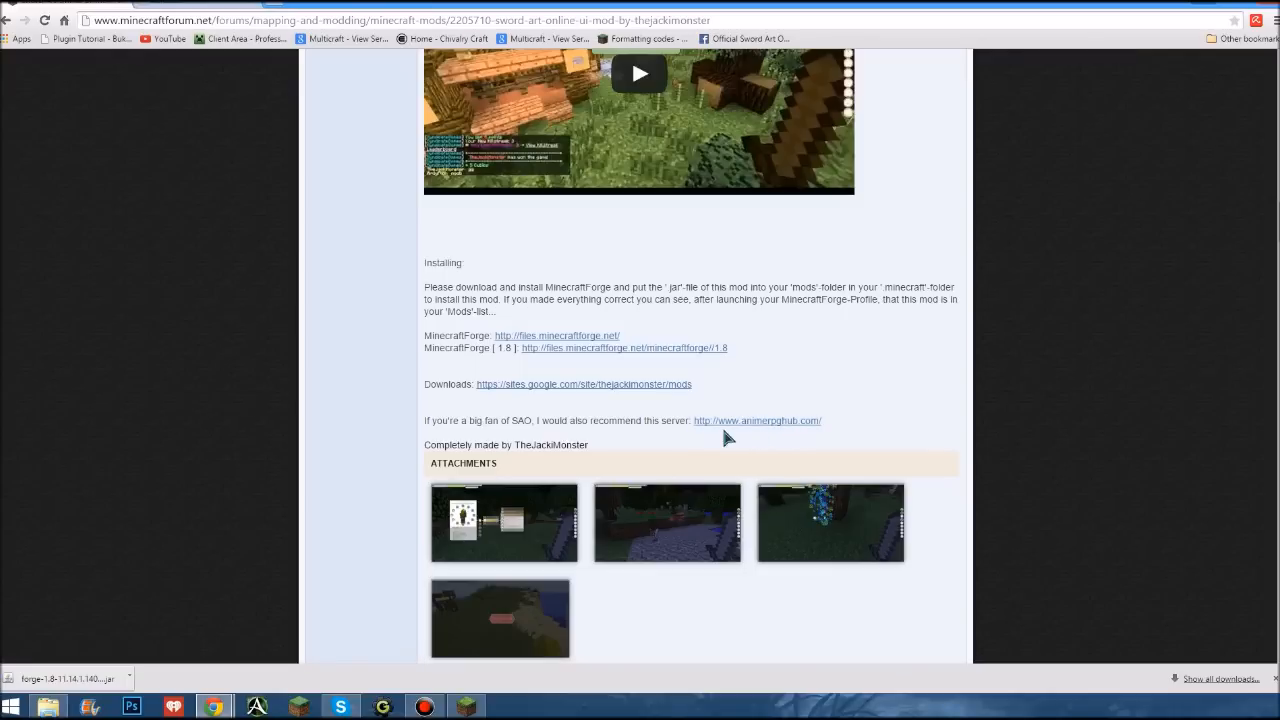
{"action": "mouse_move", "coordinate": [278, 17]}
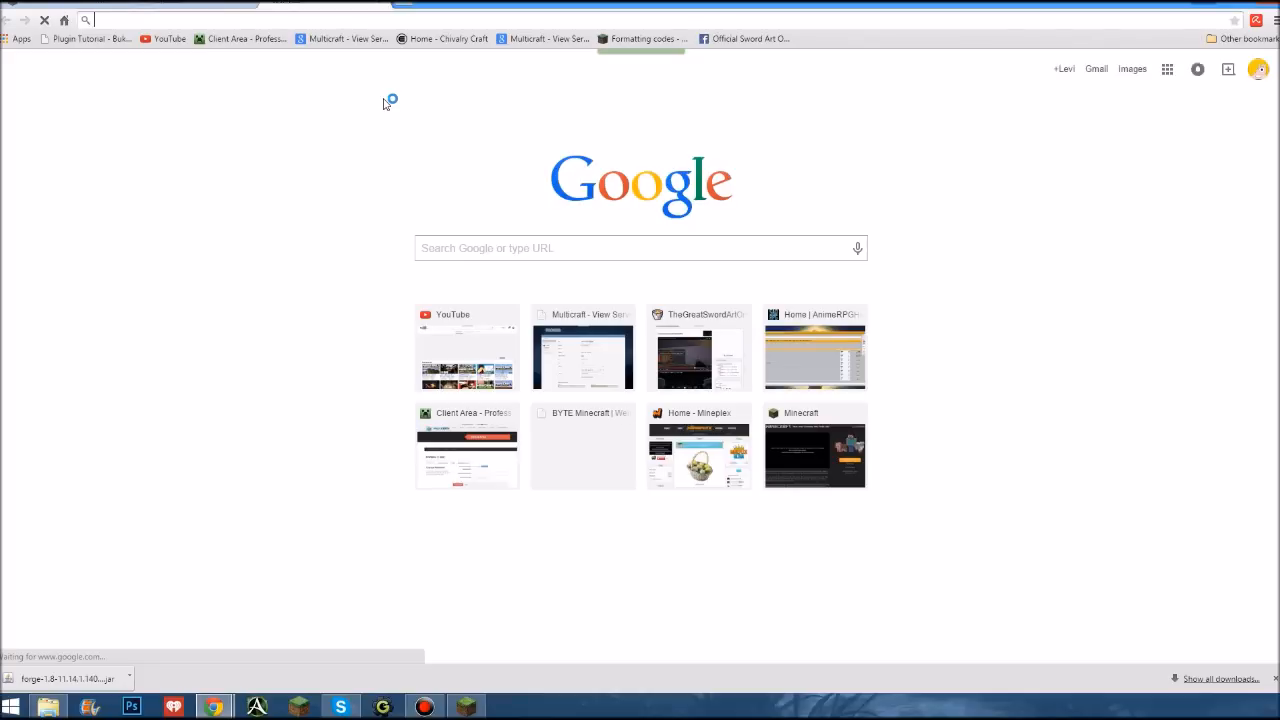
Search 'optifine 1.8 forge' and open the top Minecraft Forum OptiFine thread
{"action": "type", "text": "Optin"}
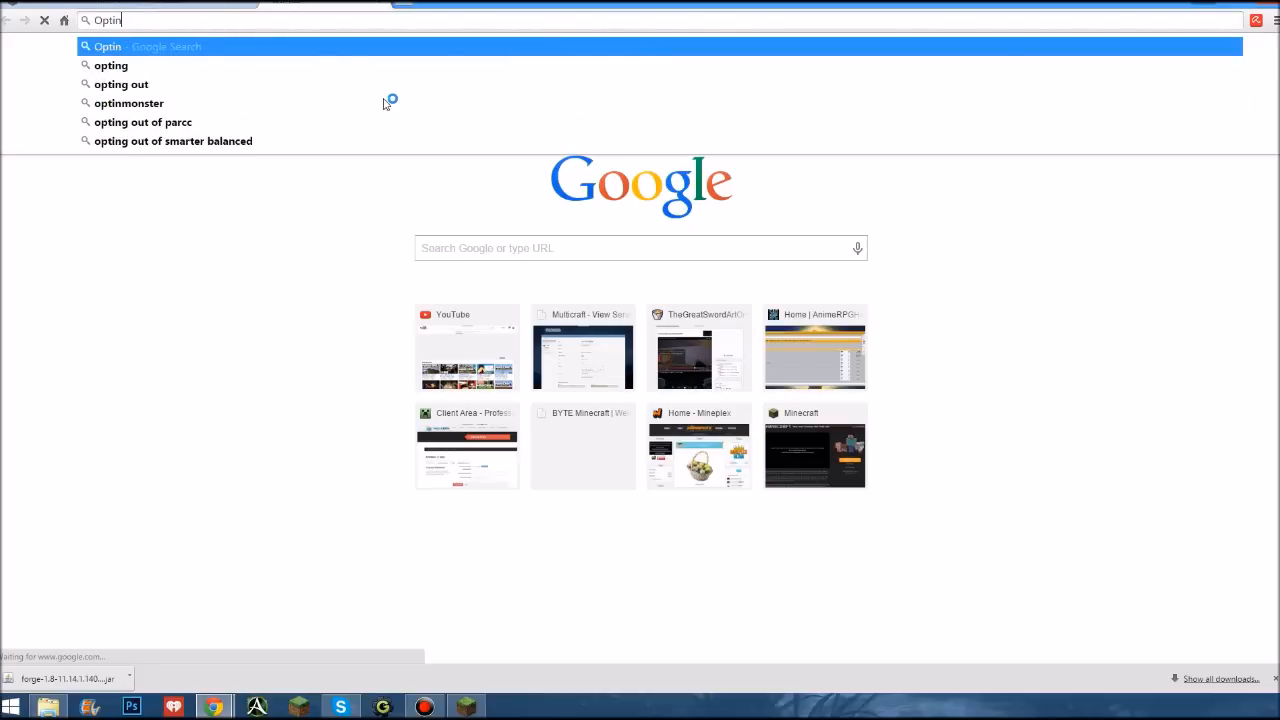
{"action": "type", "text": "fine 1.8"}
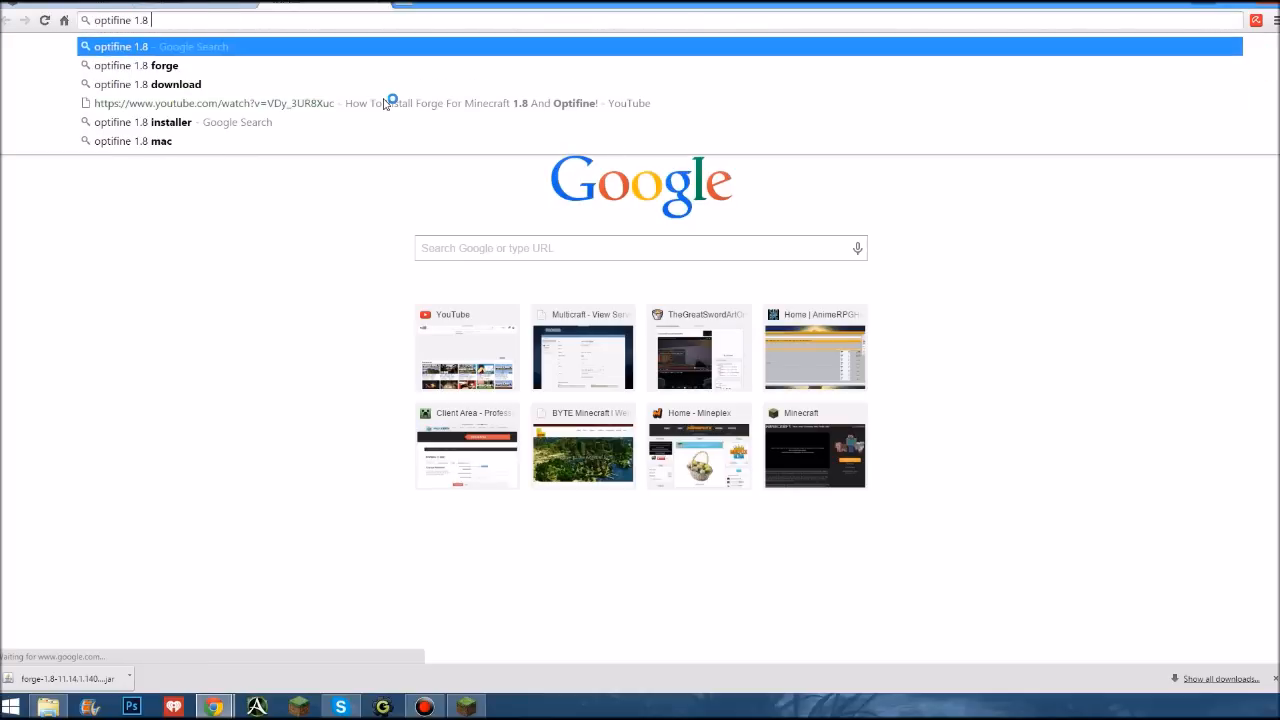
{"action": "left_click", "coordinate": [135, 65]}
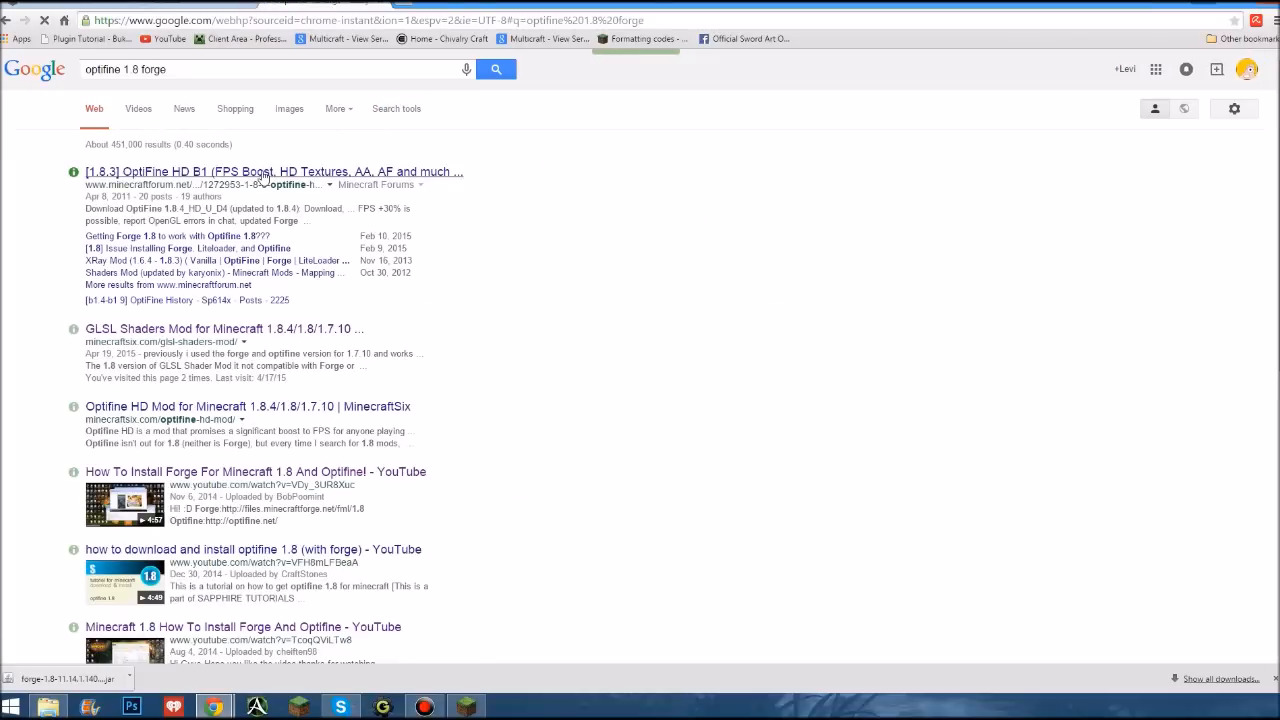
{"action": "left_click", "coordinate": [271, 171]}
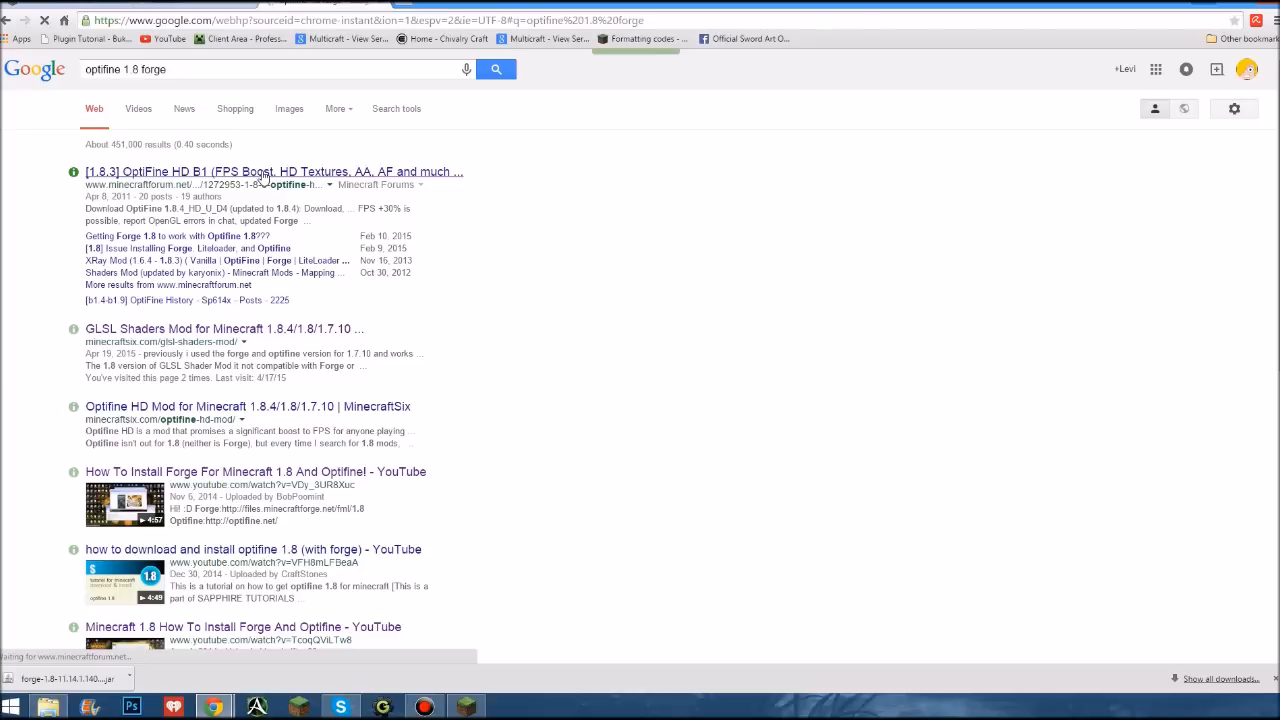
{"action": "left_click", "coordinate": [272, 171]}
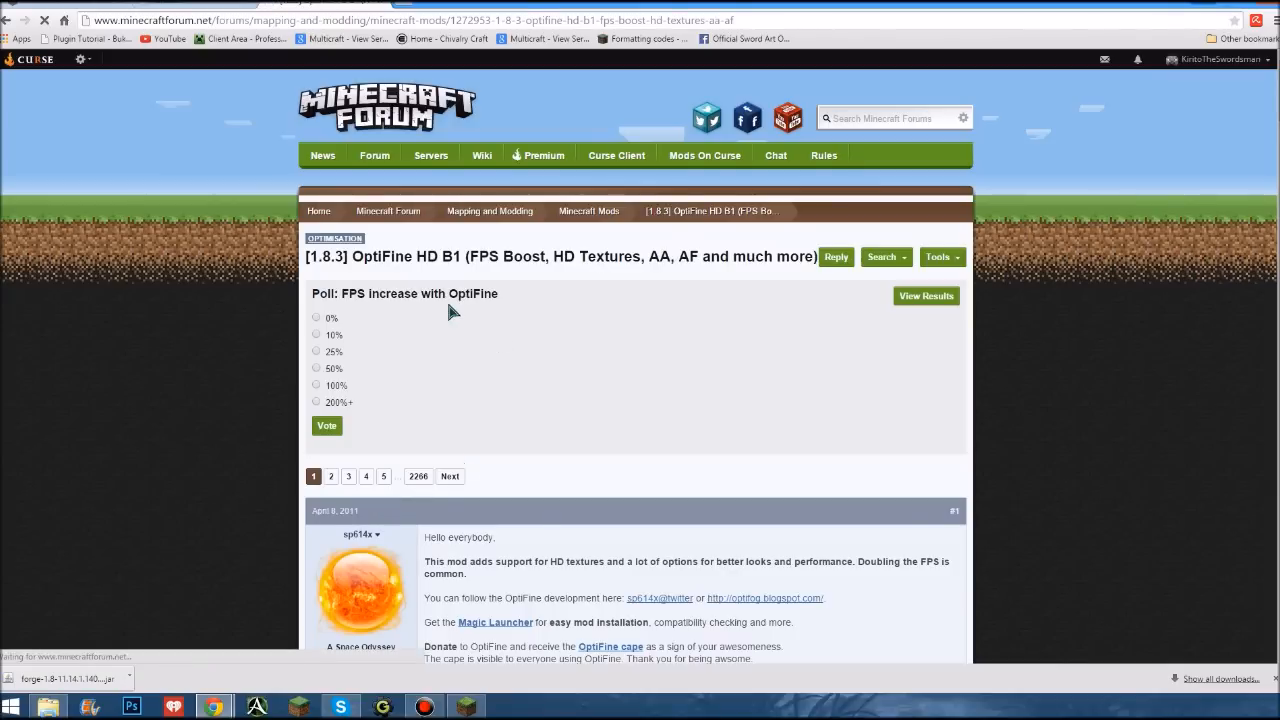
{"action": "mouse_move", "coordinate": [480, 265]}
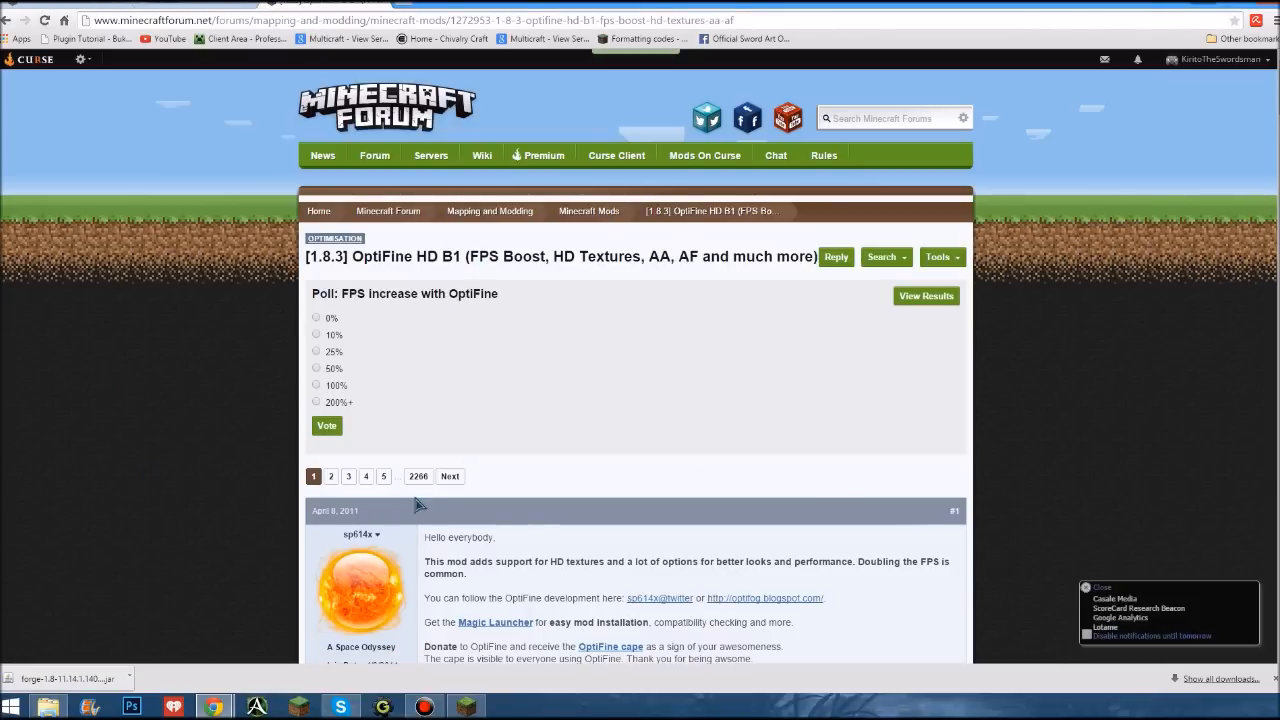
Scroll the OptiFine HD thread to the Minecraft 1.8.4 and 1.7.10 download links
{"action": "scroll", "scroll_direction": "down", "scroll_amount": 3}
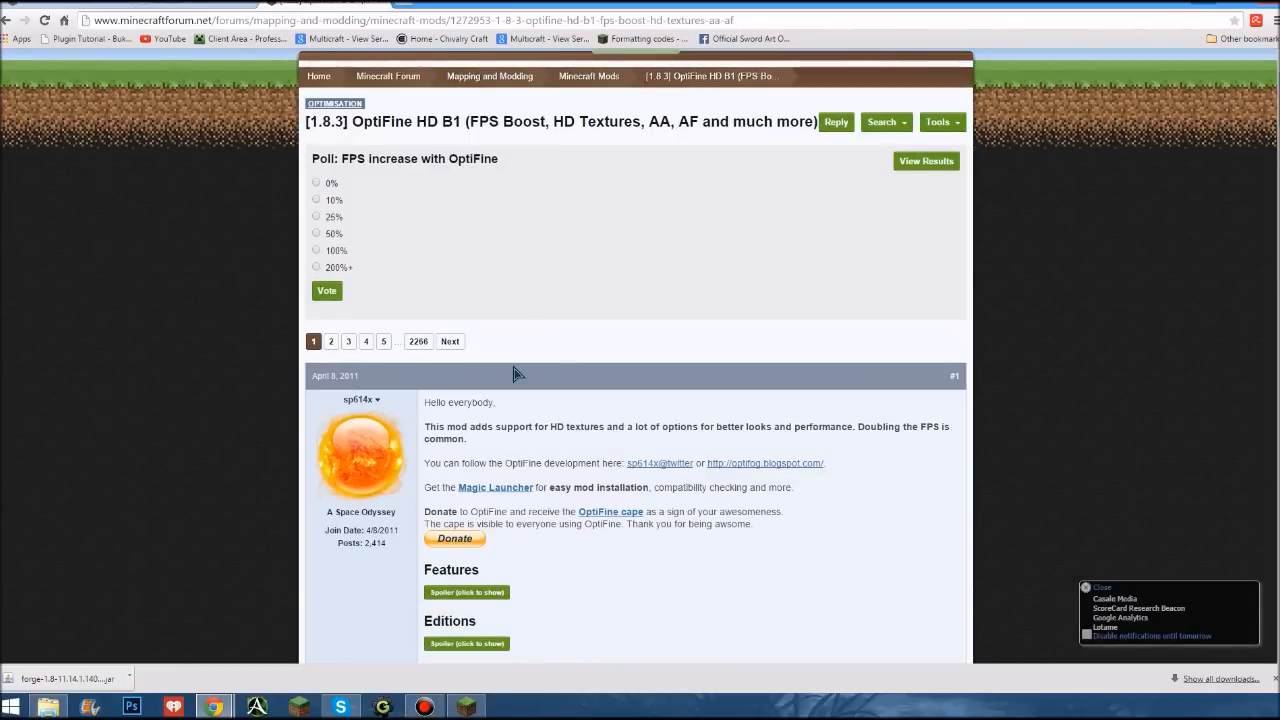
{"action": "scroll", "scroll_direction": "down", "scroll_amount": 3}
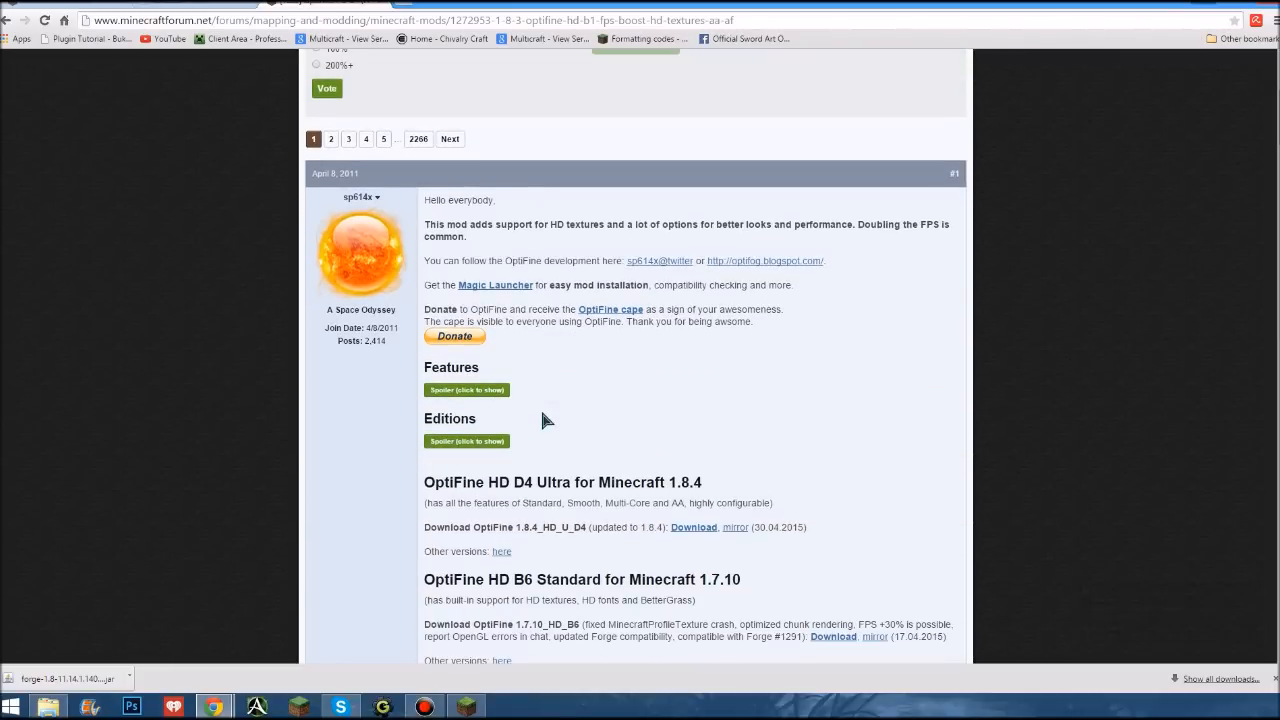
{"action": "scroll", "scroll_direction": "down", "scroll_amount": 3}
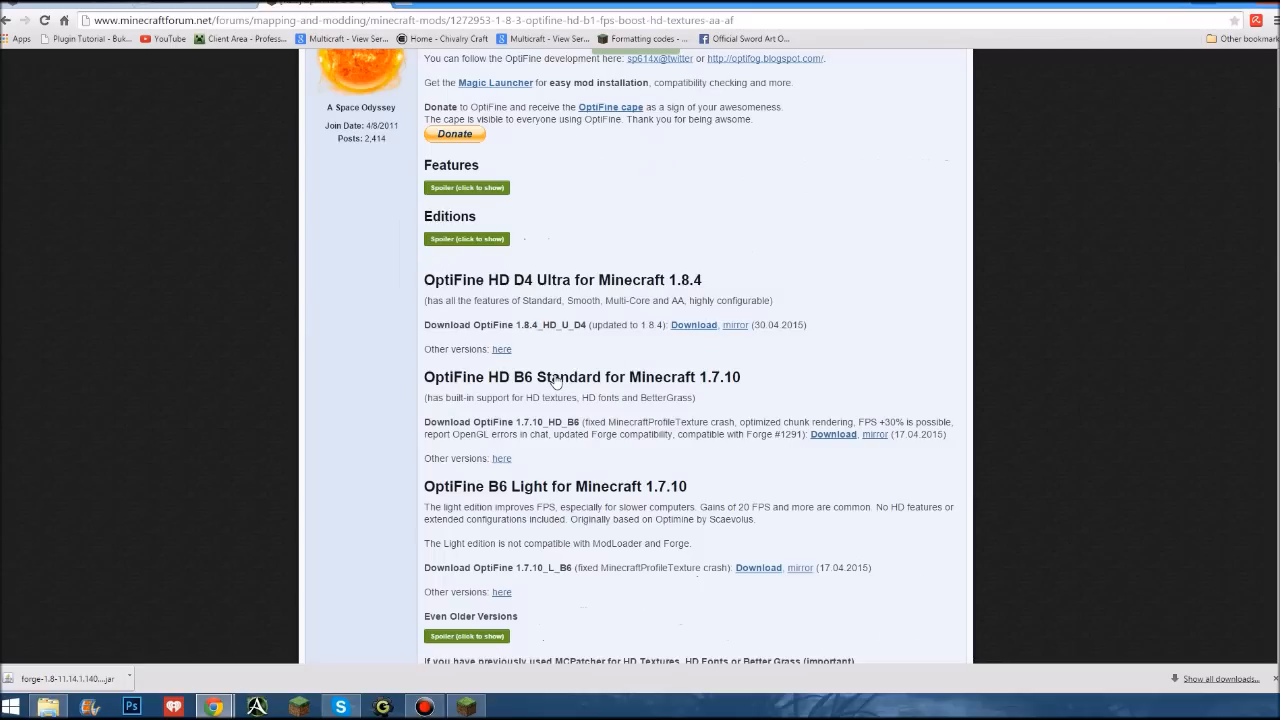
{"action": "scroll", "scroll_direction": "down", "scroll_amount": 3}
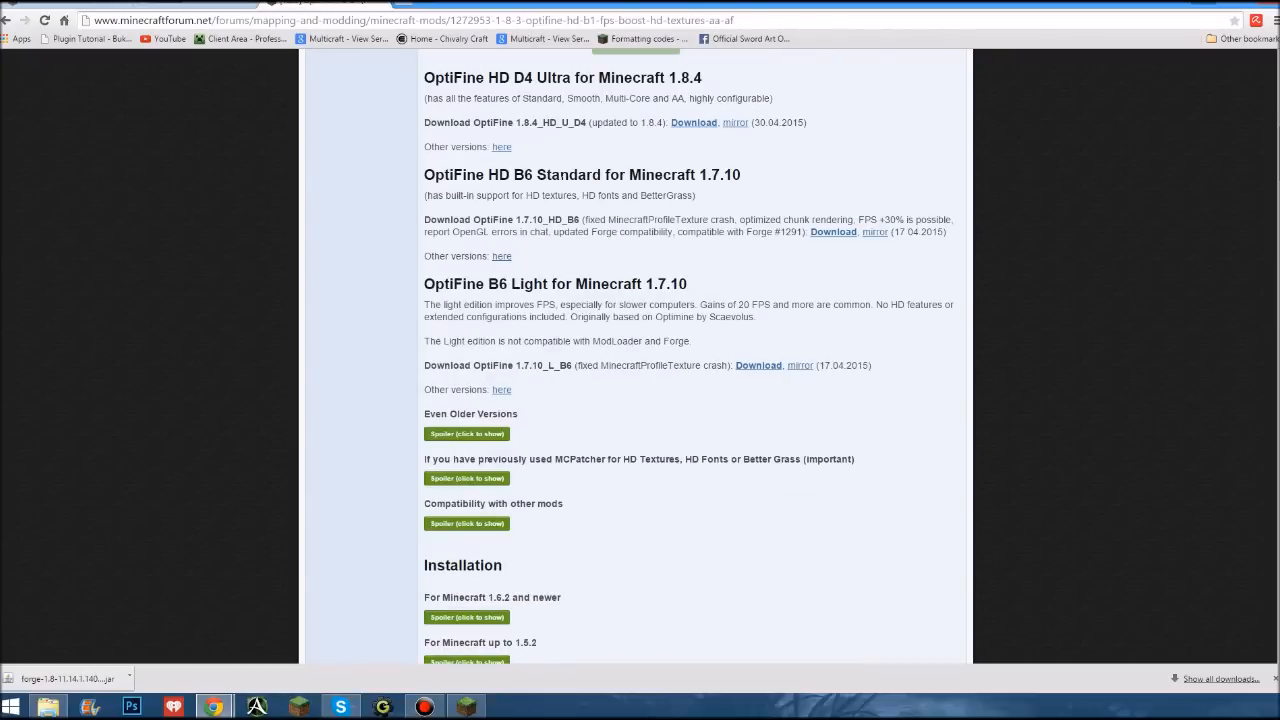
{"action": "scroll", "scroll_direction": "up", "scroll_amount": 3}
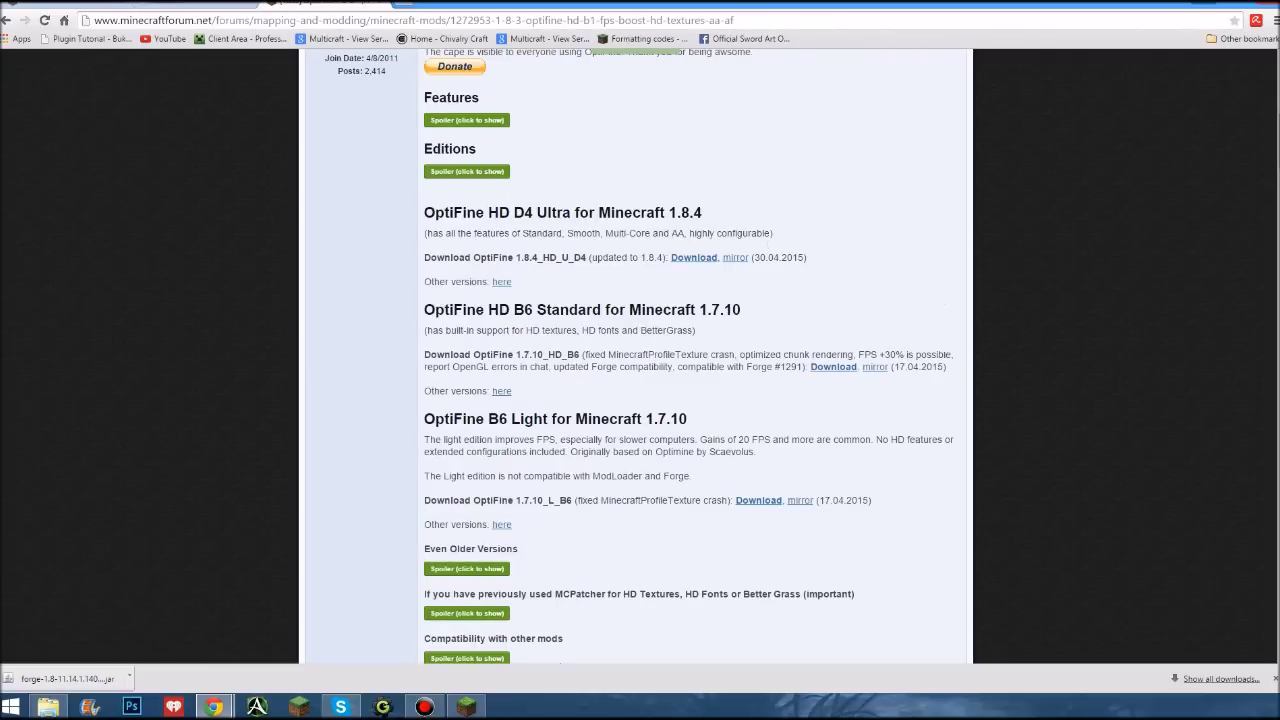
{"action": "mouse_move", "coordinate": [520, 272]}
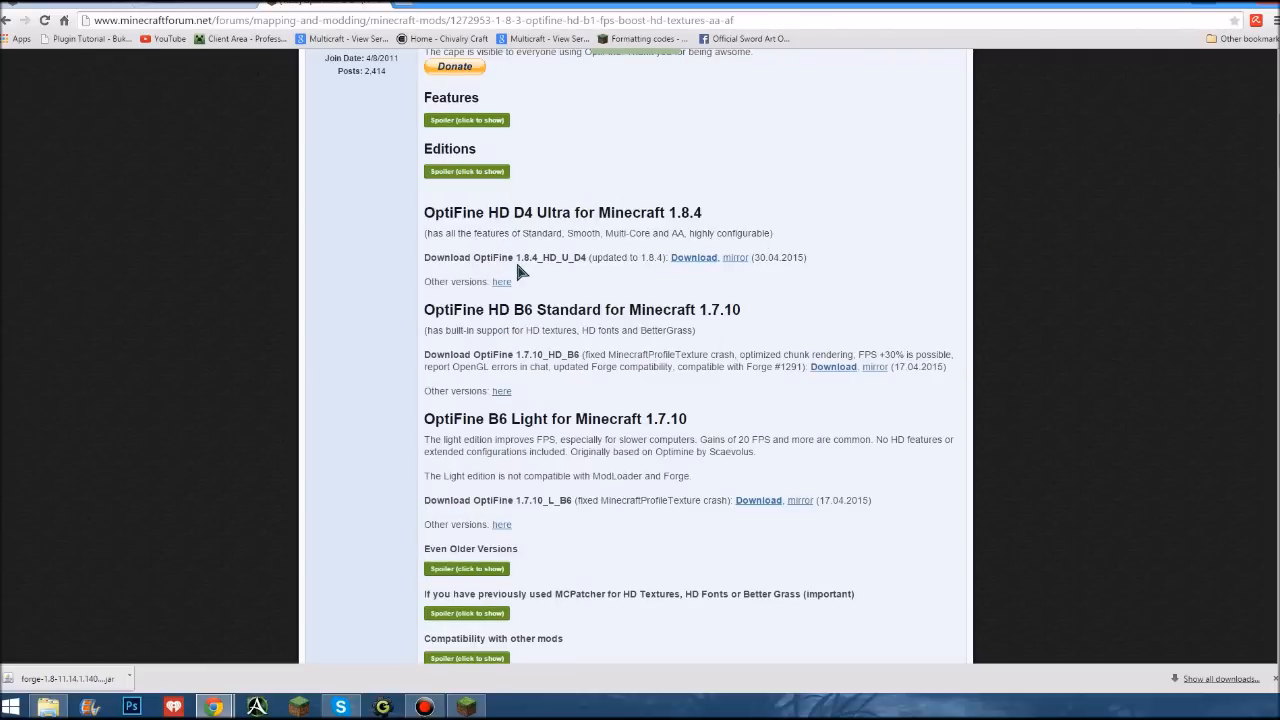
{"action": "scroll", "scroll_direction": "down", "scroll_amount": 3}
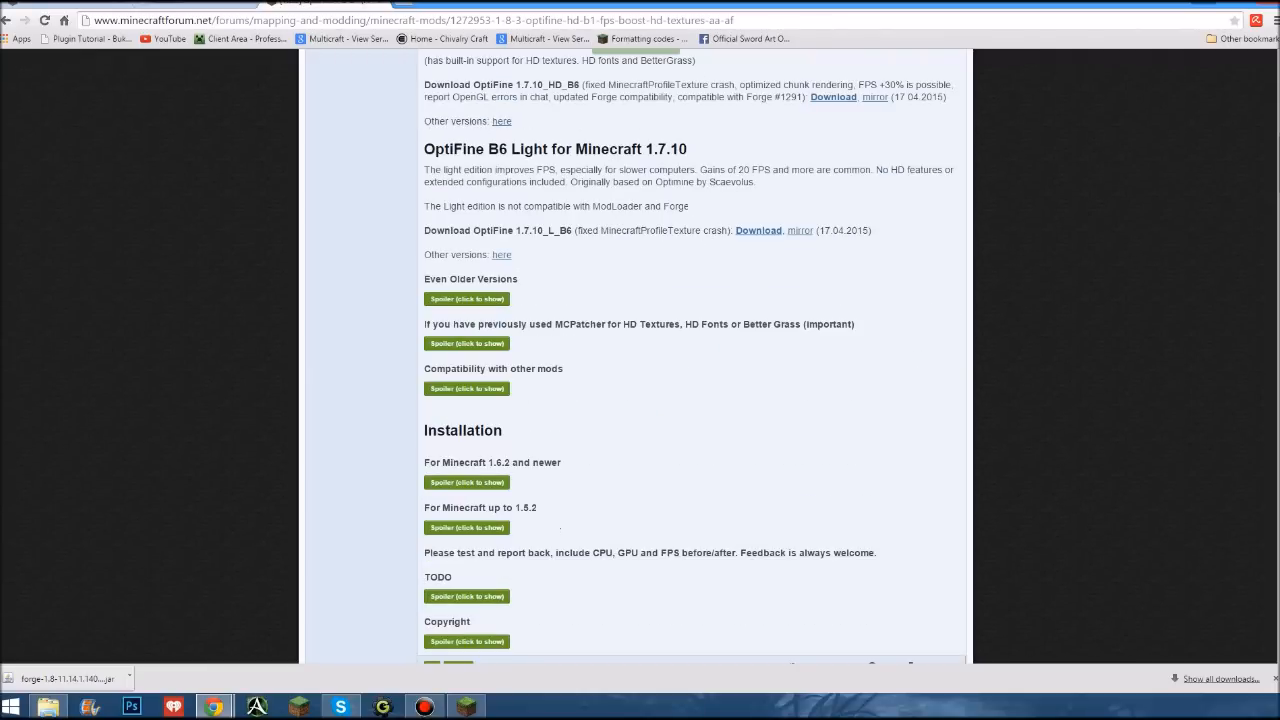
{"action": "scroll", "scroll_direction": "up", "scroll_amount": 3}
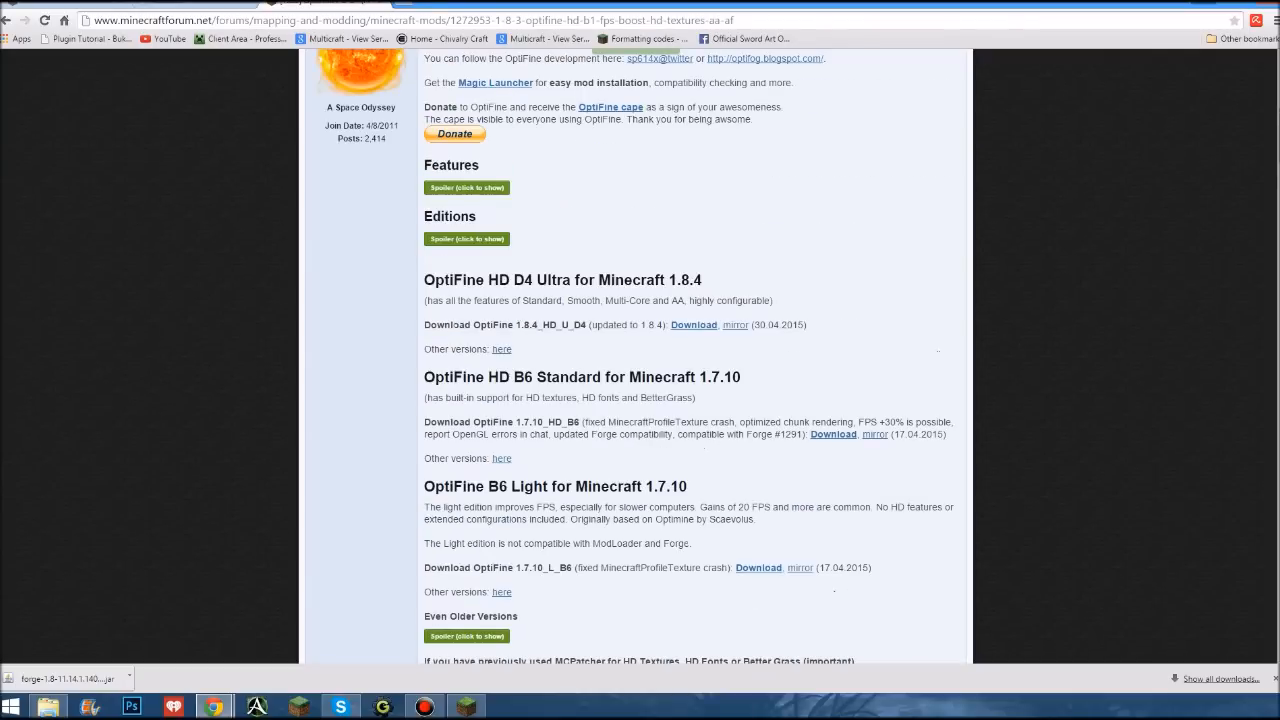
{"action": "mouse_move", "coordinate": [693, 325]}
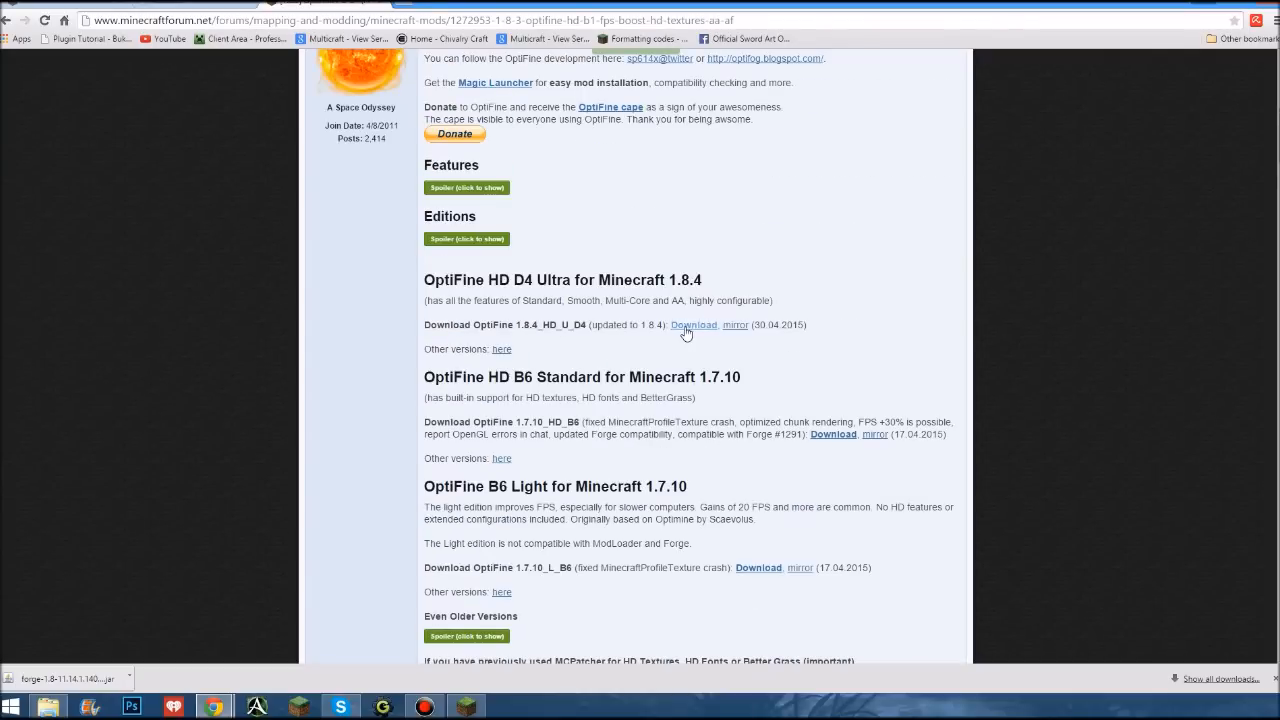
Download OptiFine_1.8.4_HD_U_D4.jar through the adf.ly redirects, then minimize Chrome
{"action": "left_click", "coordinate": [693, 325]}
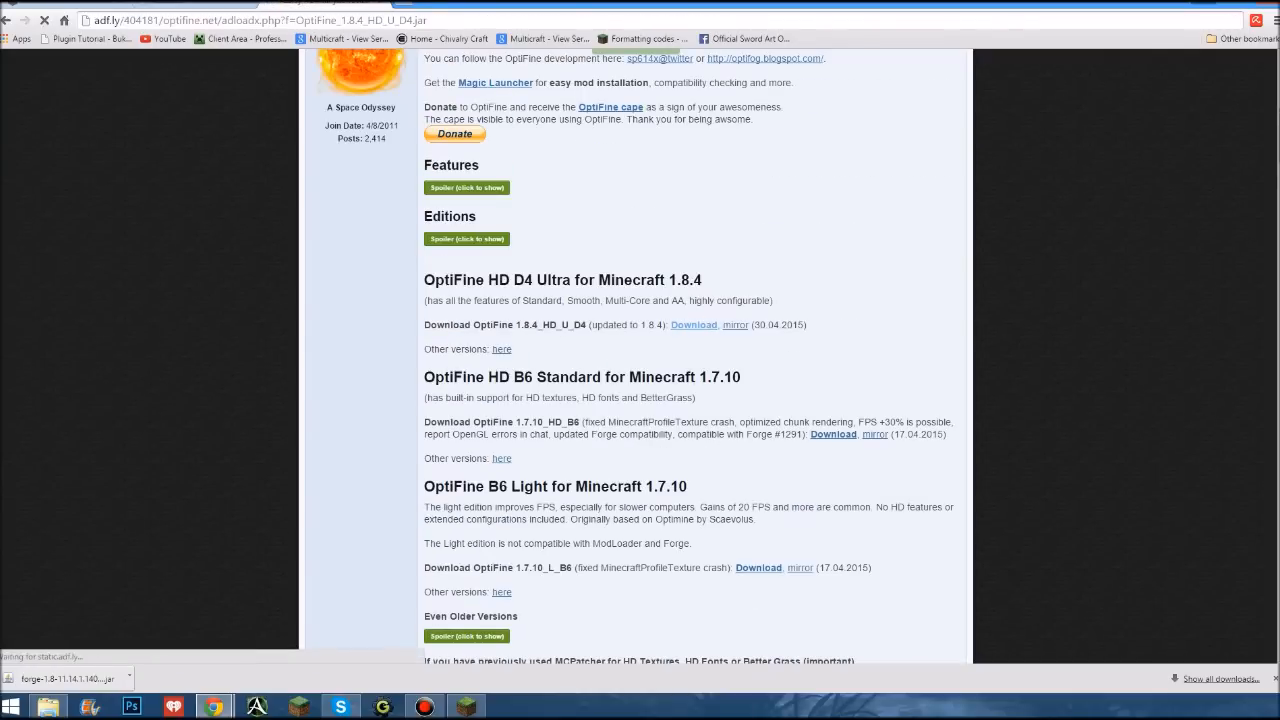
{"action": "left_click", "coordinate": [692, 324]}
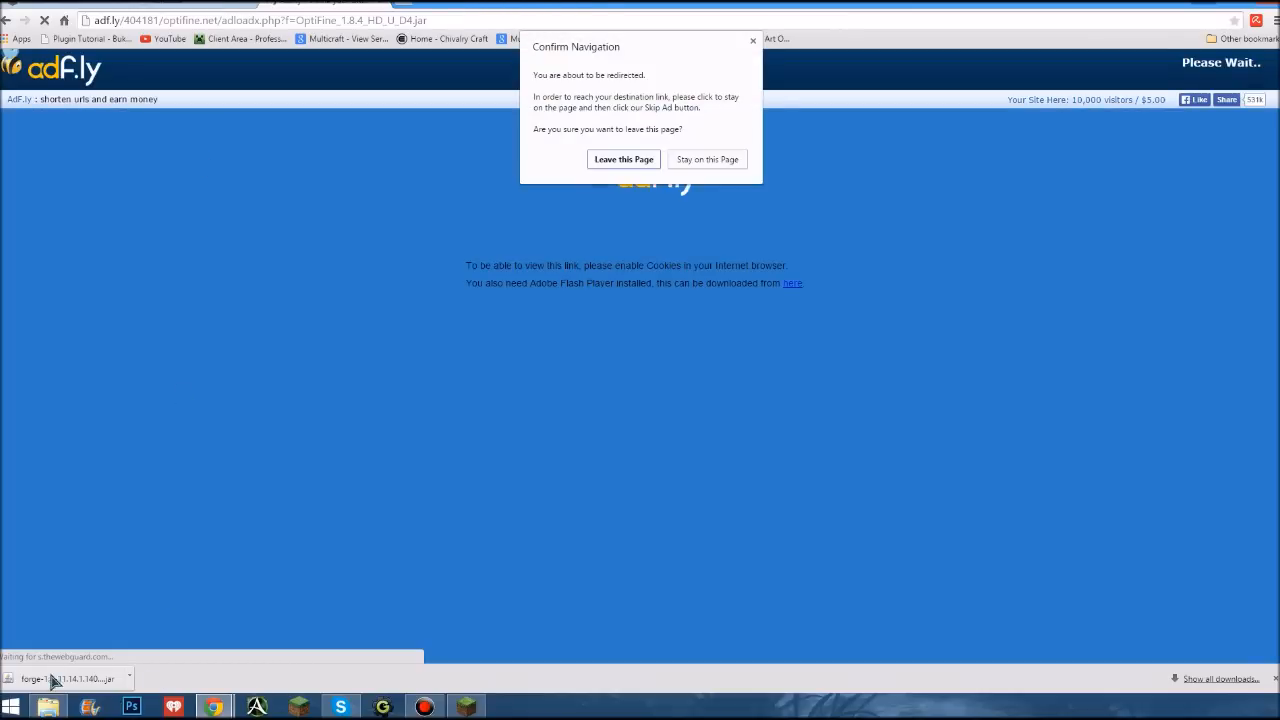
{"action": "left_click", "coordinate": [707, 159]}
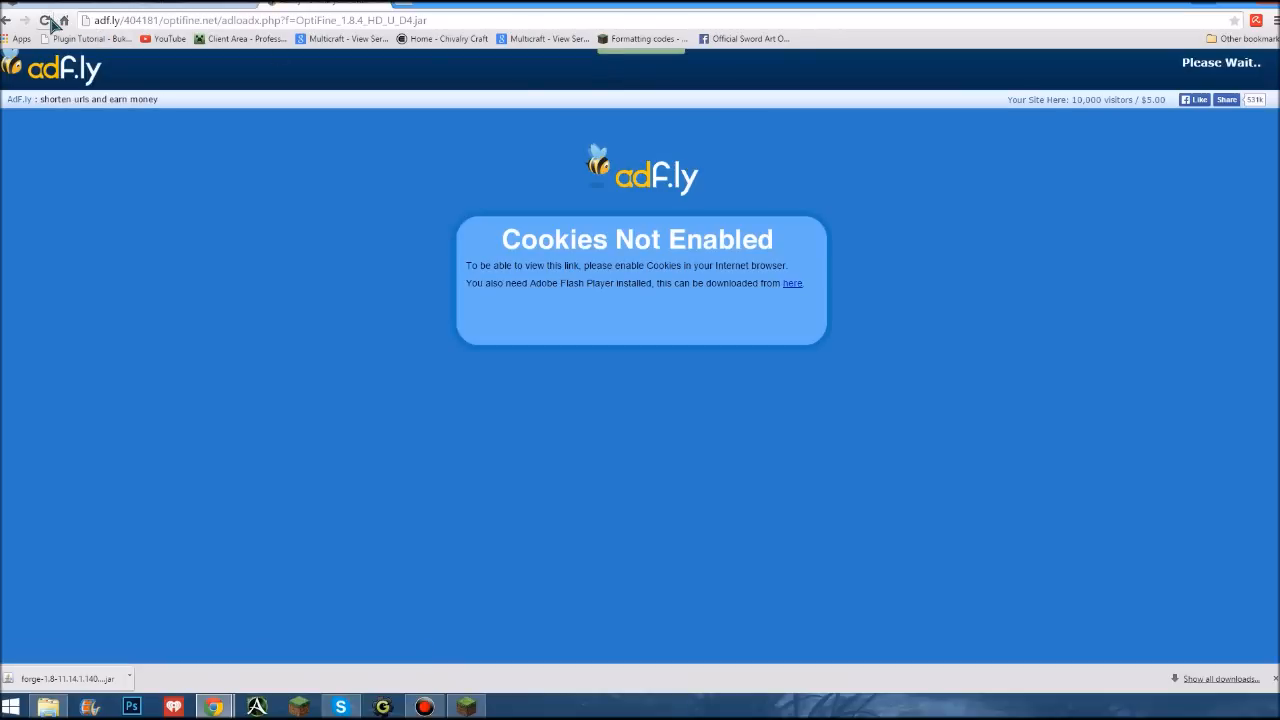
{"action": "left_click", "coordinate": [50, 21]}
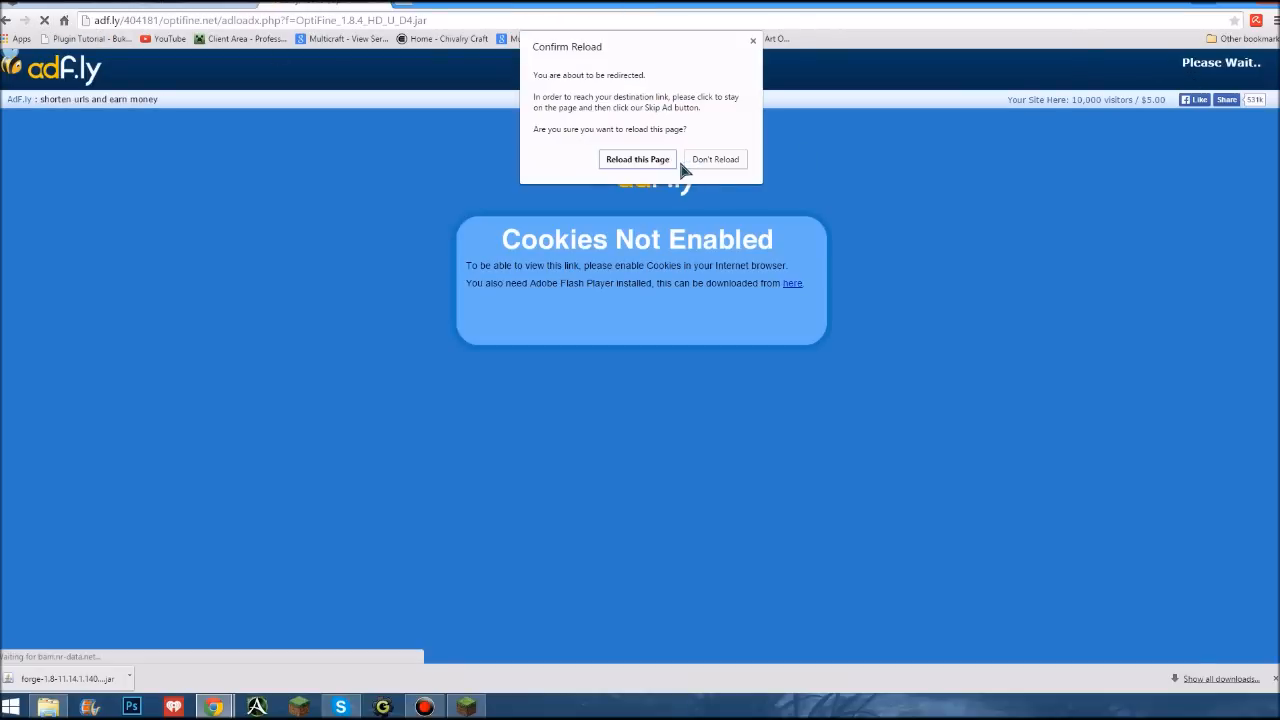
{"action": "left_click", "coordinate": [637, 159]}
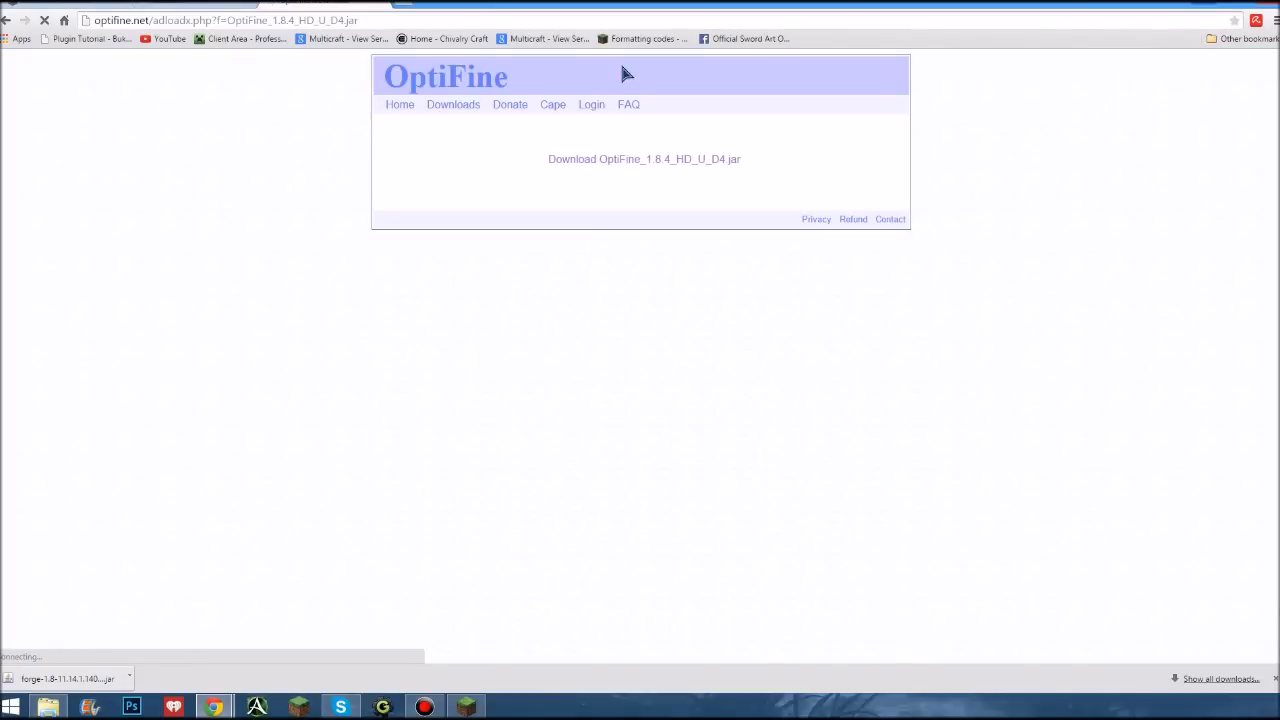
{"action": "left_click", "coordinate": [643, 159]}
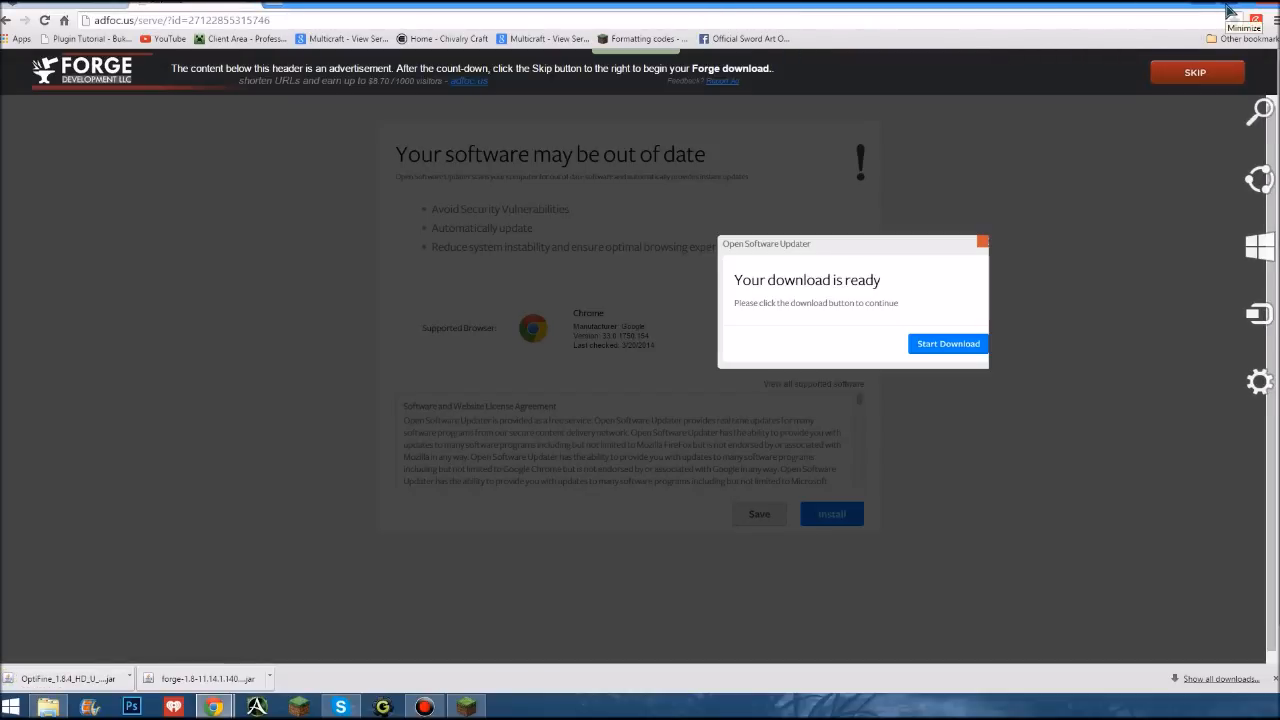
{"action": "left_click", "coordinate": [1242, 28]}
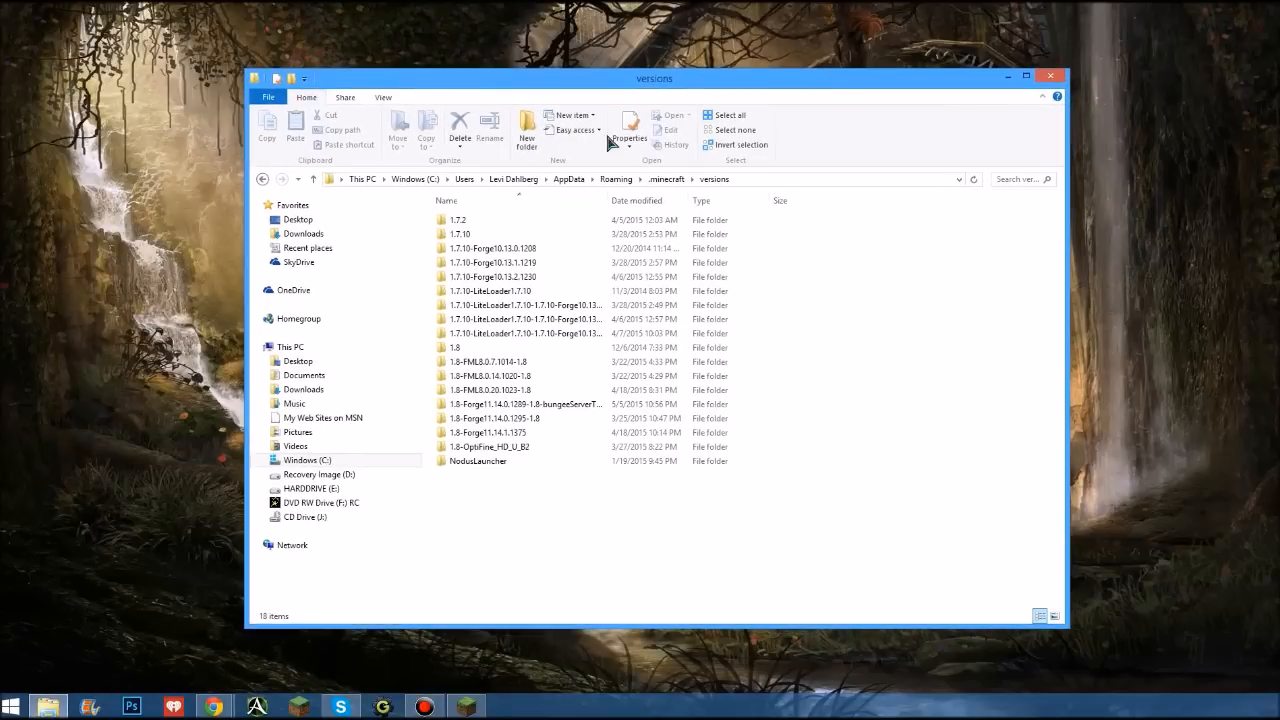
Go from Roaming into .minecraft\mods and select the SAO_UI.1.5 and OptiFine 1.8.0 jars
{"action": "left_click", "coordinate": [640, 179]}
{"action": "type", "text": "%appday"}
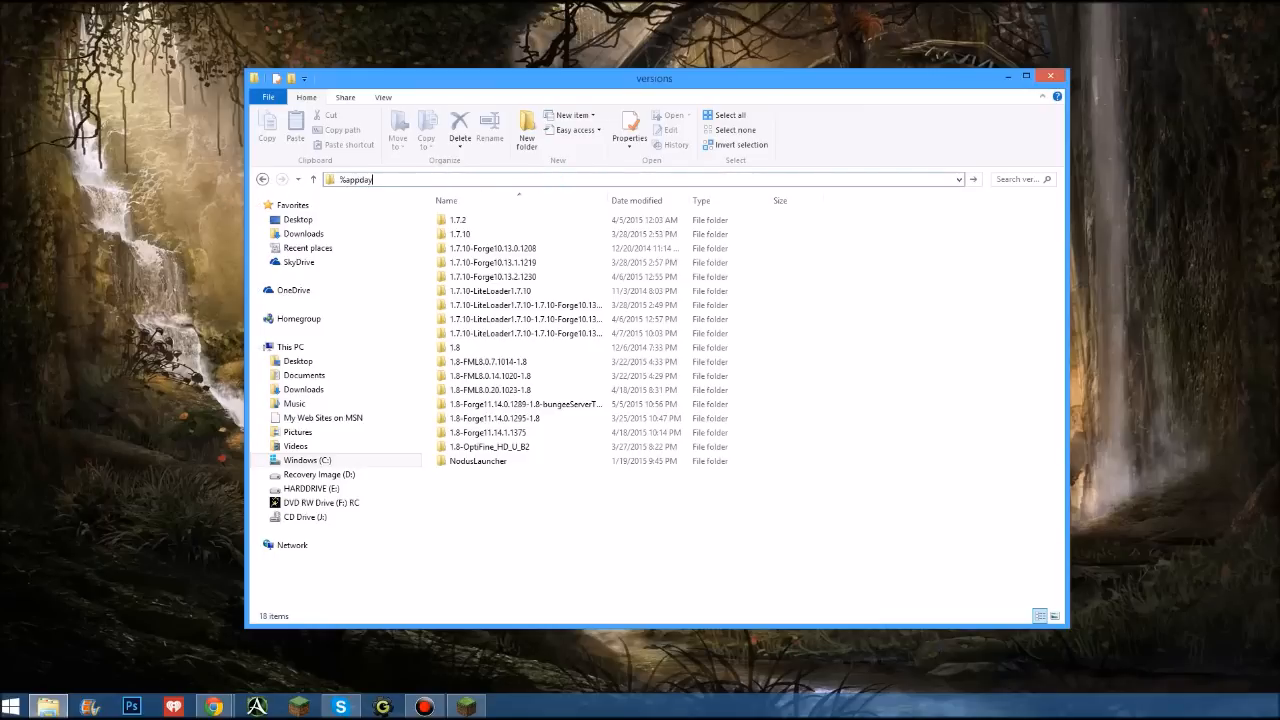
{"action": "key", "text": "Return"}
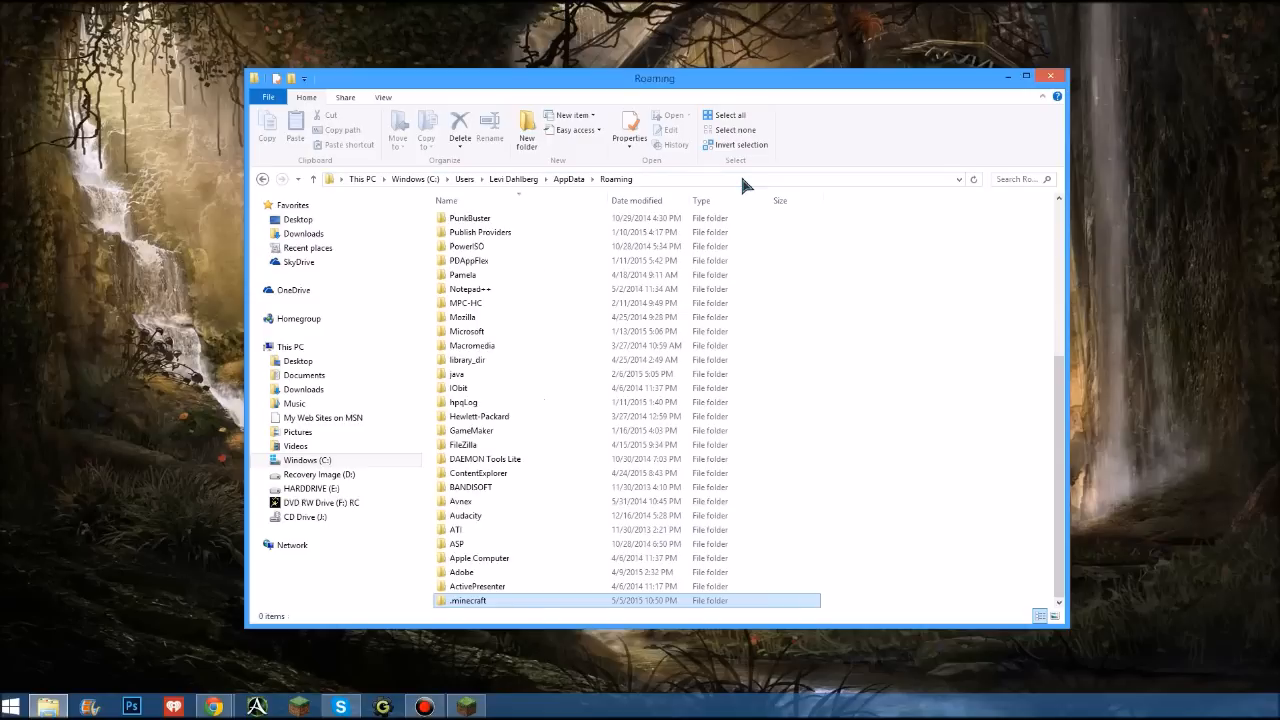
{"action": "left_click", "coordinate": [467, 600]}
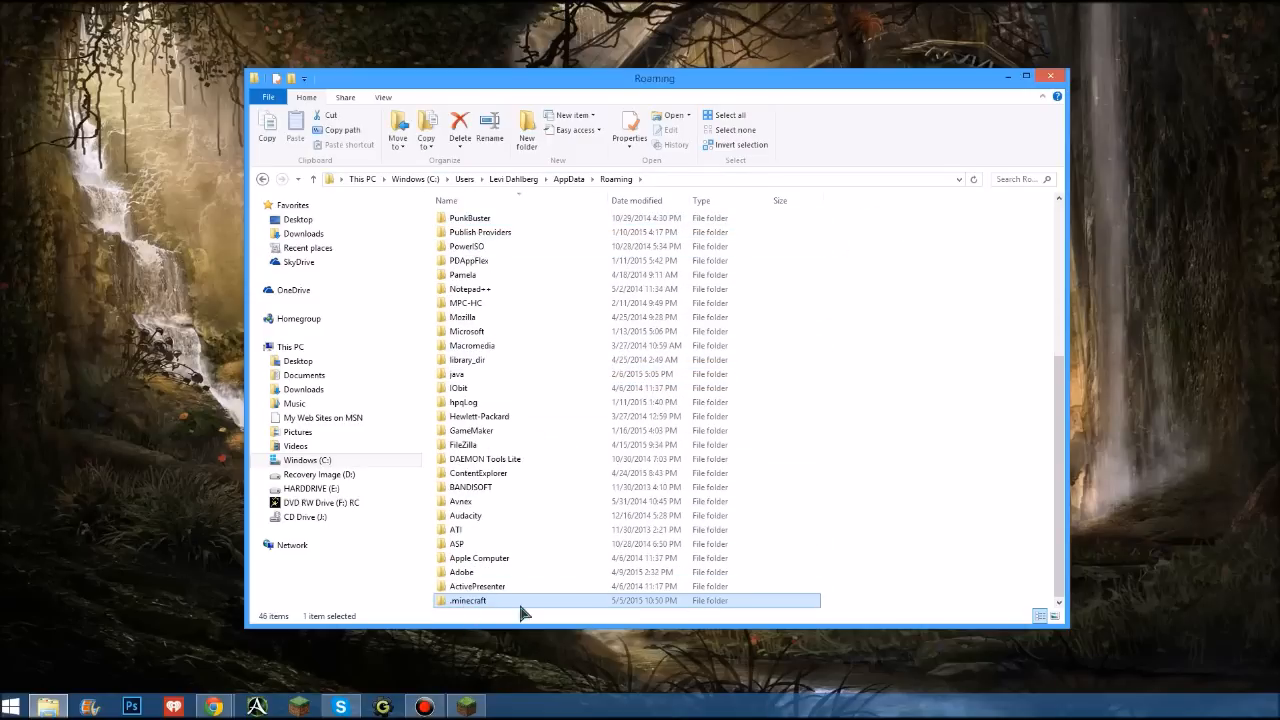
{"action": "mouse_move", "coordinate": [515, 610]}
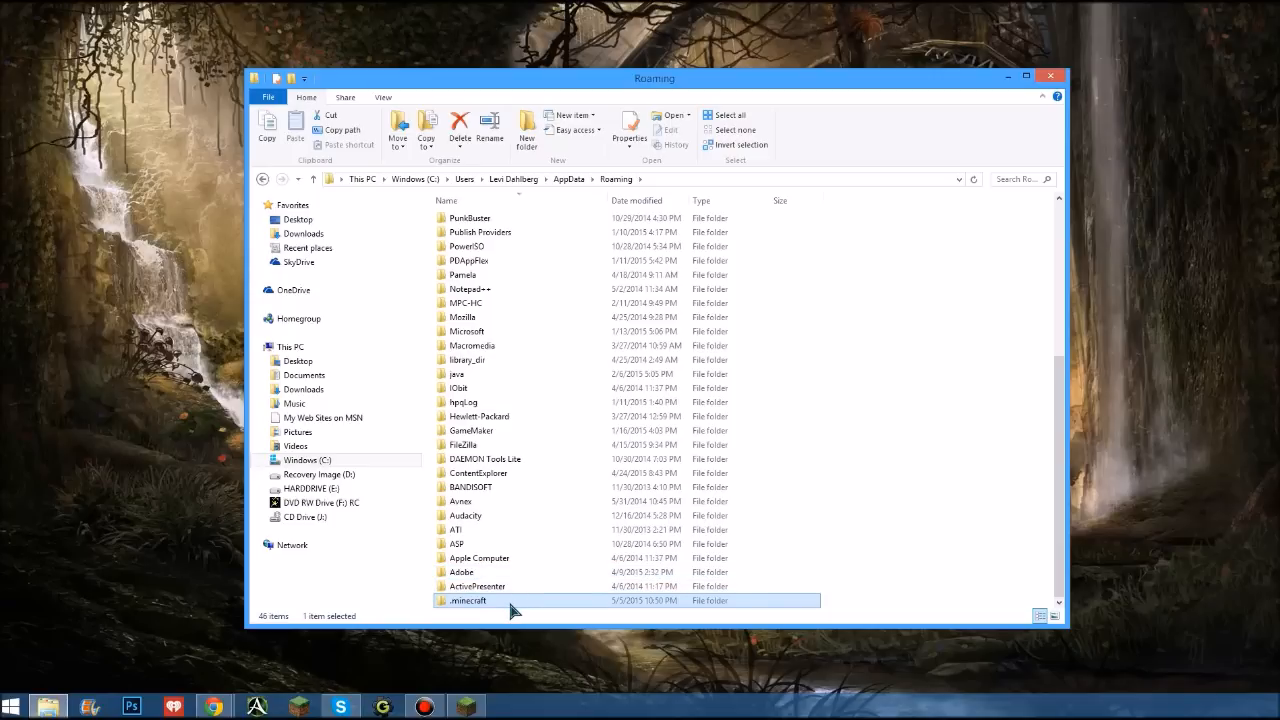
{"action": "double_click", "coordinate": [468, 600]}
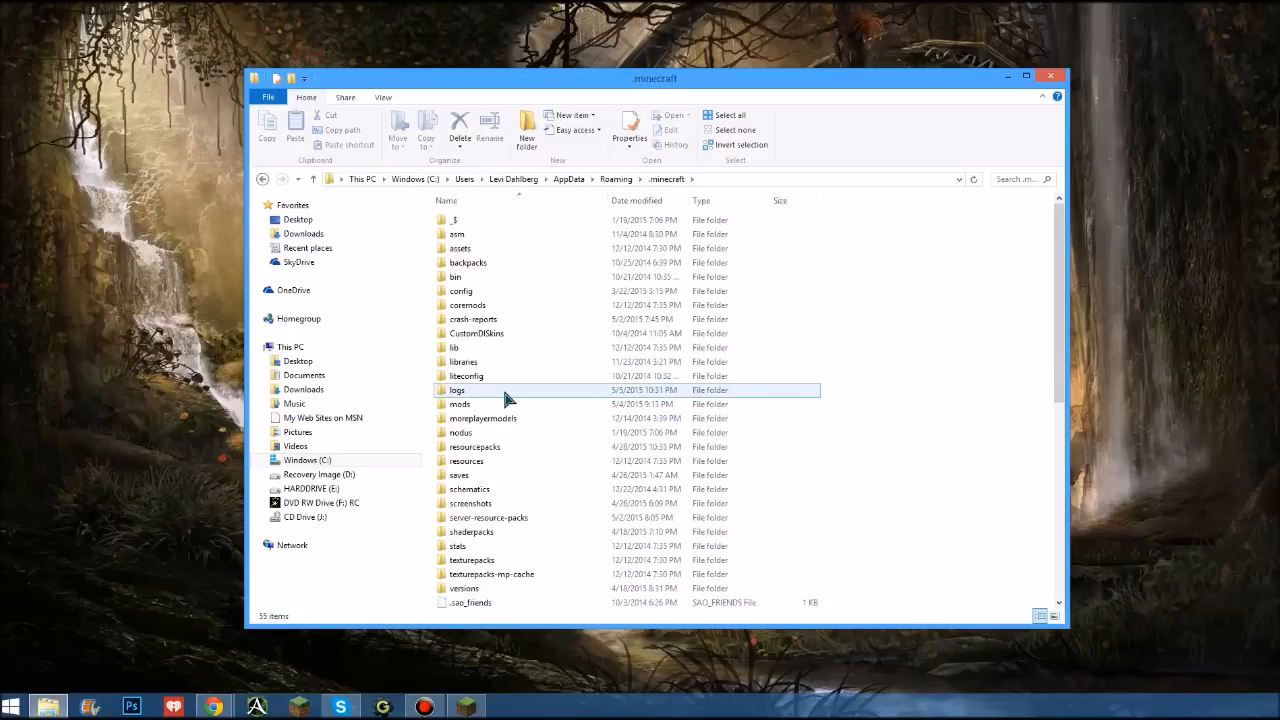
{"action": "mouse_move", "coordinate": [460, 404]}
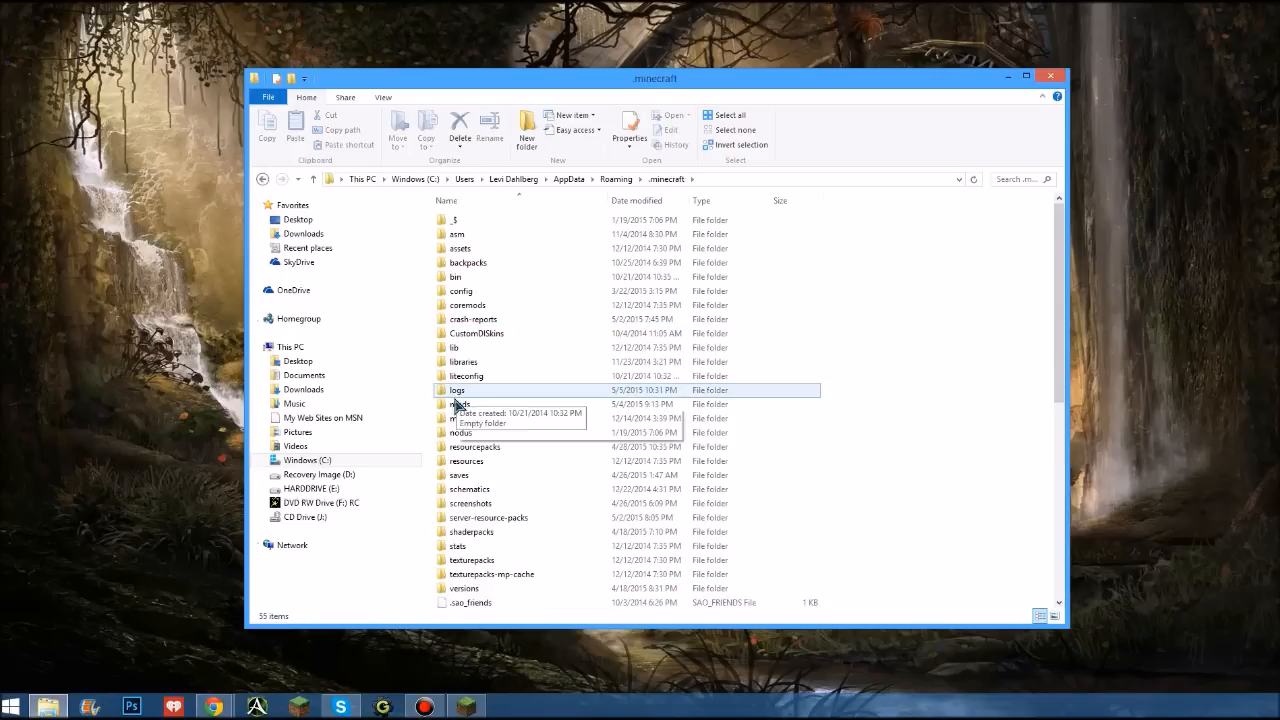
{"action": "double_click", "coordinate": [460, 404]}
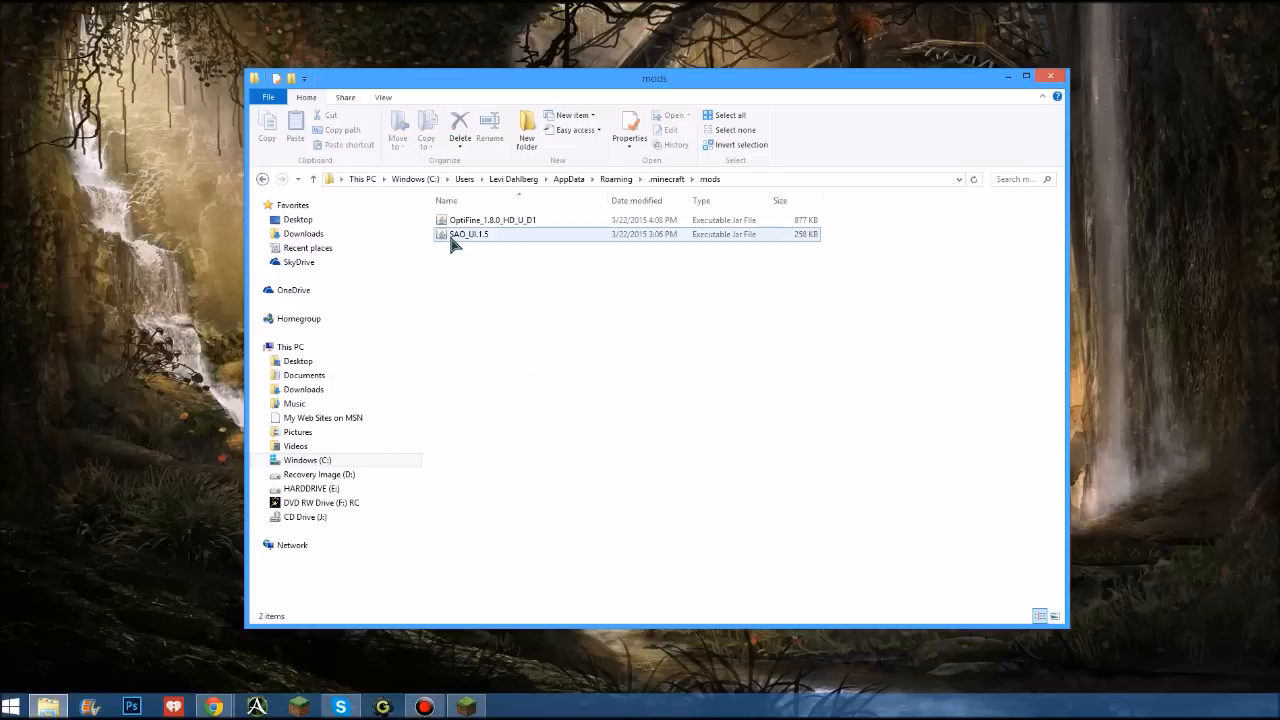
{"action": "left_click", "coordinate": [490, 219]}
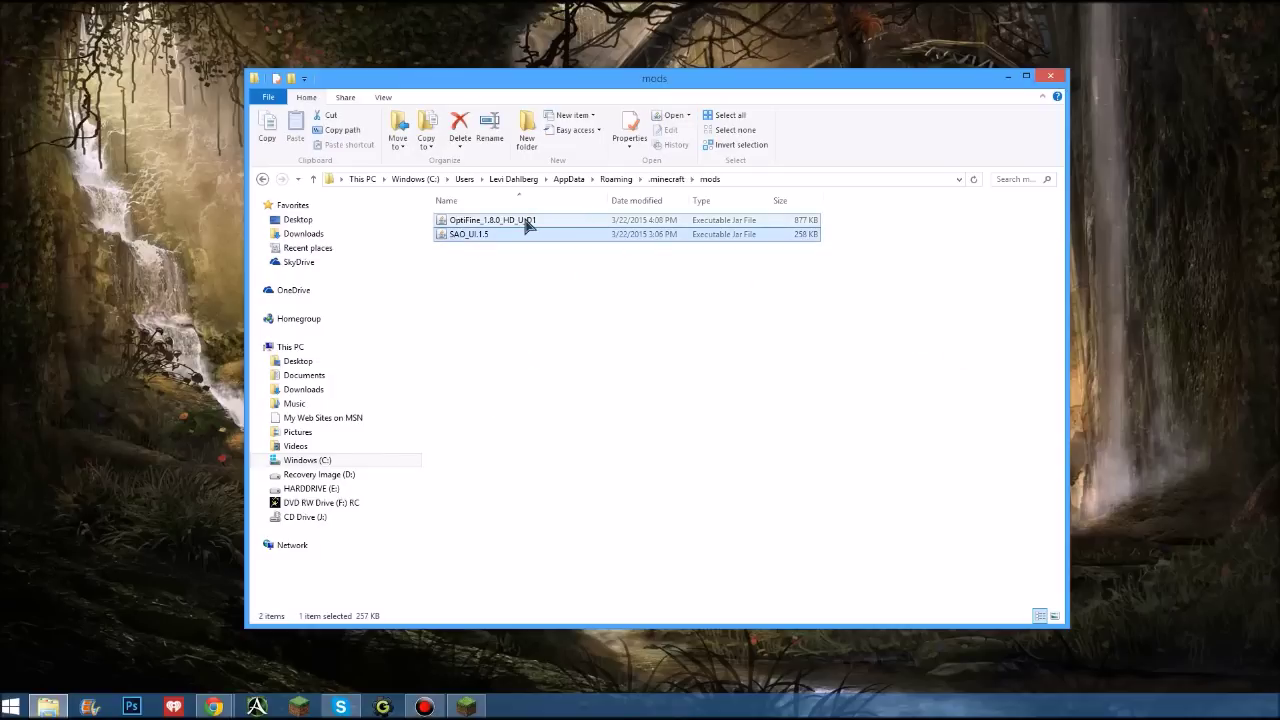
{"action": "left_click", "coordinate": [492, 220]}
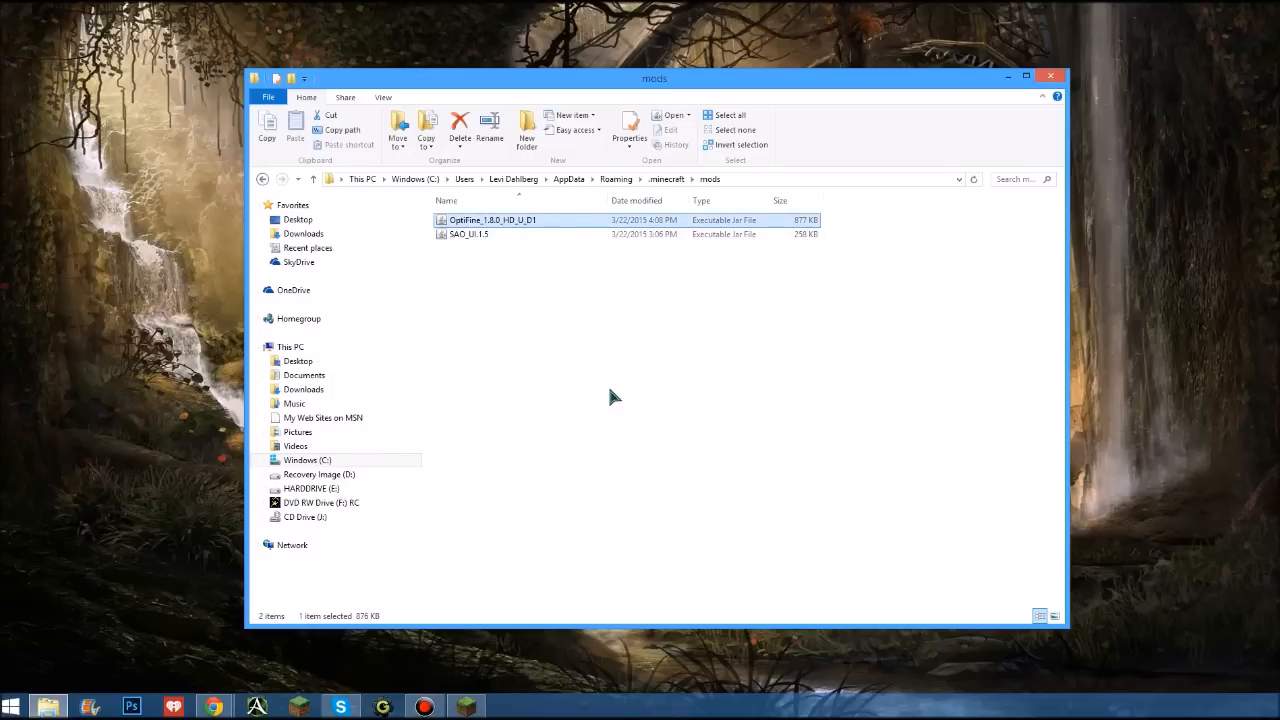
{"action": "mouse_move", "coordinate": [530, 228]}
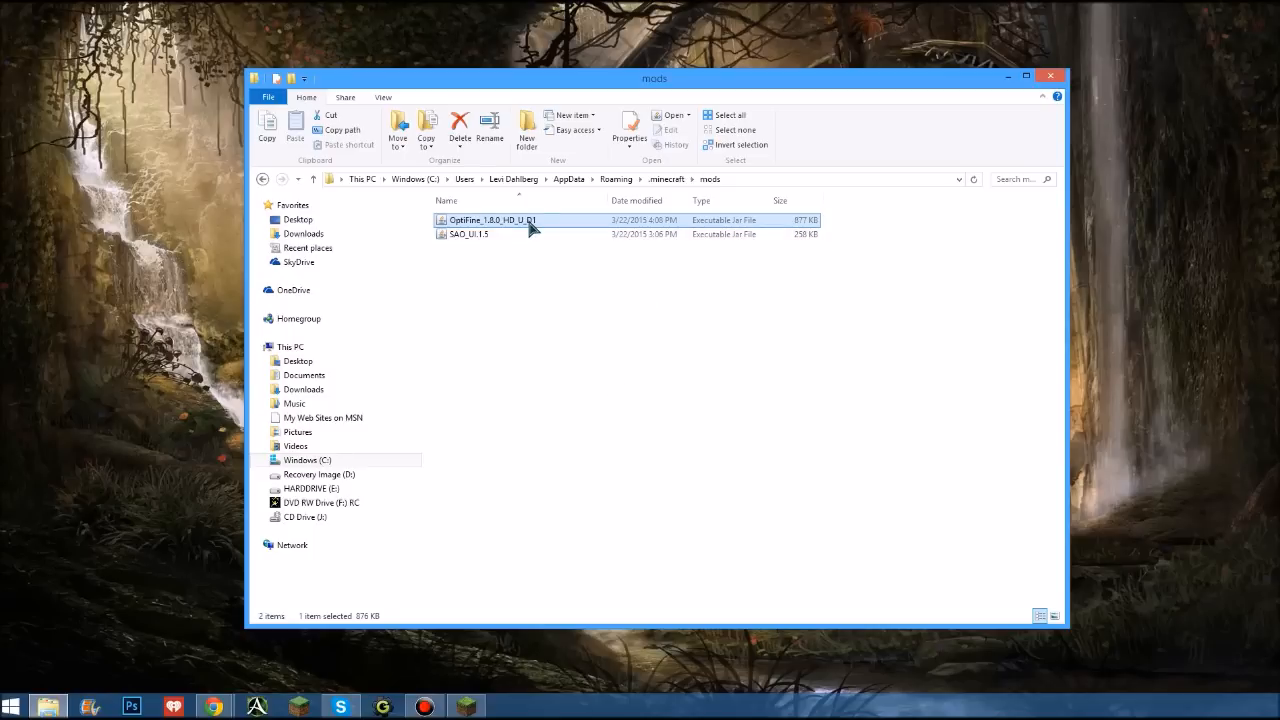
{"action": "mouse_move", "coordinate": [468, 234]}
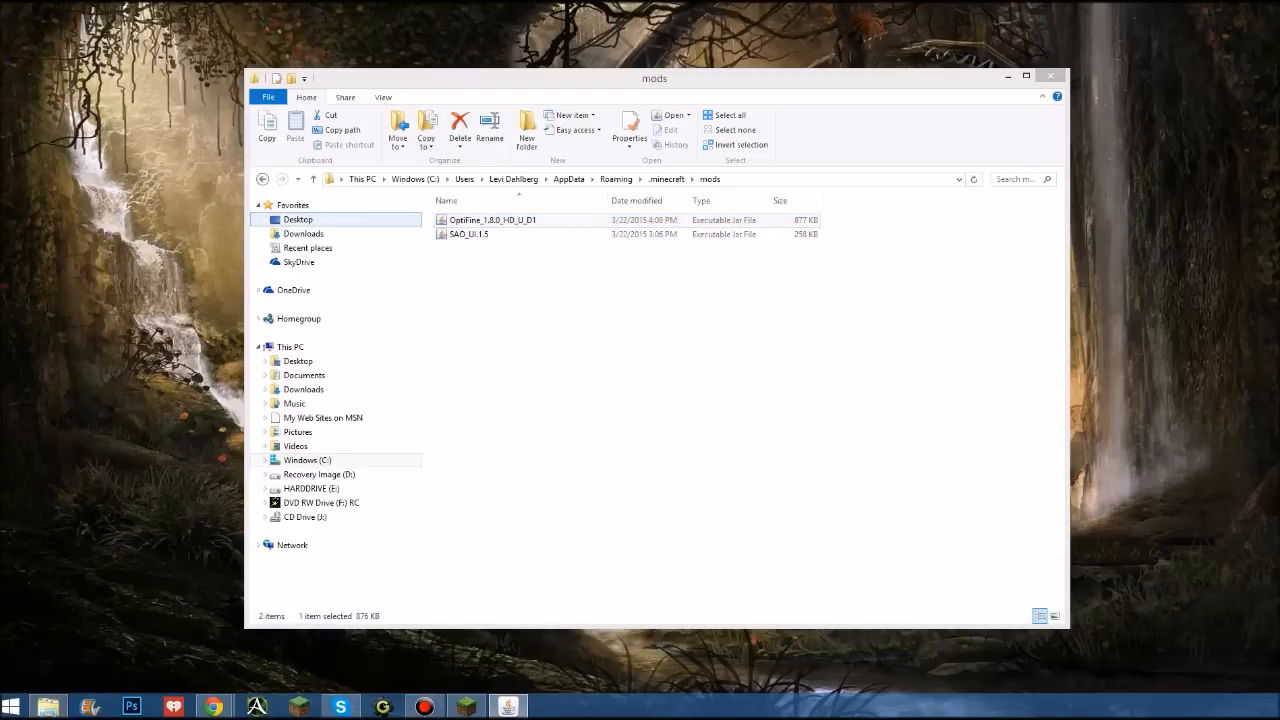
Launch the OptiFine 1.8.0 HD Ultra D1 installer and cancel without installing
{"action": "double_click", "coordinate": [492, 219]}
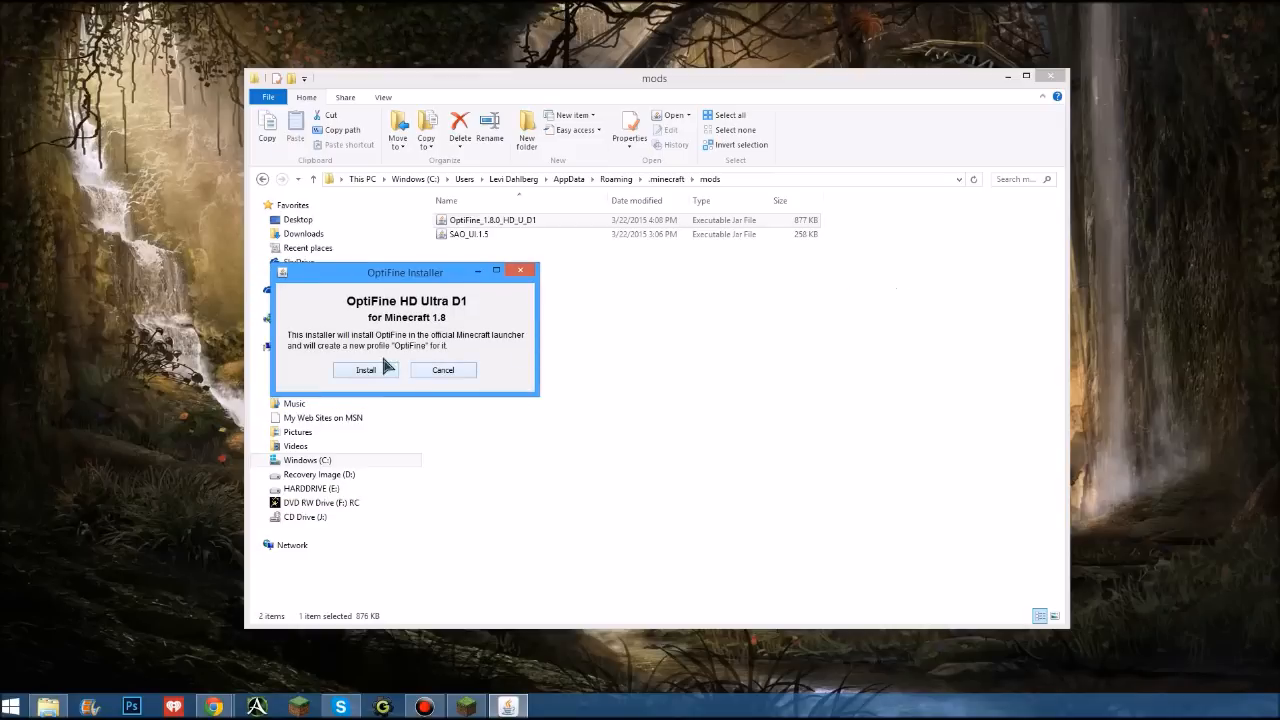
{"action": "mouse_move", "coordinate": [428, 378]}
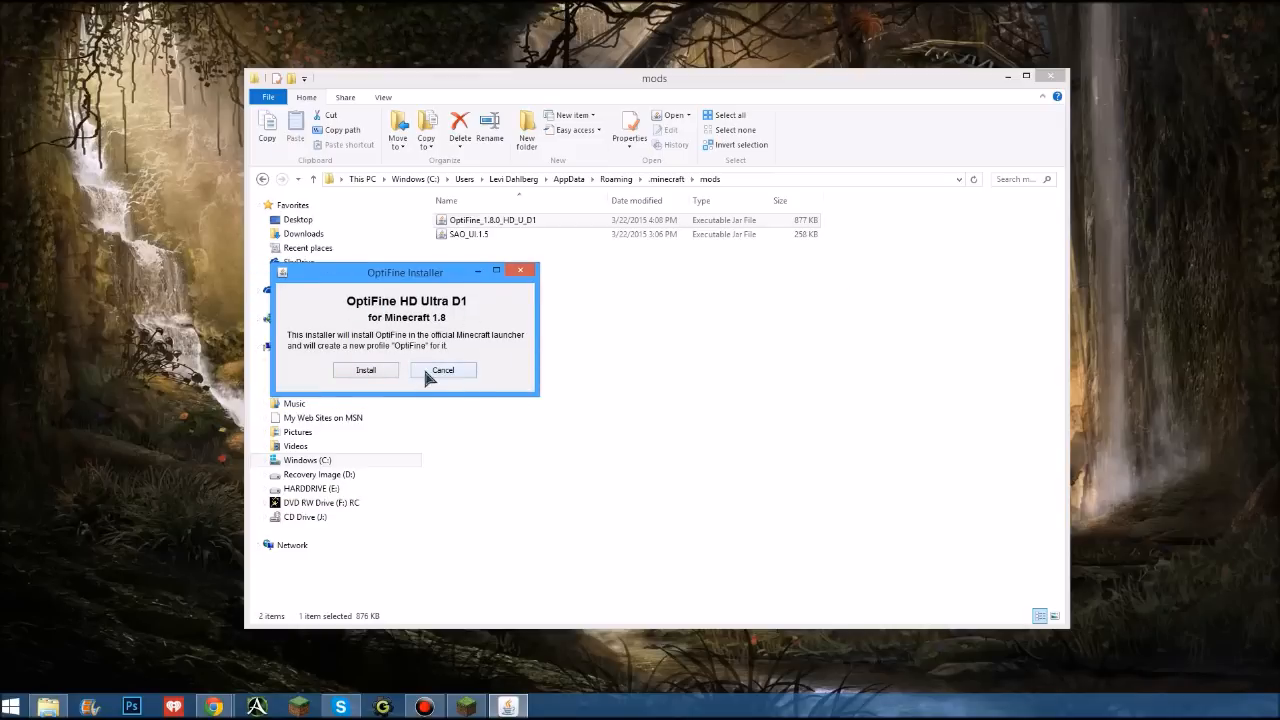
{"action": "left_click", "coordinate": [442, 370]}
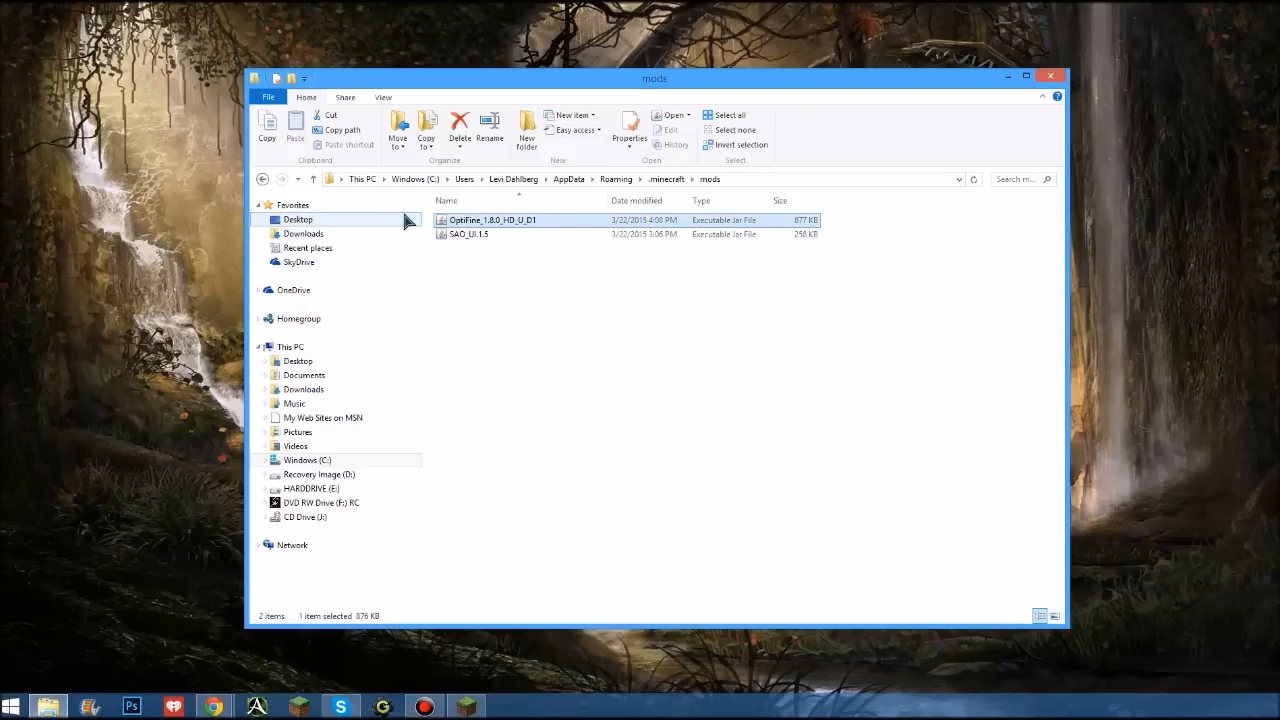
{"action": "mouse_move", "coordinate": [315, 155]}
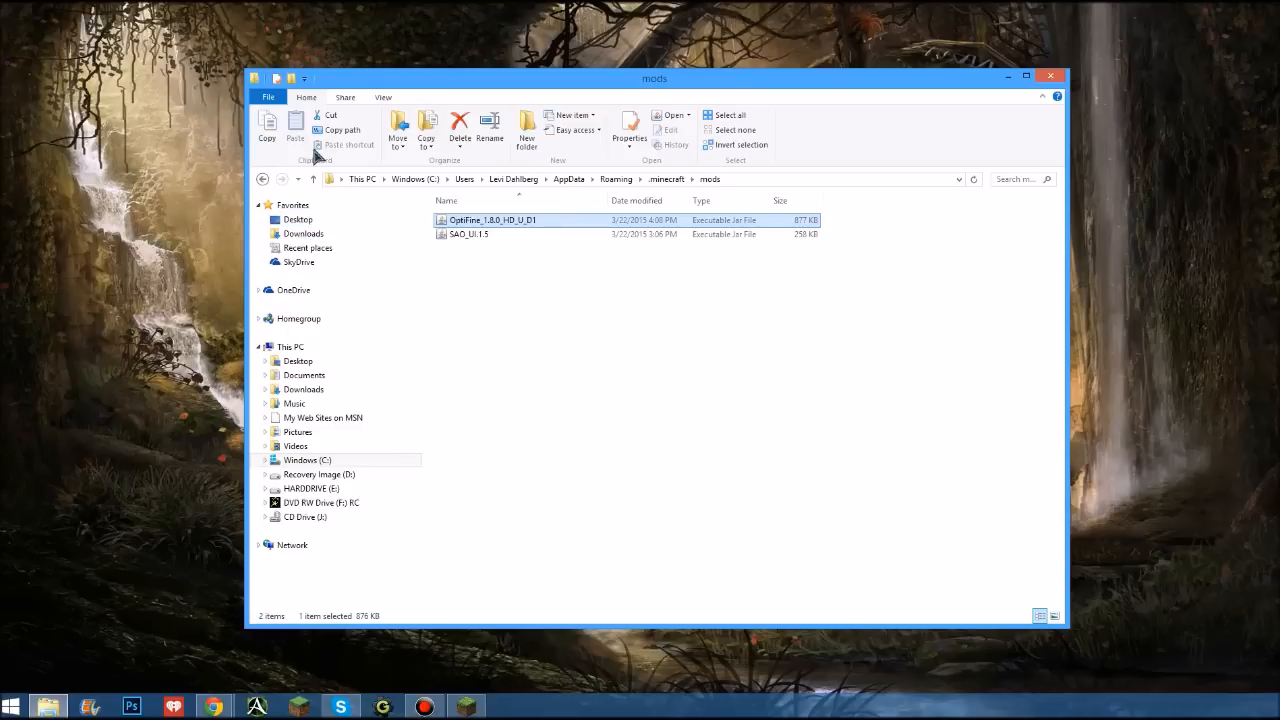
{"action": "mouse_move", "coordinate": [1008, 78]}
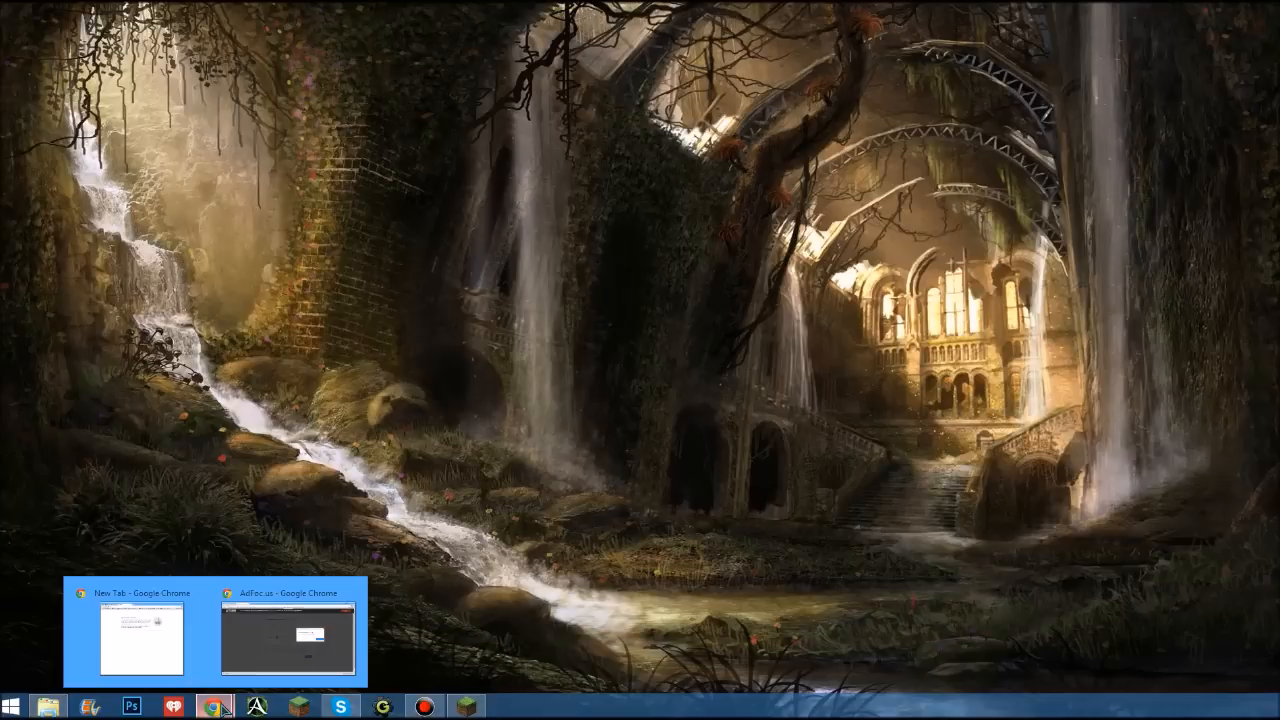
Run the downloaded Forge 11.14.1.1402 installer from Chrome and confirm the successful client install
{"action": "left_click", "coordinate": [289, 635]}
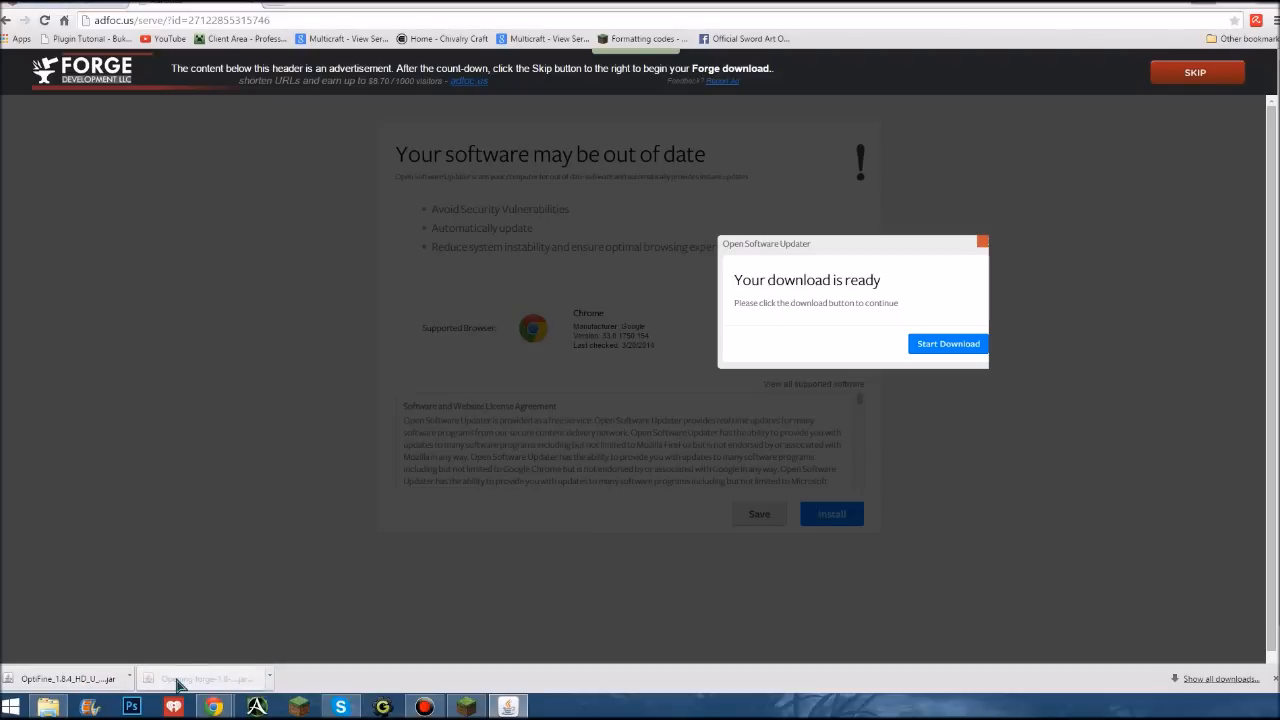
{"action": "left_click", "coordinate": [205, 678]}
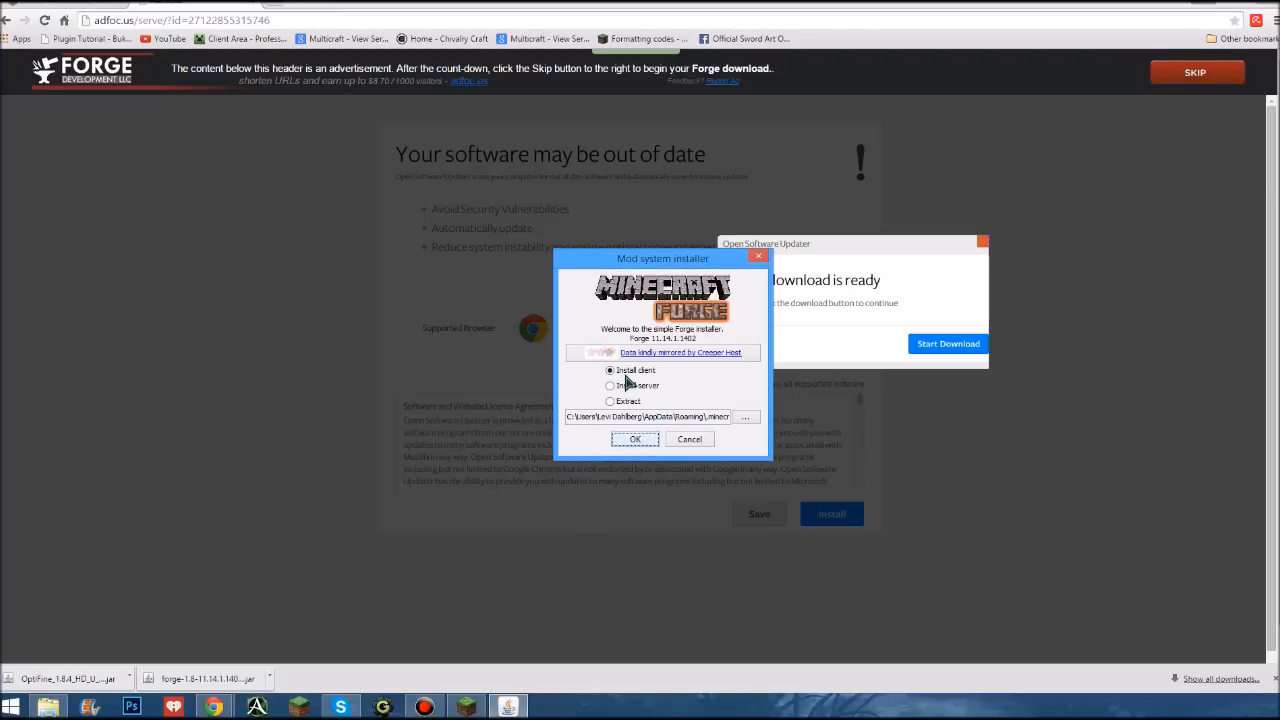
{"action": "mouse_move", "coordinate": [647, 413]}
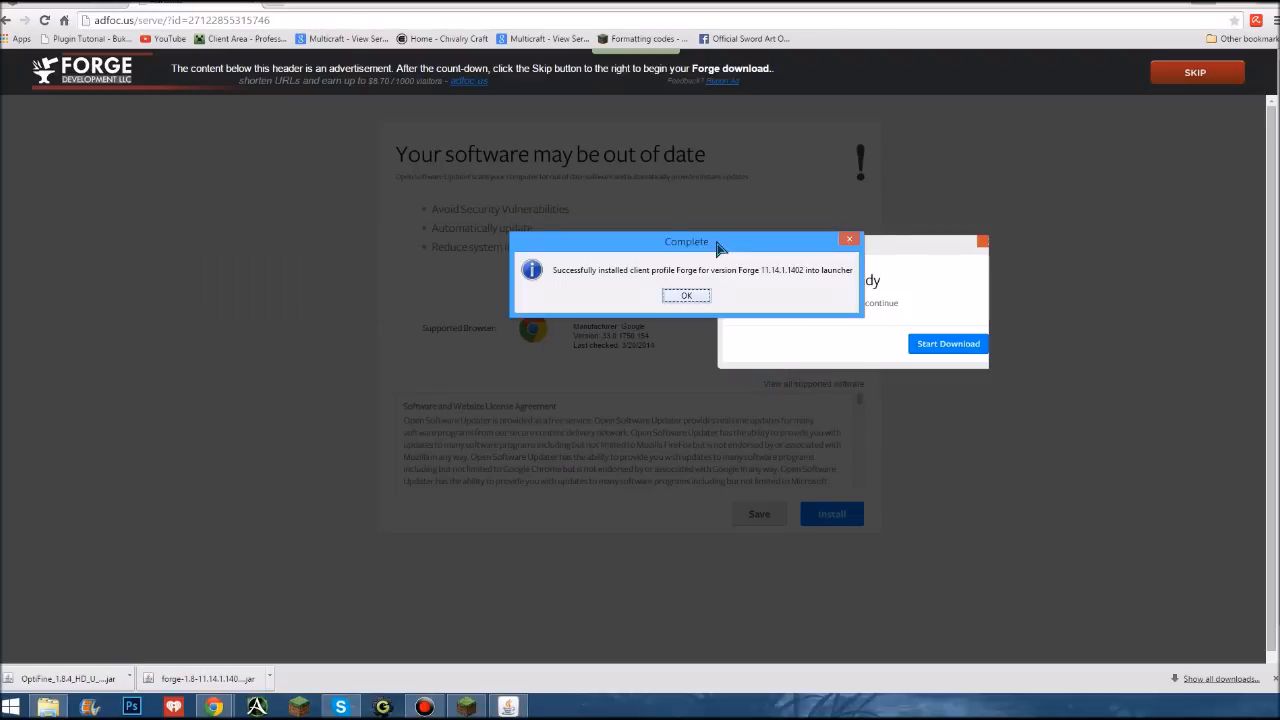
{"action": "left_click", "coordinate": [686, 295]}
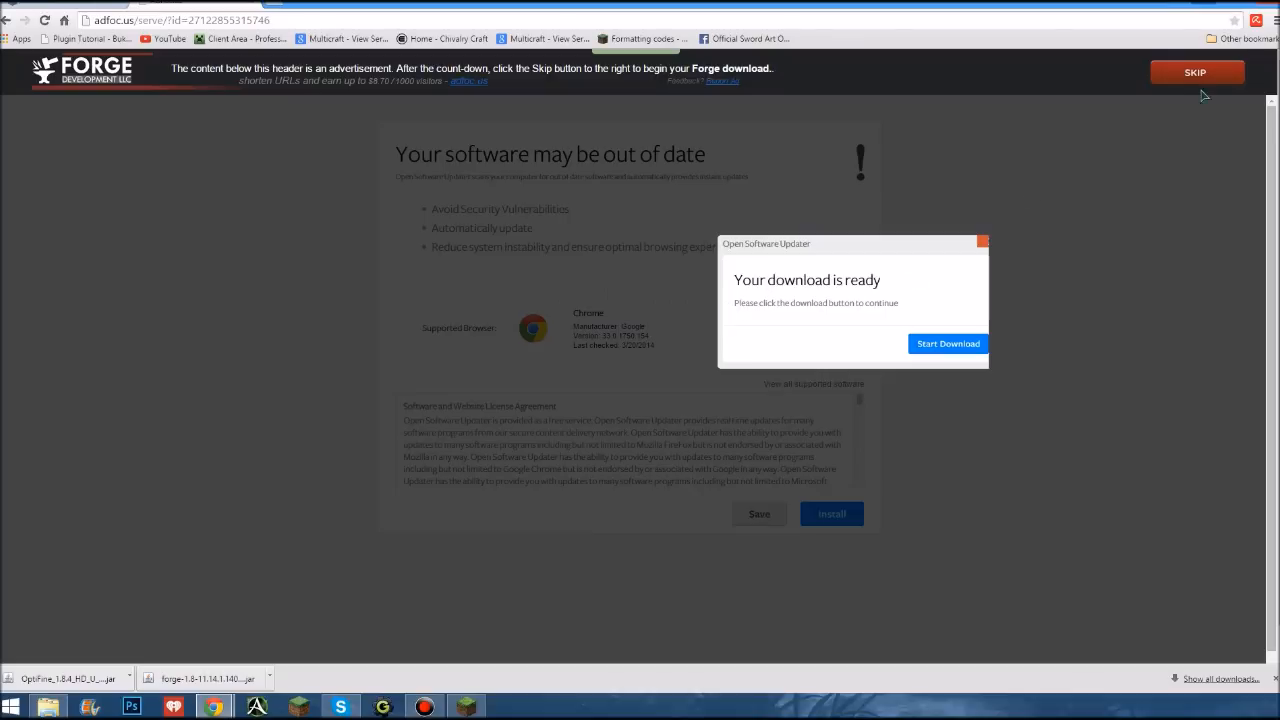
{"action": "mouse_move", "coordinate": [57, 8]}
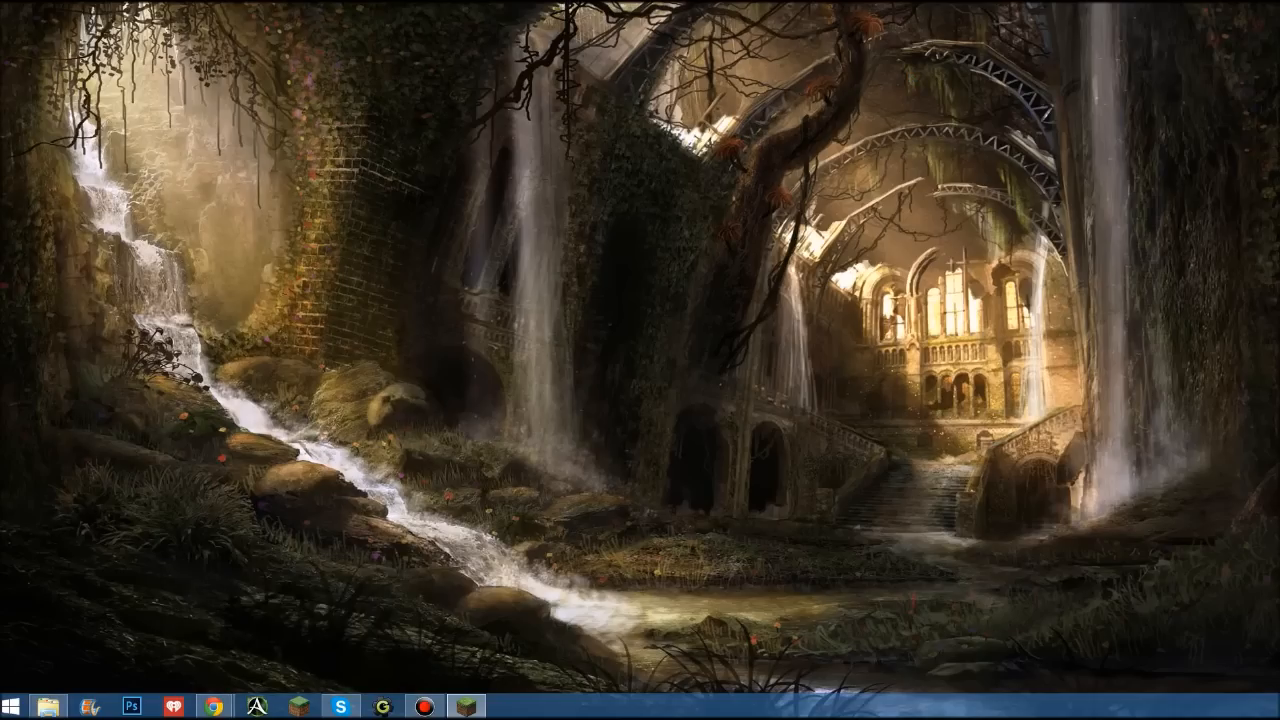
Choose the Forge profile in Minecraft Launcher, then return to the SAO UI thread
{"action": "left_click", "coordinate": [463, 706]}
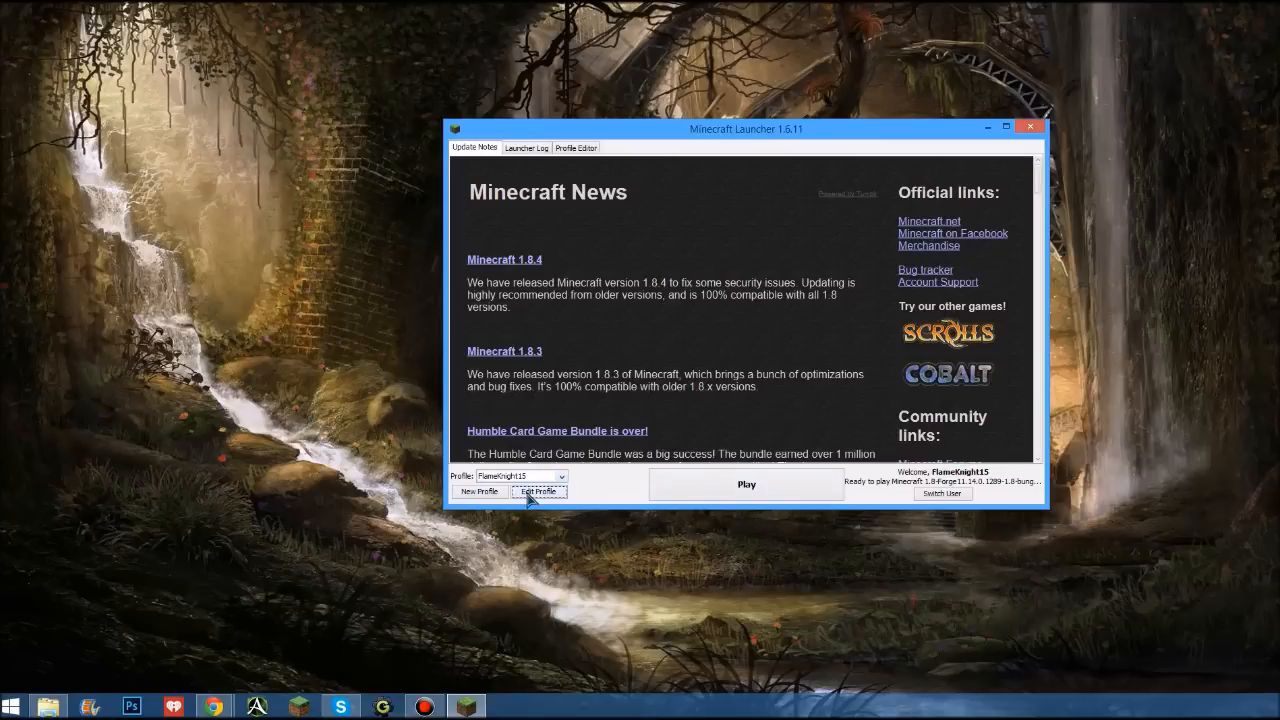
{"action": "left_click", "coordinate": [538, 491]}
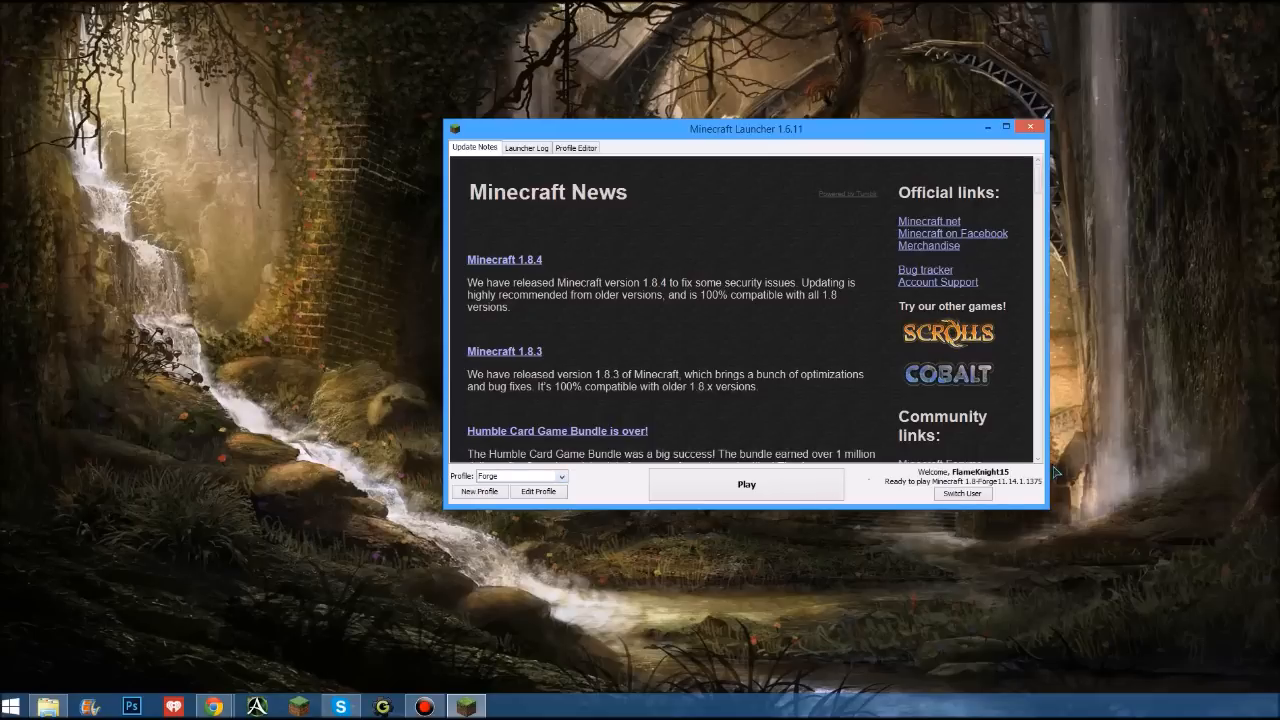
{"action": "mouse_move", "coordinate": [1038, 497]}
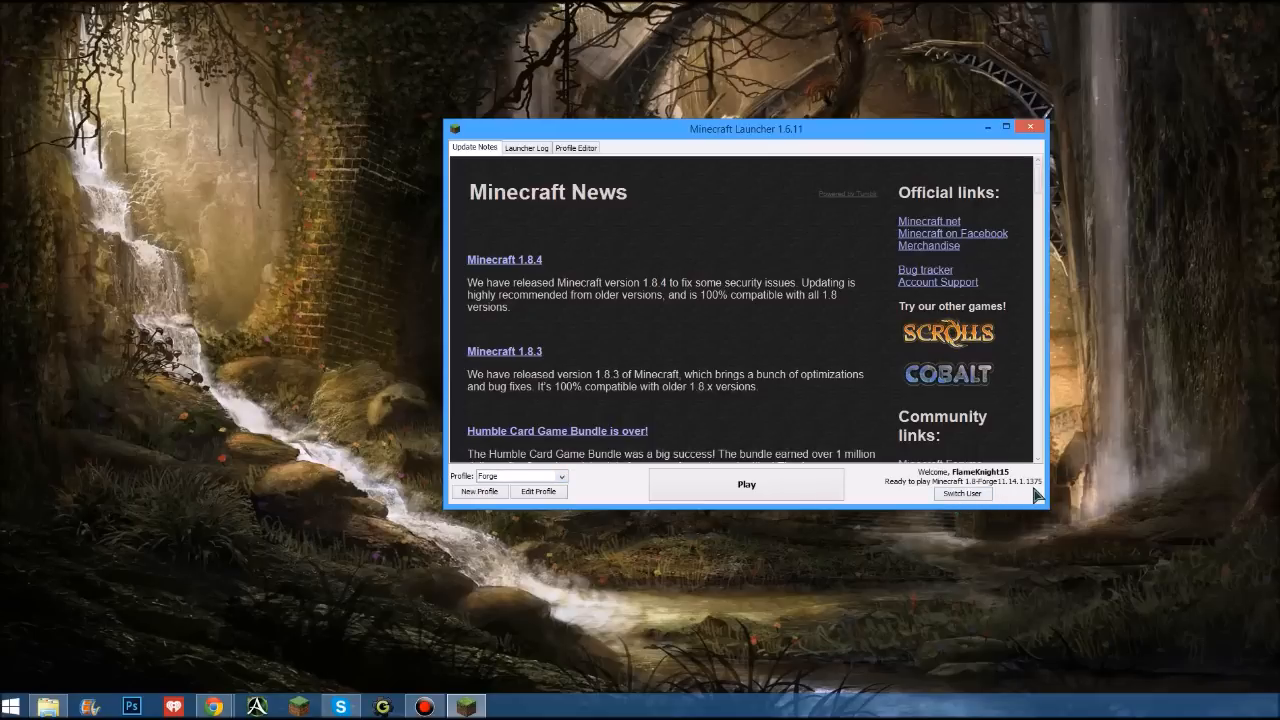
{"action": "mouse_move", "coordinate": [145, 690]}
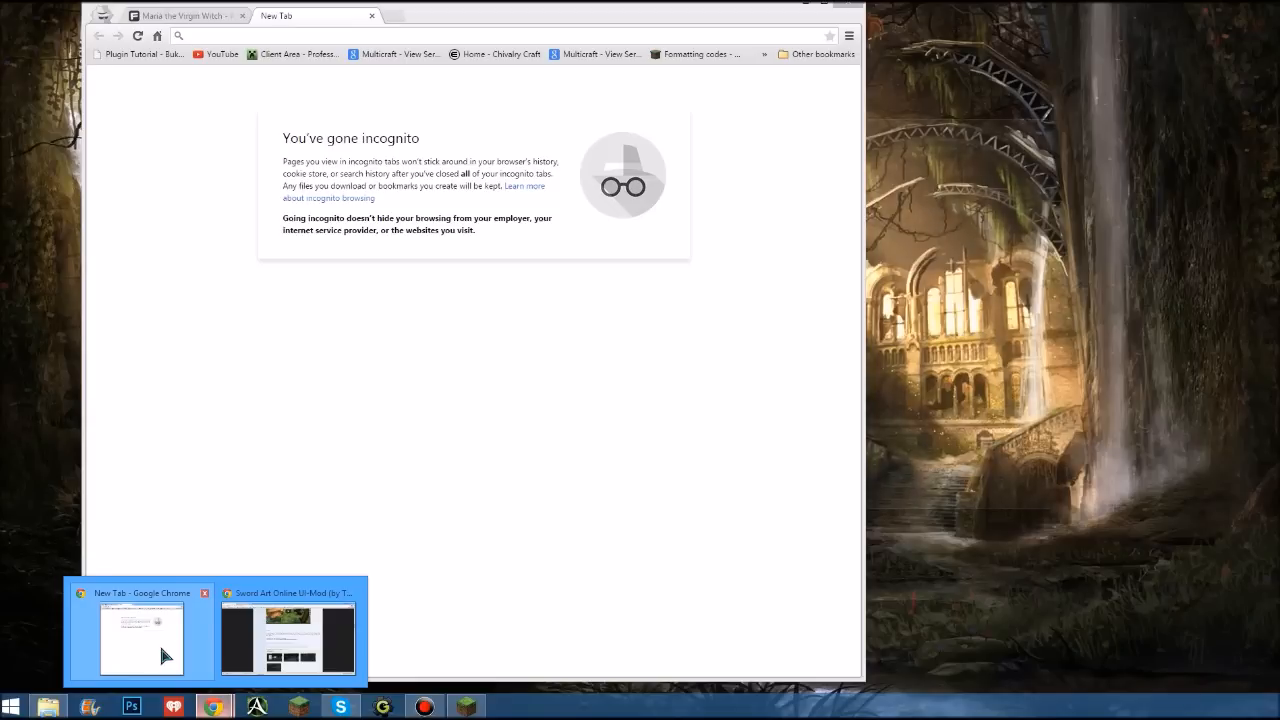
{"action": "left_click", "coordinate": [288, 635]}
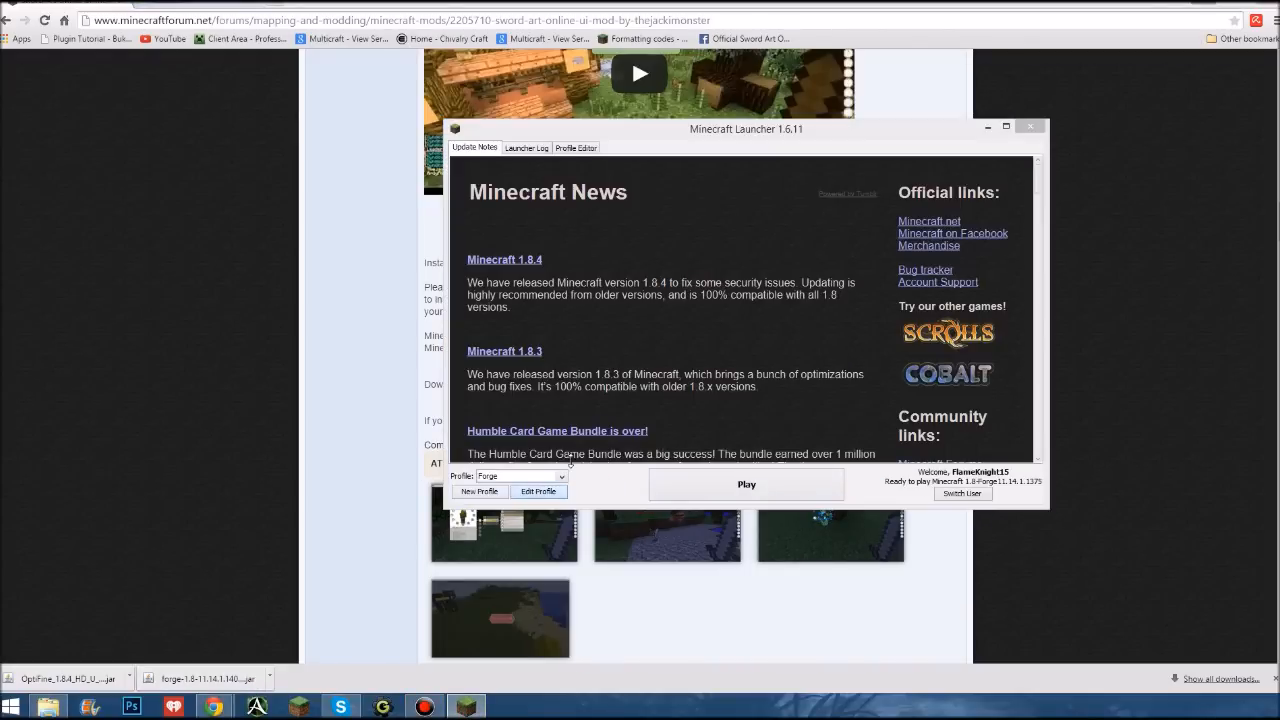
Set the Forge profile's Use version to release 1.8-Forge11.14.1.1375 and save the profile
{"action": "left_click", "coordinate": [537, 491]}
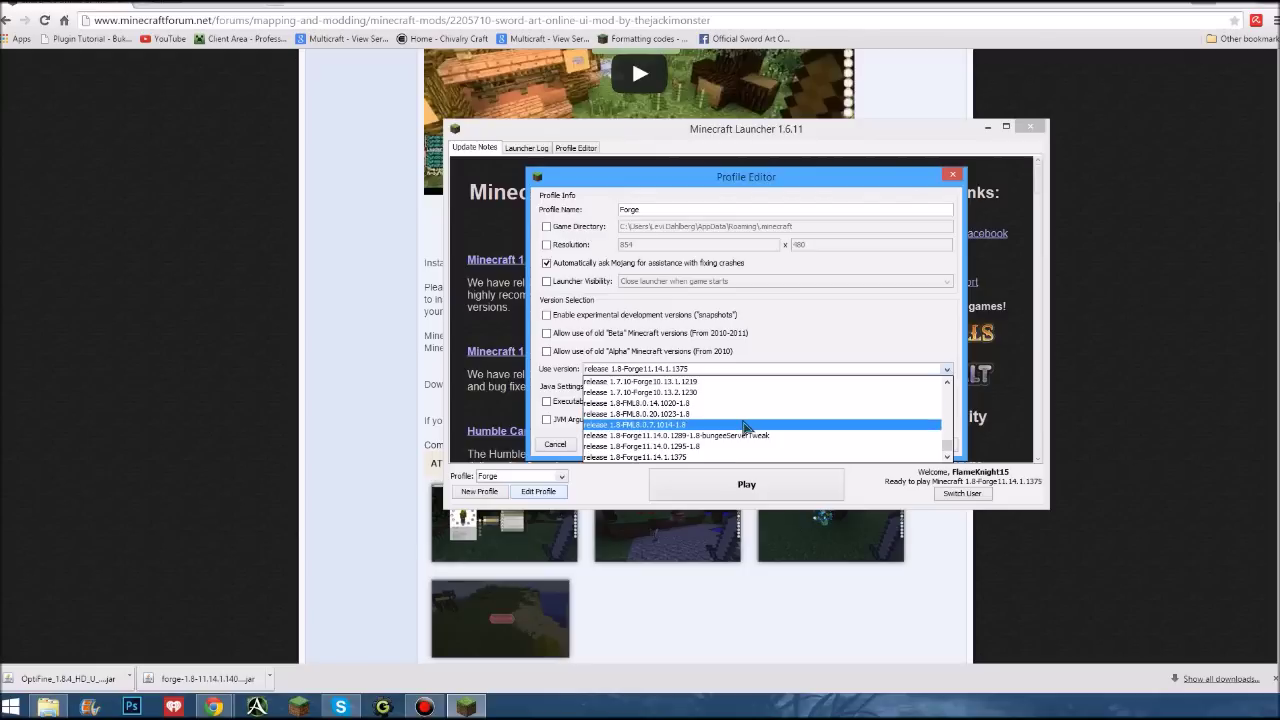
{"action": "scroll", "scroll_direction": "up", "scroll_amount": 3}
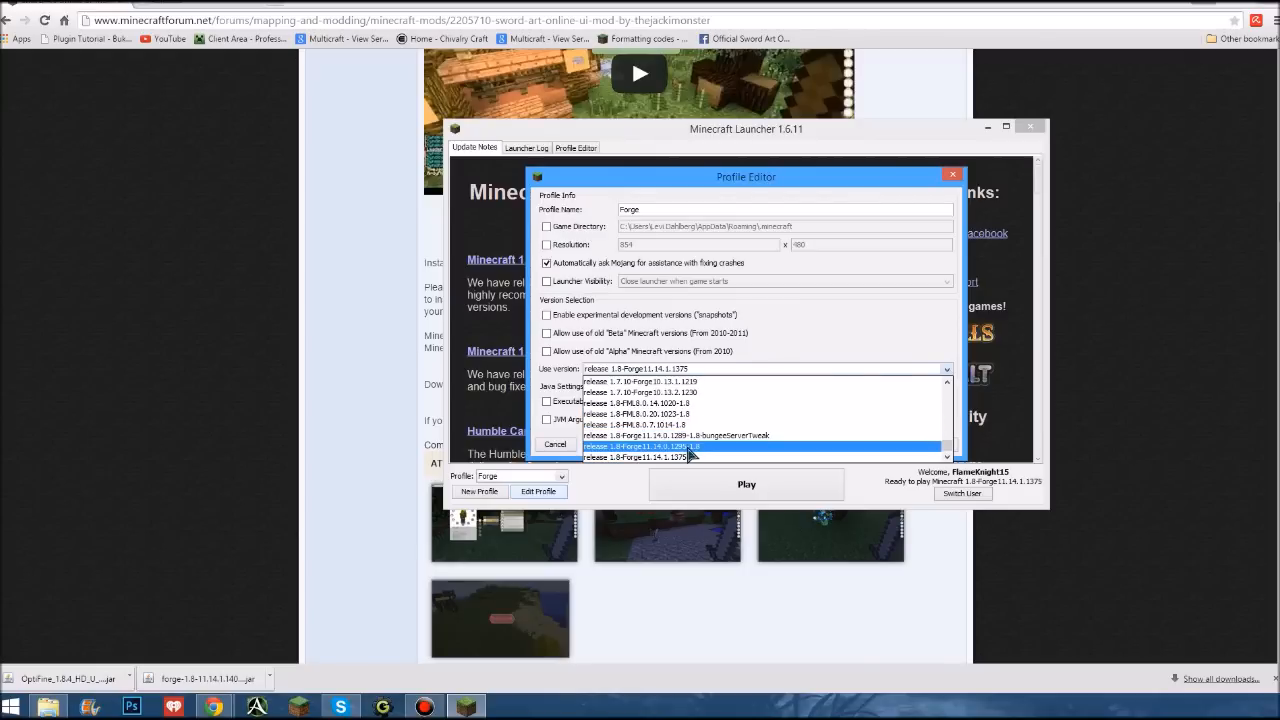
{"action": "scroll", "scroll_direction": "down", "scroll_amount": 3}
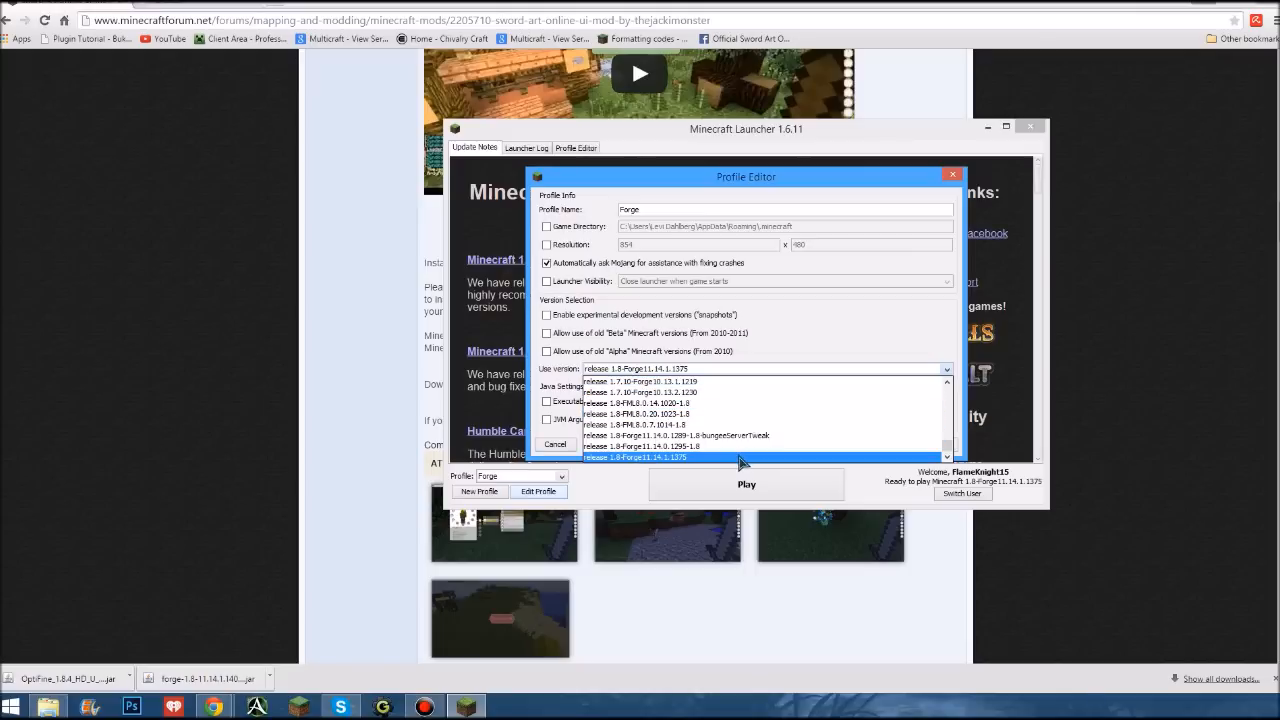
{"action": "left_click", "coordinate": [634, 457]}
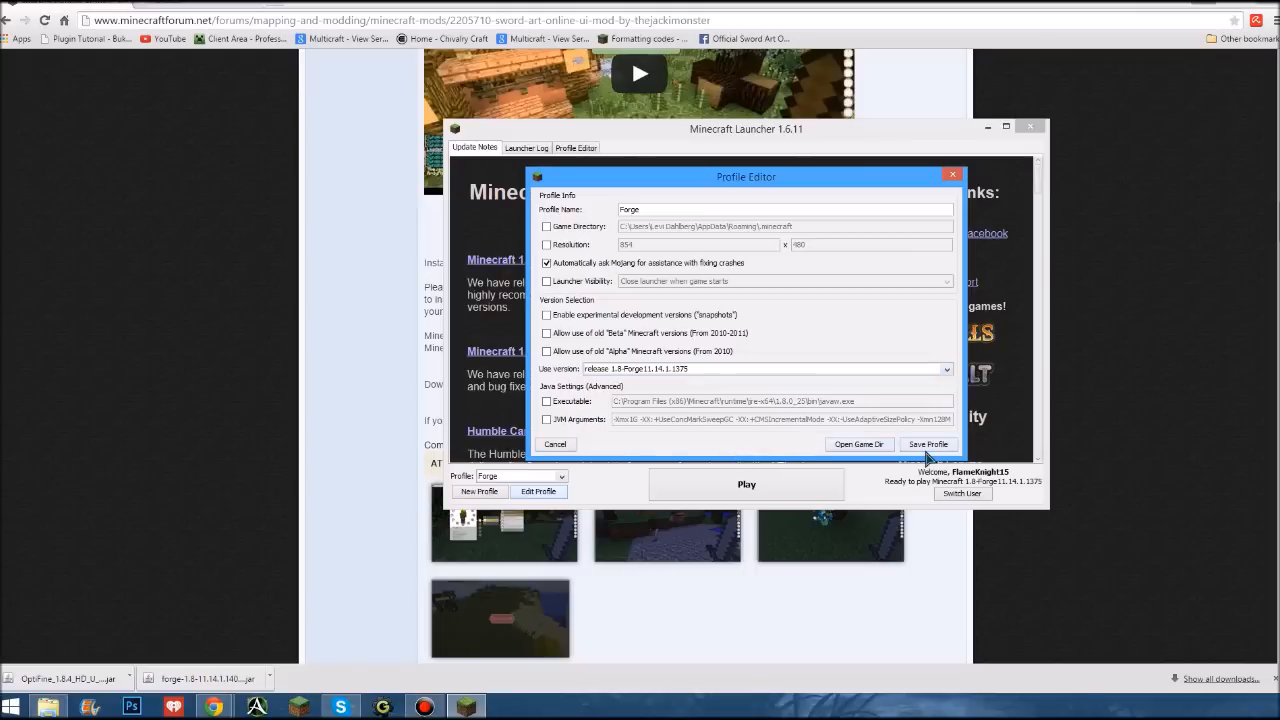
{"action": "left_click", "coordinate": [928, 444]}
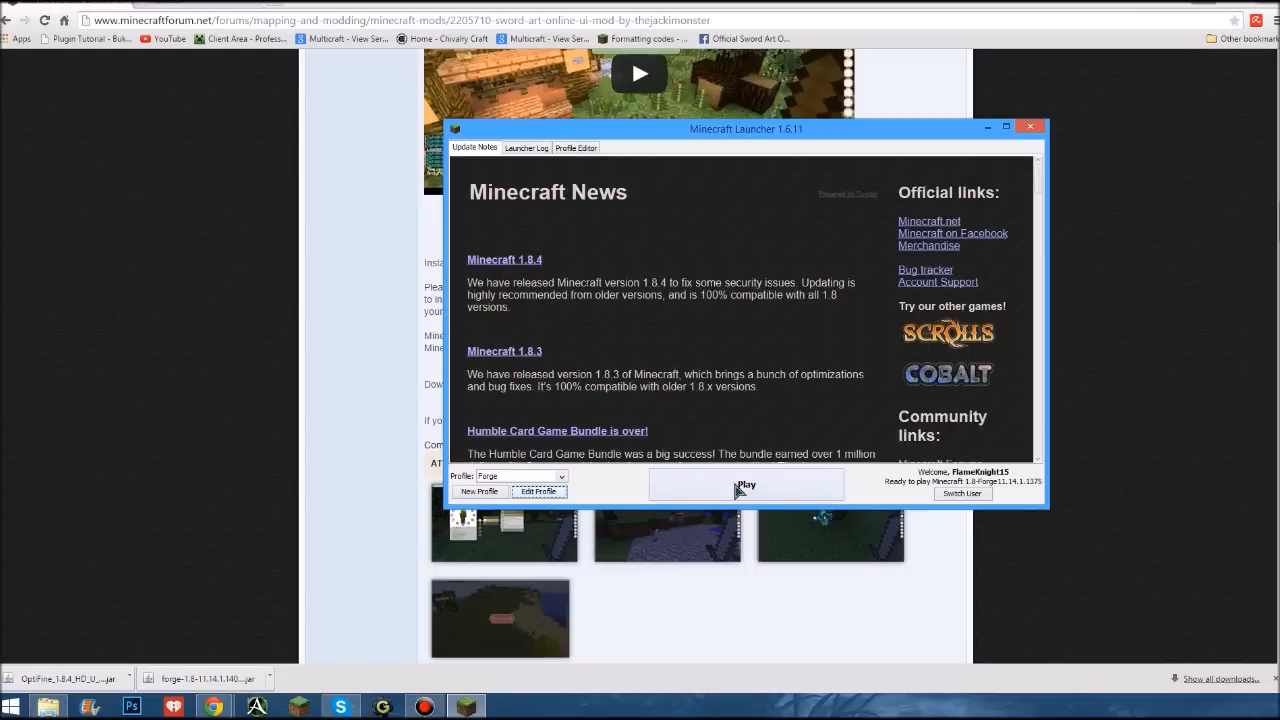
{"action": "mouse_move", "coordinate": [650, 450]}
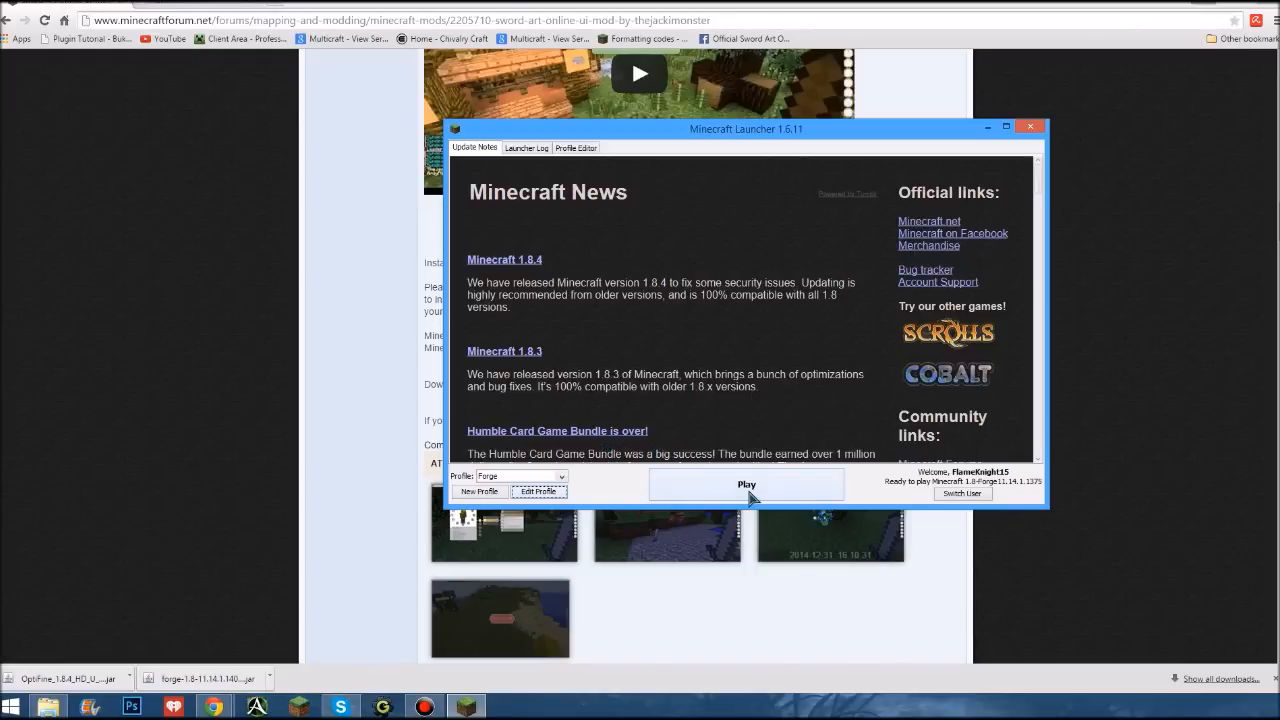
Launch Minecraft 1.8 from the launcher using the Forge profile
{"action": "left_click", "coordinate": [746, 484]}
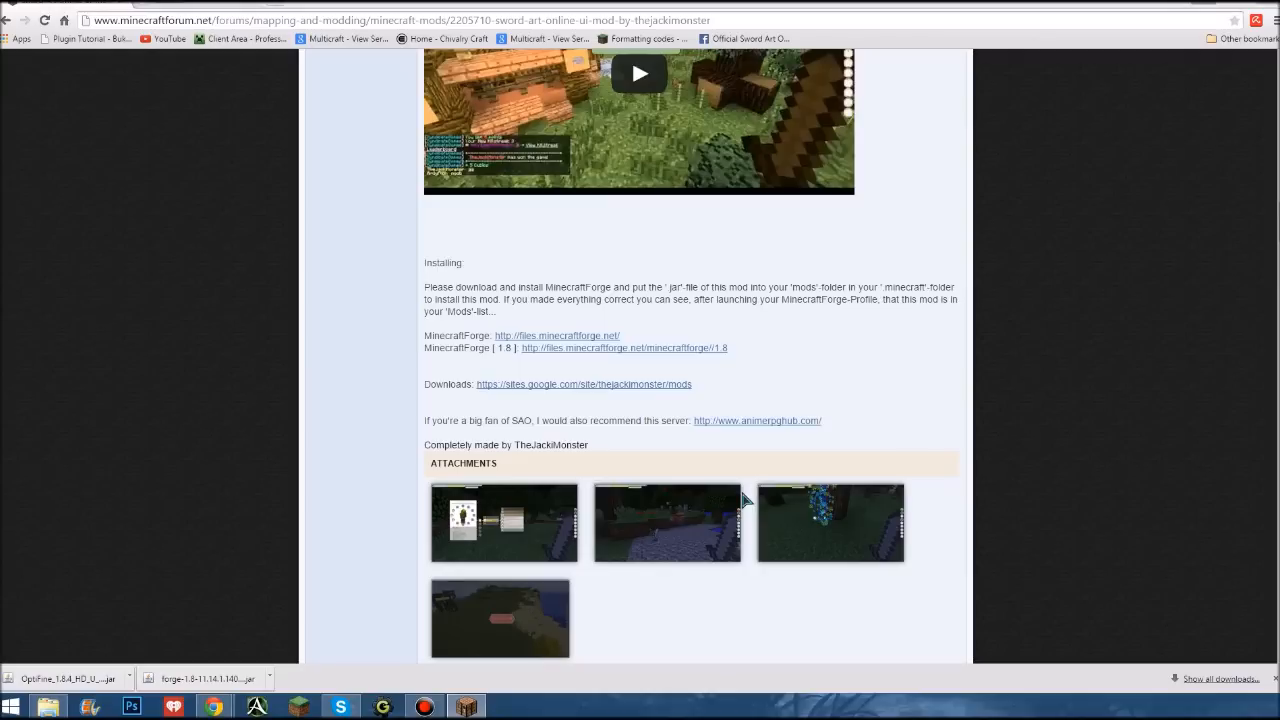
{"action": "mouse_move", "coordinate": [744, 500]}
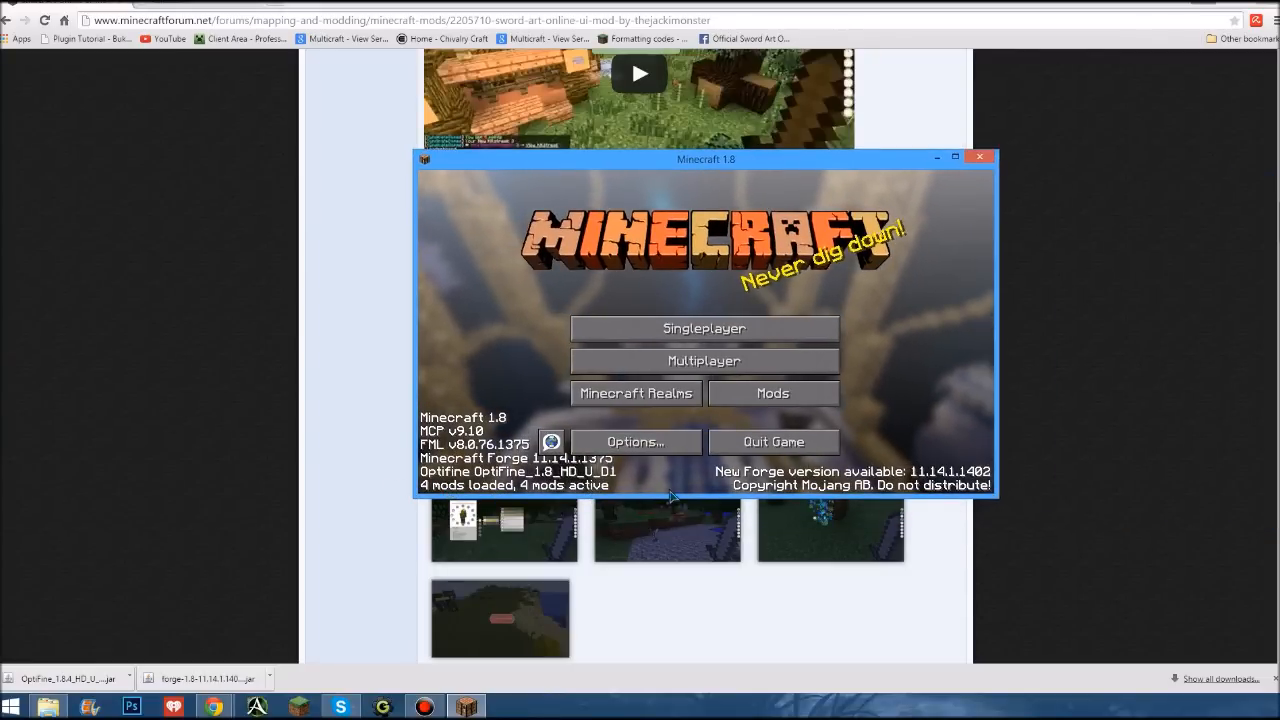
Check that Sword Art Online UI appears in the Mods list, then return to the title screen
{"action": "left_click", "coordinate": [773, 392]}
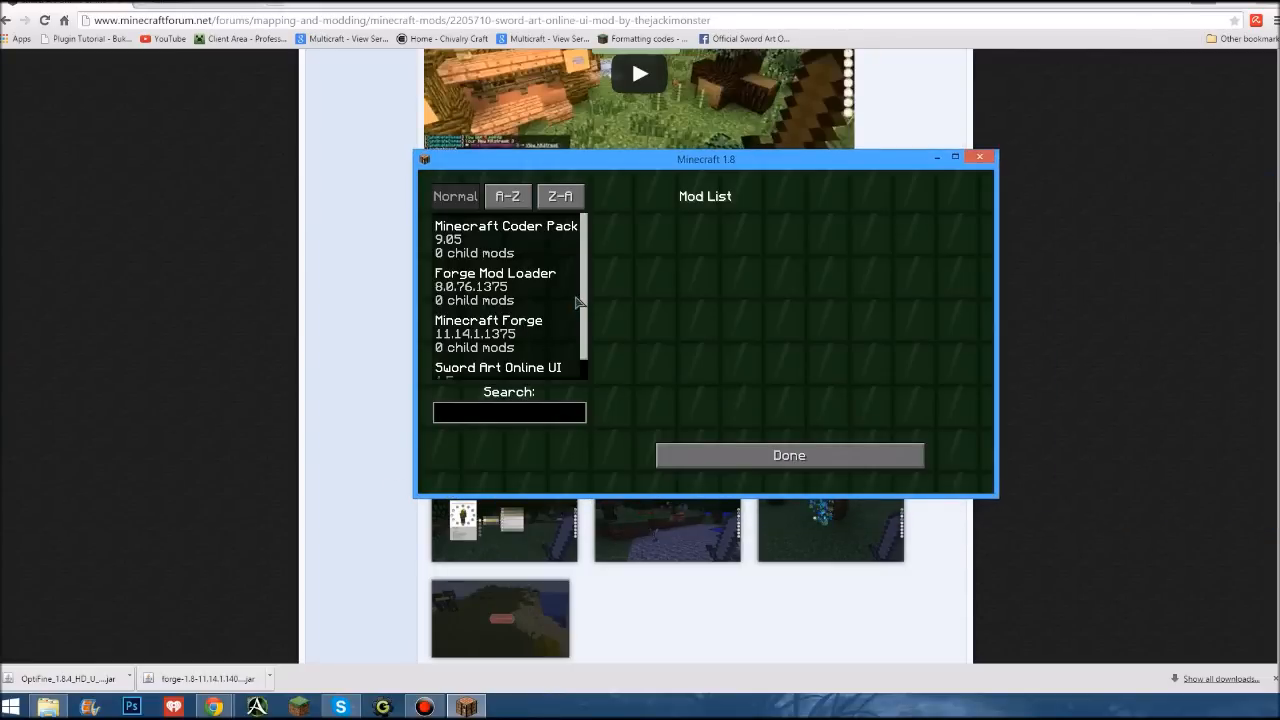
{"action": "scroll", "scroll_direction": "down", "scroll_amount": 3}
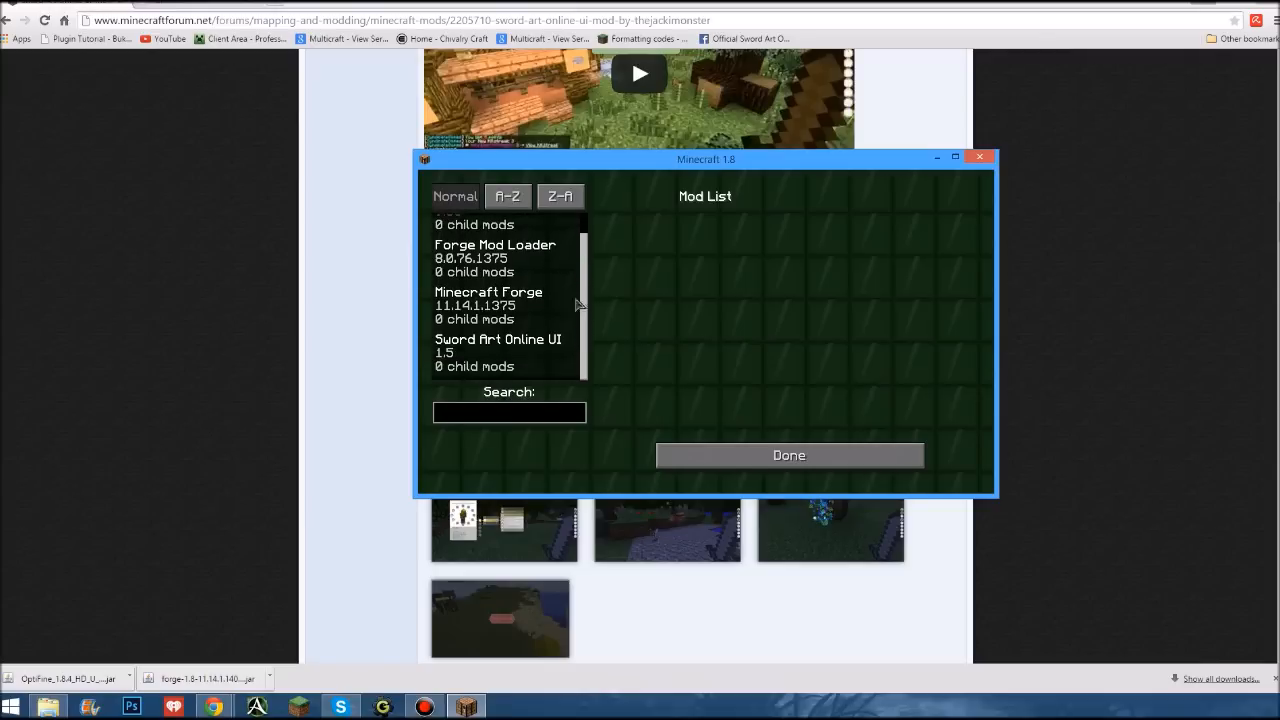
{"action": "mouse_move", "coordinate": [582, 353]}
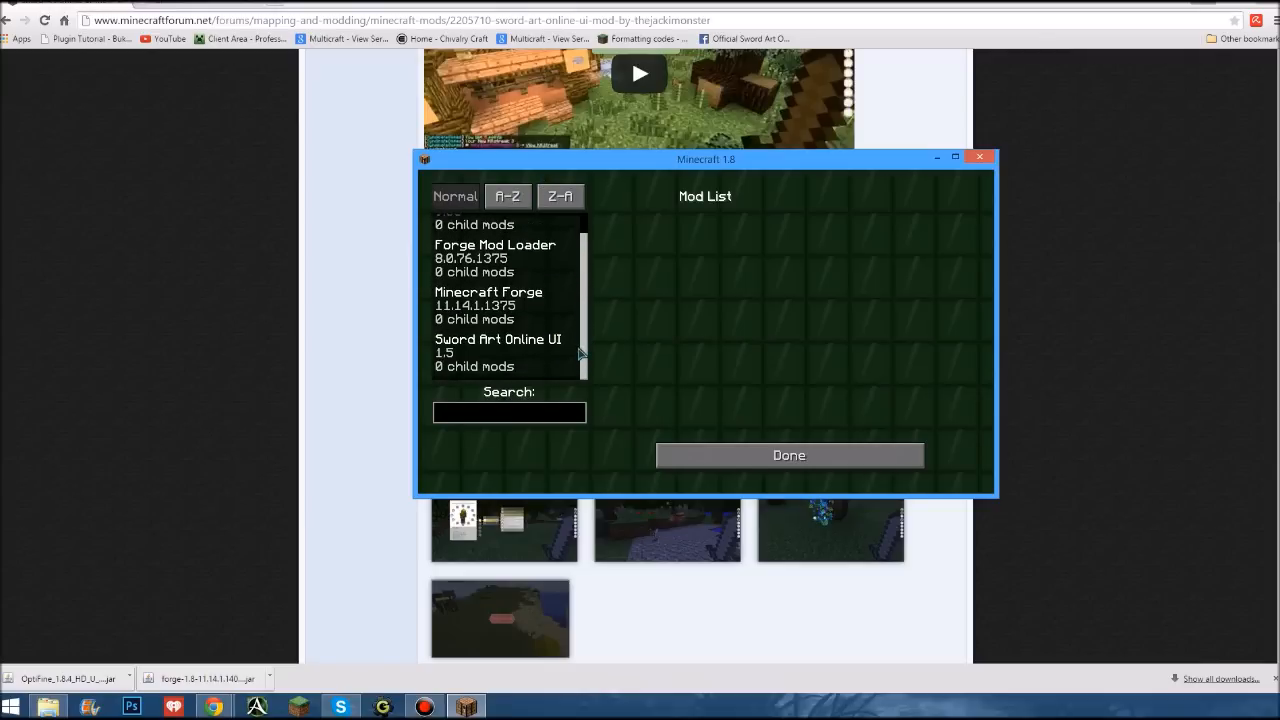
{"action": "scroll", "scroll_direction": "up", "scroll_amount": 3}
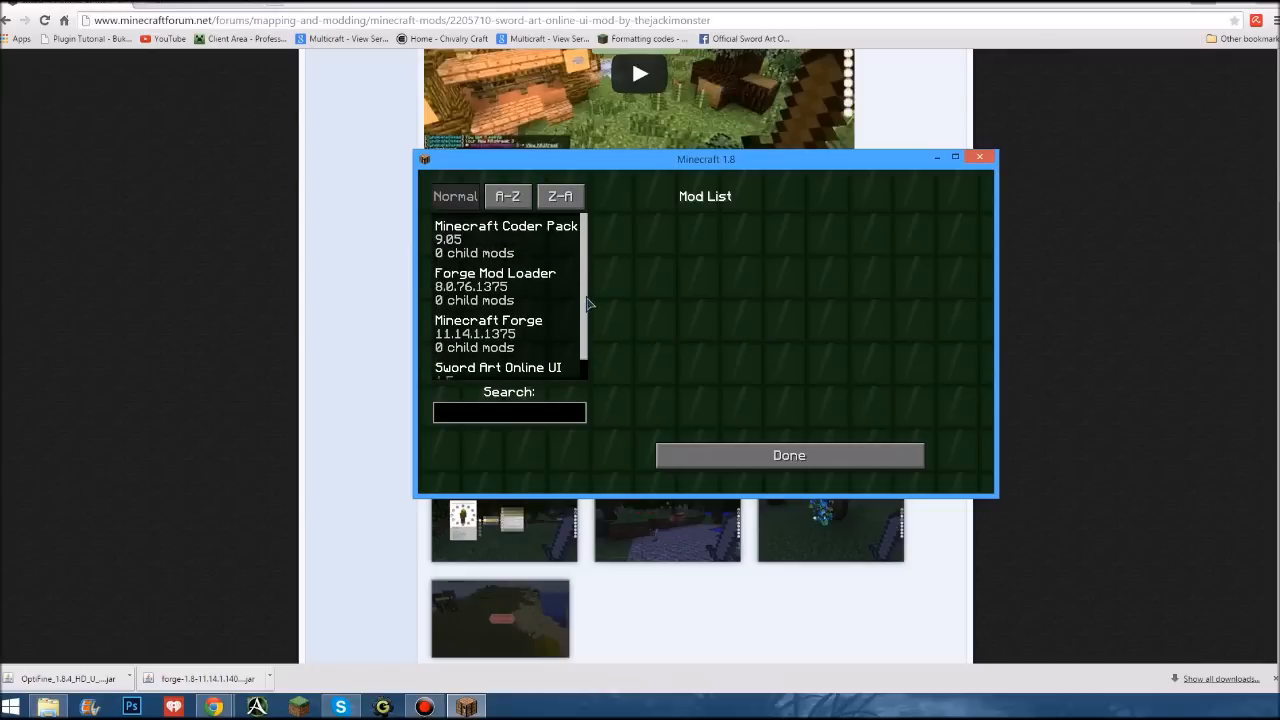
{"action": "mouse_move", "coordinate": [587, 282]}
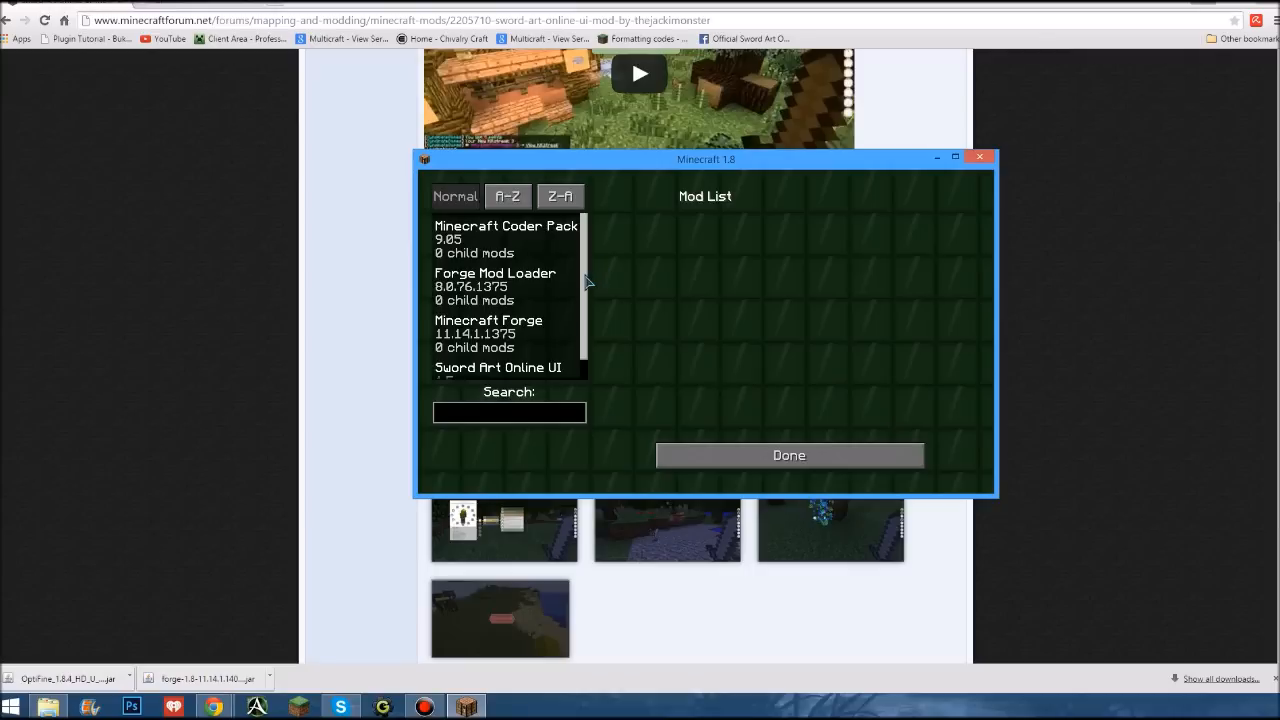
{"action": "mouse_move", "coordinate": [682, 477]}
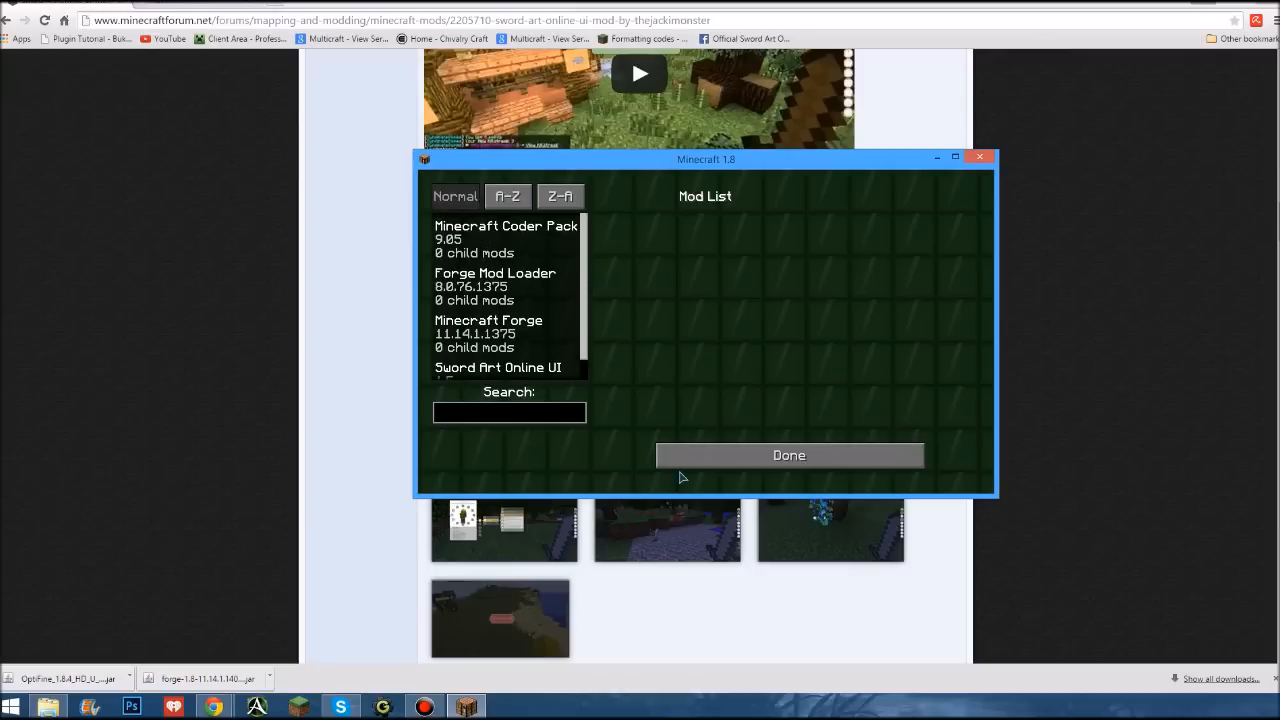
{"action": "left_click", "coordinate": [788, 455]}
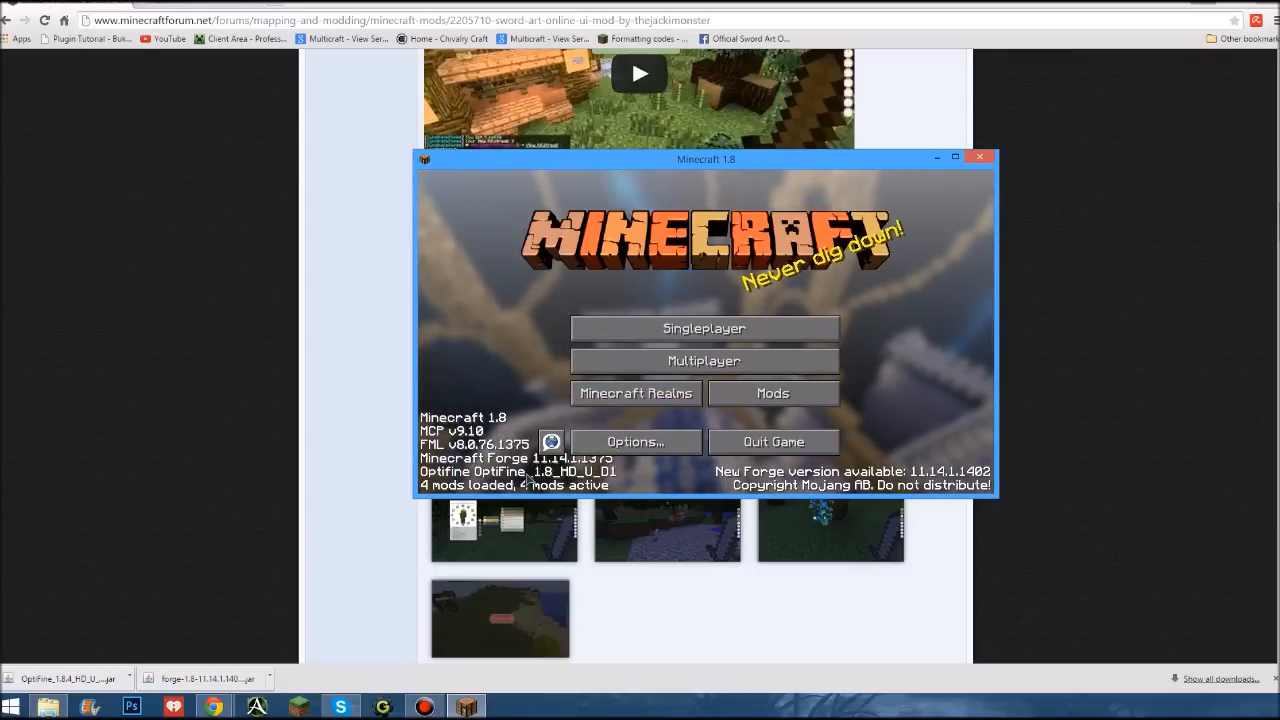
Confirm the OptiFine options exist under Options > Video Settings, then close the game
{"action": "left_click", "coordinate": [635, 441]}
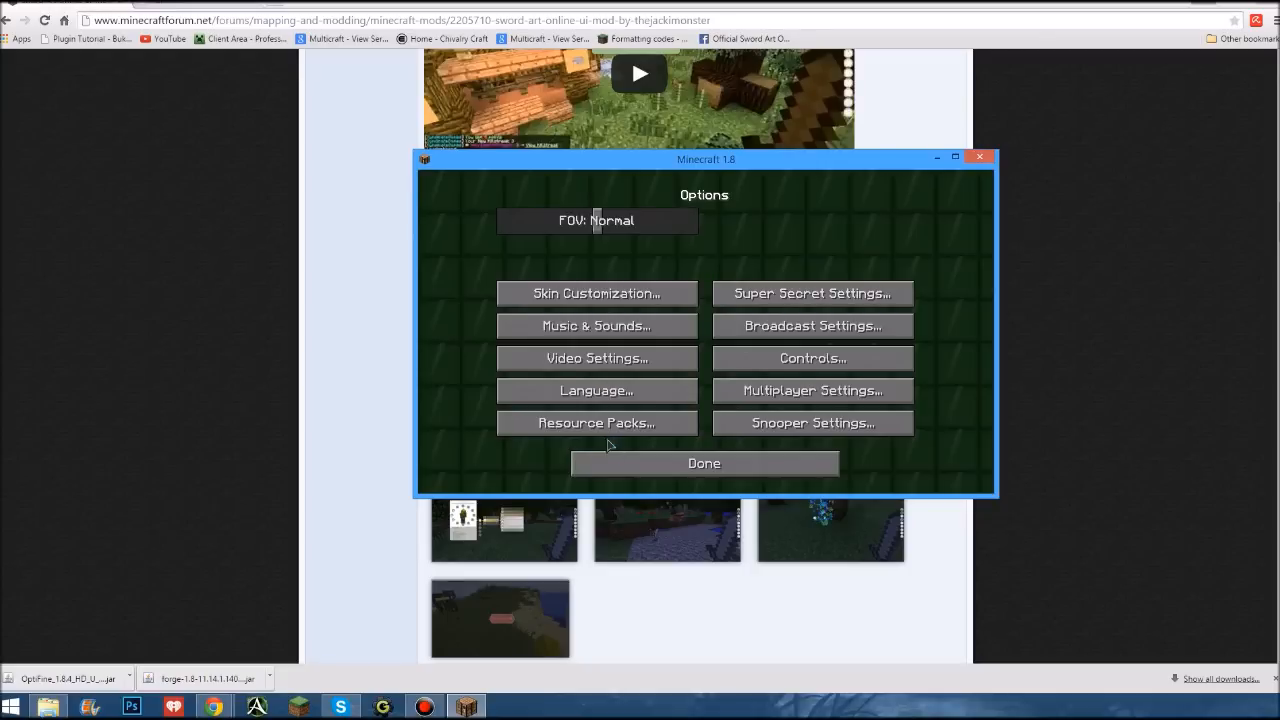
{"action": "mouse_move", "coordinate": [596, 358]}
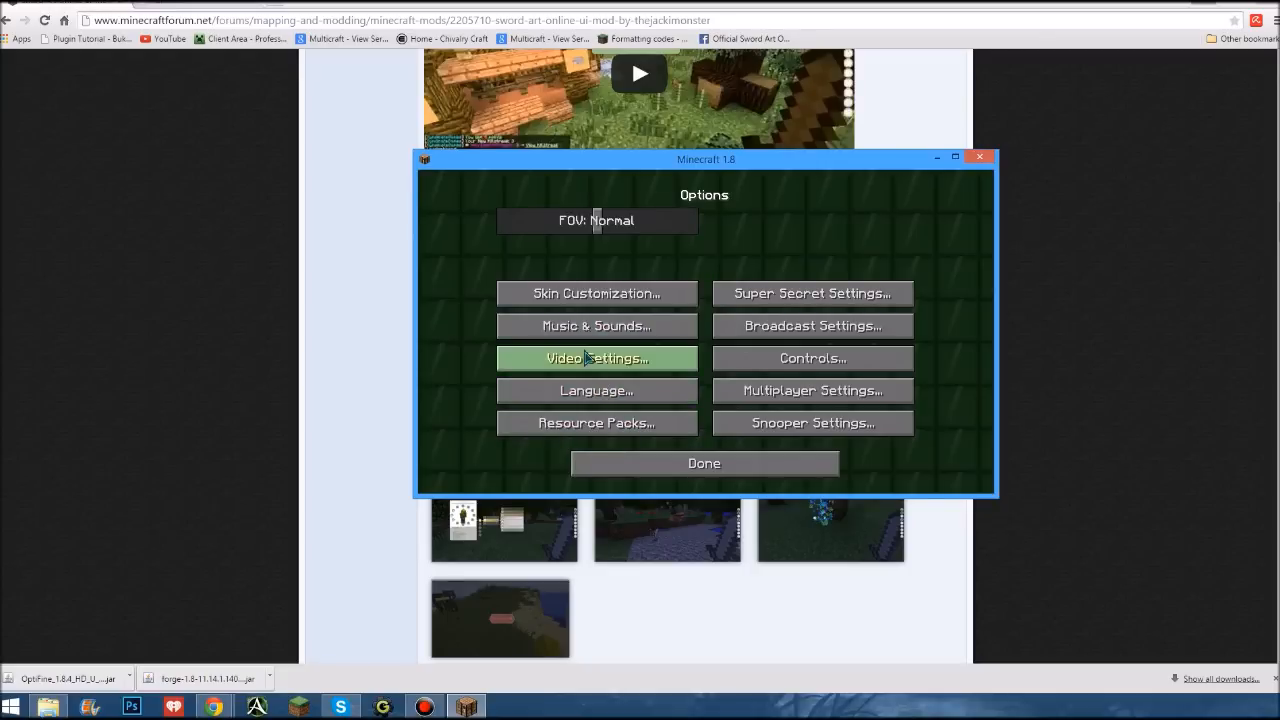
{"action": "left_click", "coordinate": [596, 358]}
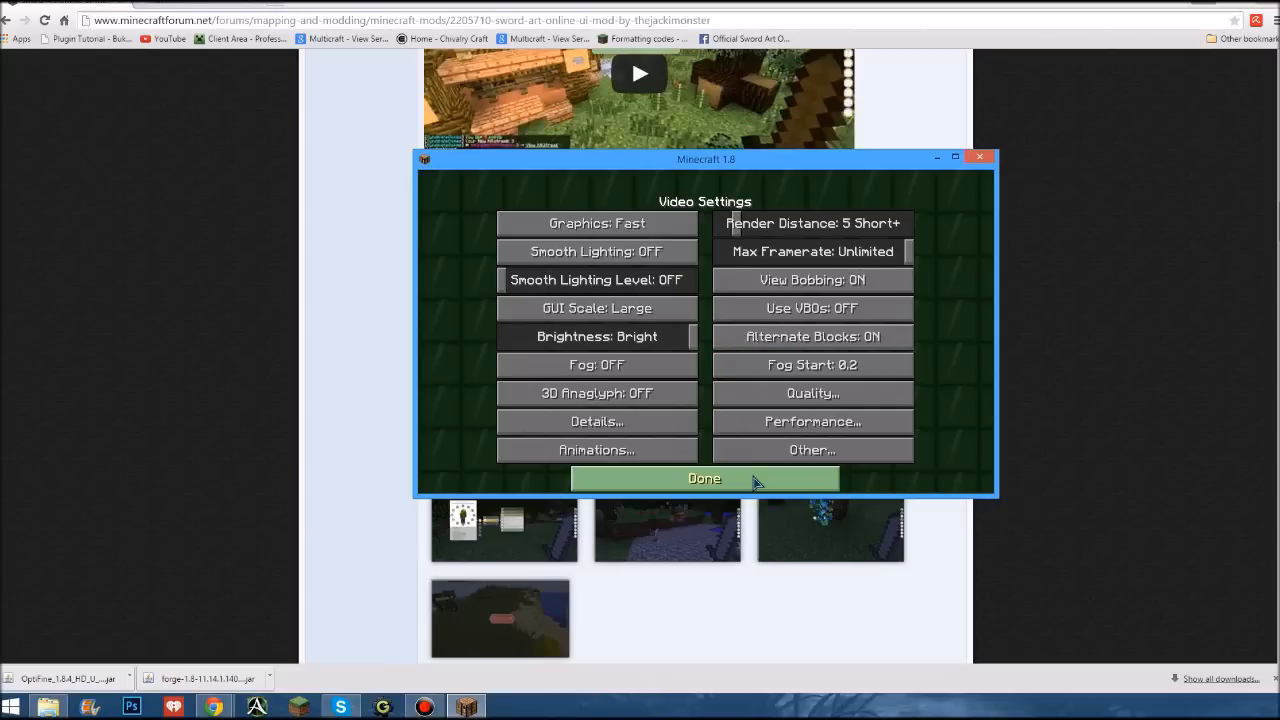
{"action": "left_click", "coordinate": [704, 478]}
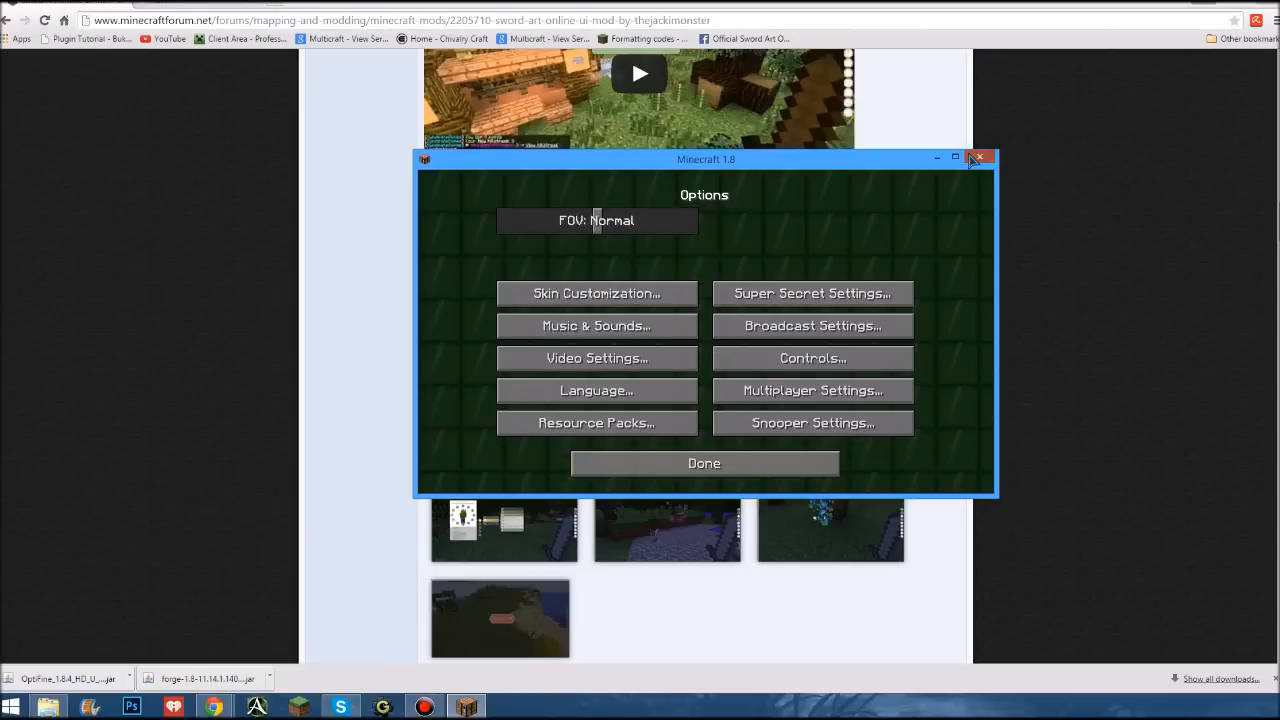
{"action": "left_click", "coordinate": [979, 158]}
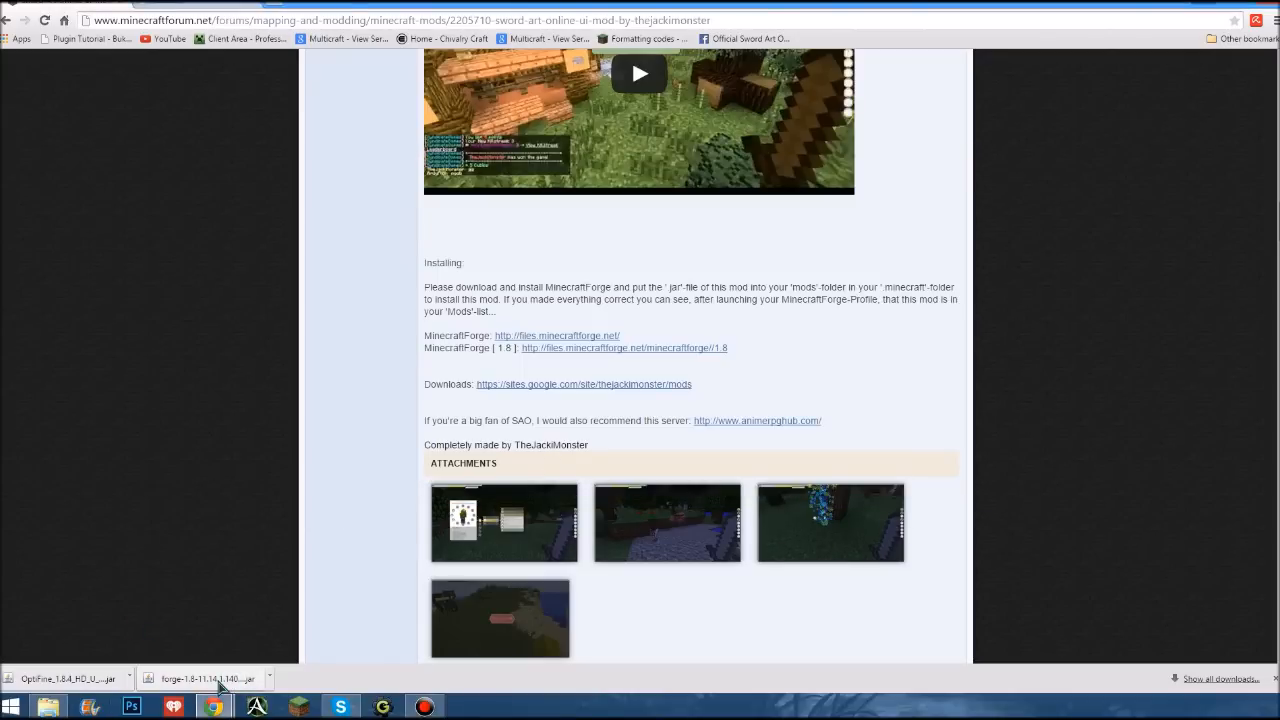
Run the downloaded Forge installer and open the Forge launcher profile for editing
{"action": "left_click", "coordinate": [207, 679]}
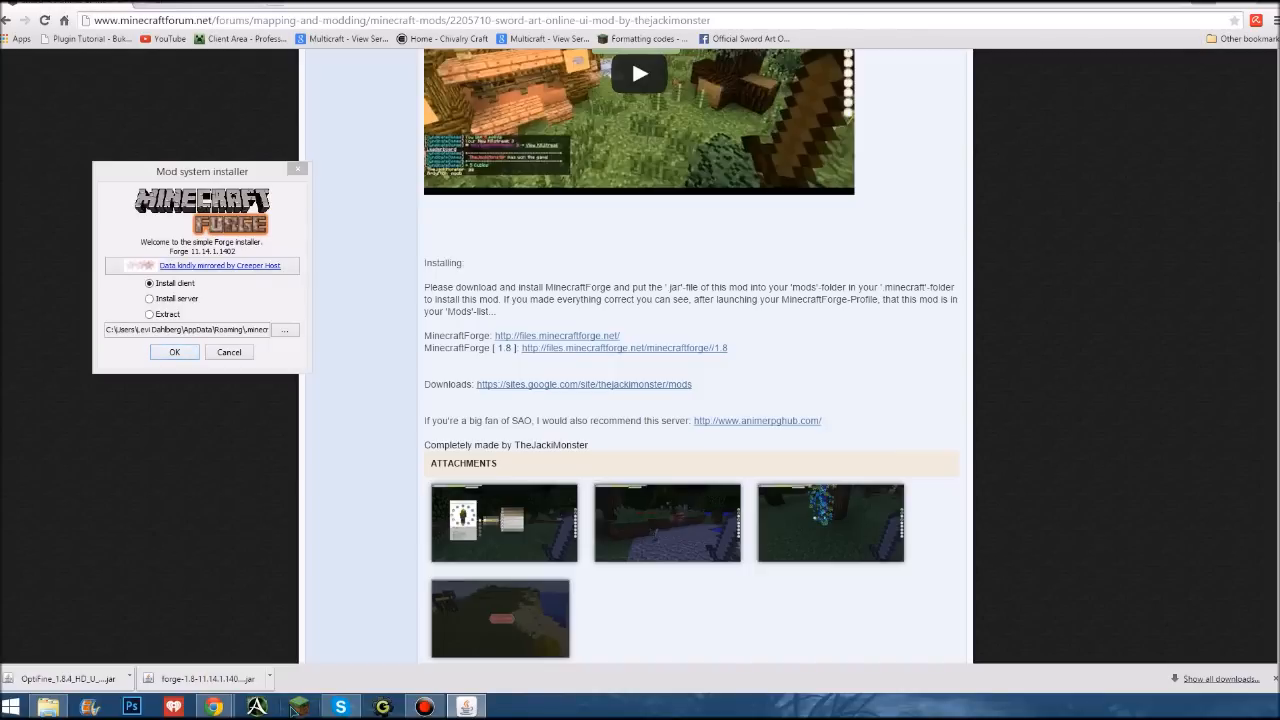
{"action": "mouse_move", "coordinate": [360, 305]}
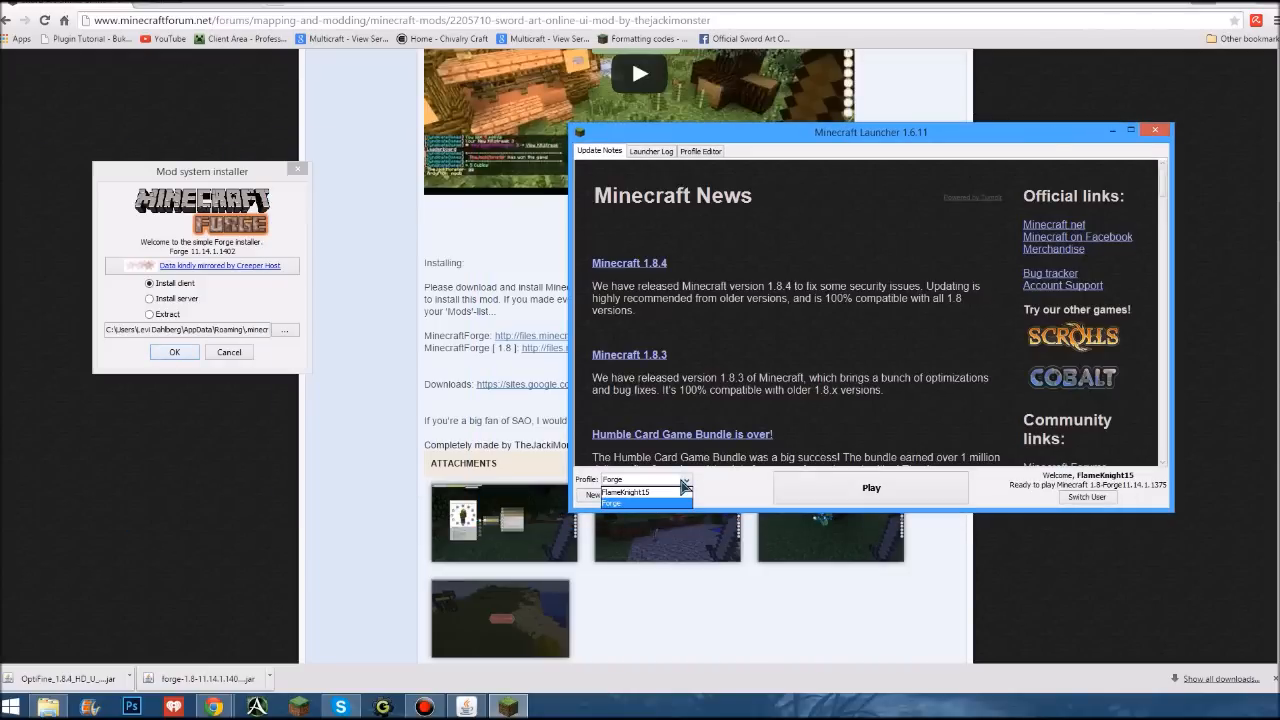
{"action": "left_click", "coordinate": [611, 503]}
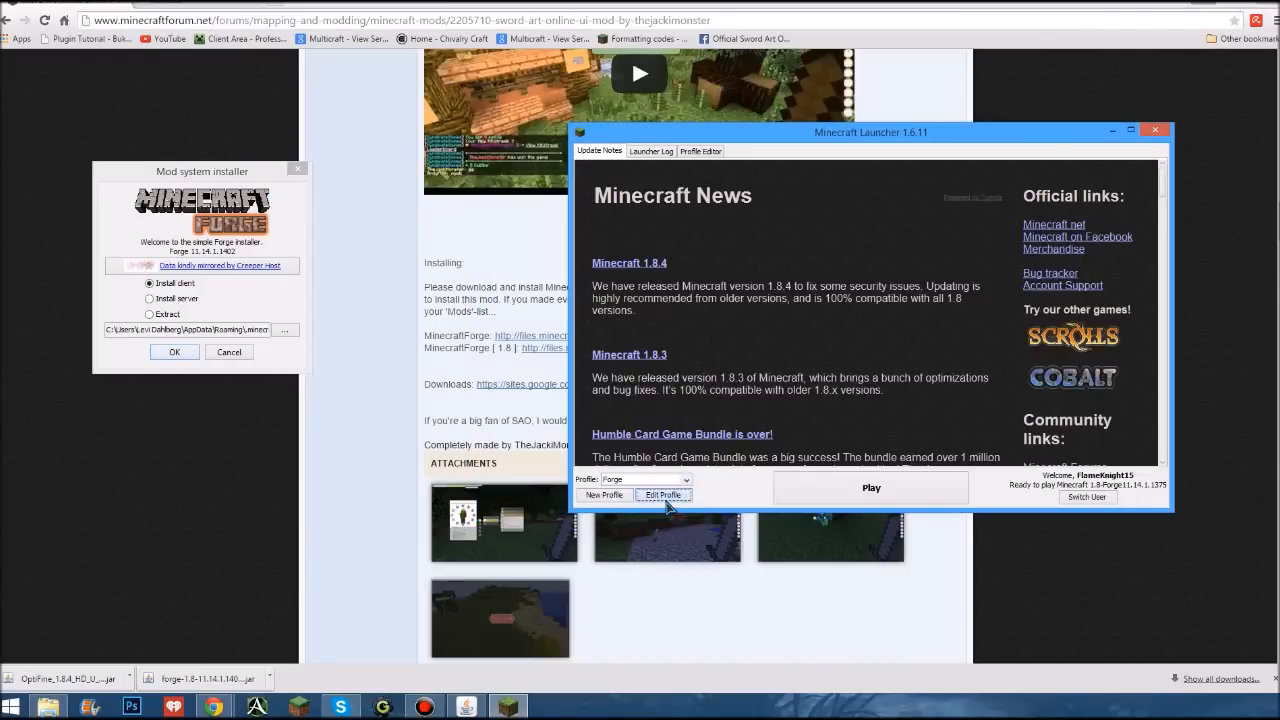
{"action": "left_click", "coordinate": [662, 495]}
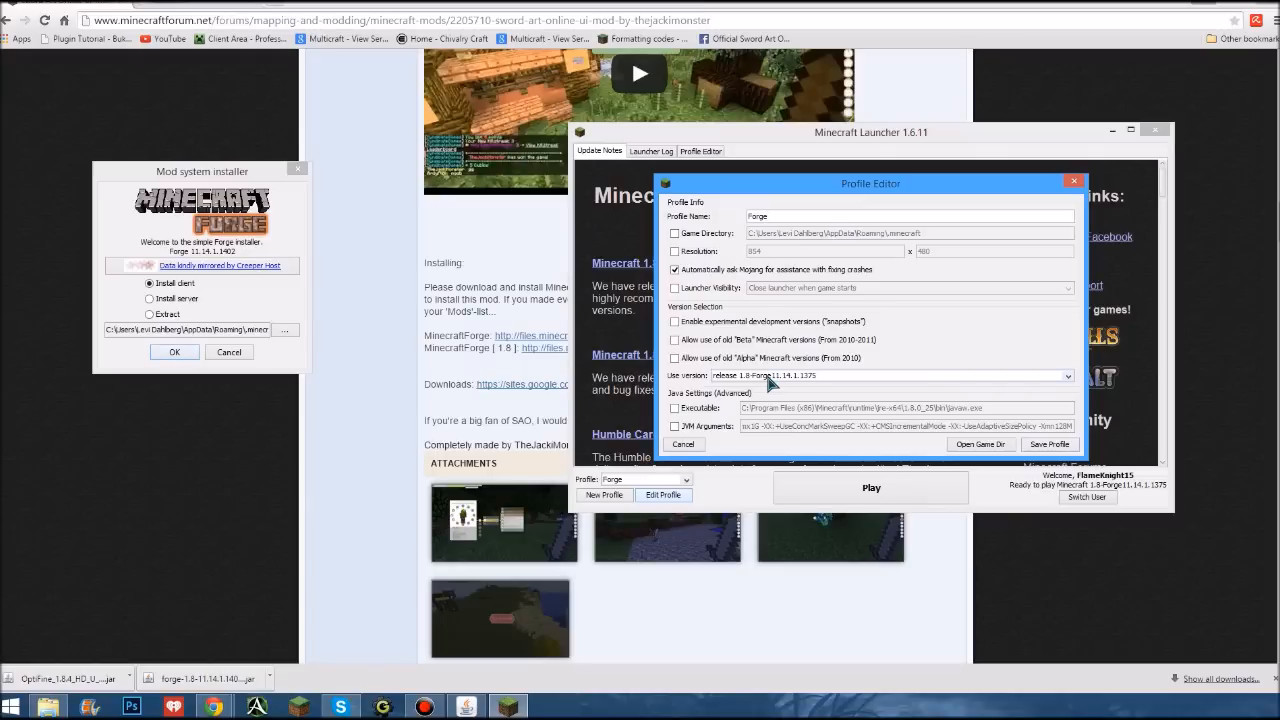
Set the profile version to 1.8-Forge11.14.1.1402, save it, and launch the game
{"action": "left_click", "coordinate": [1067, 375]}
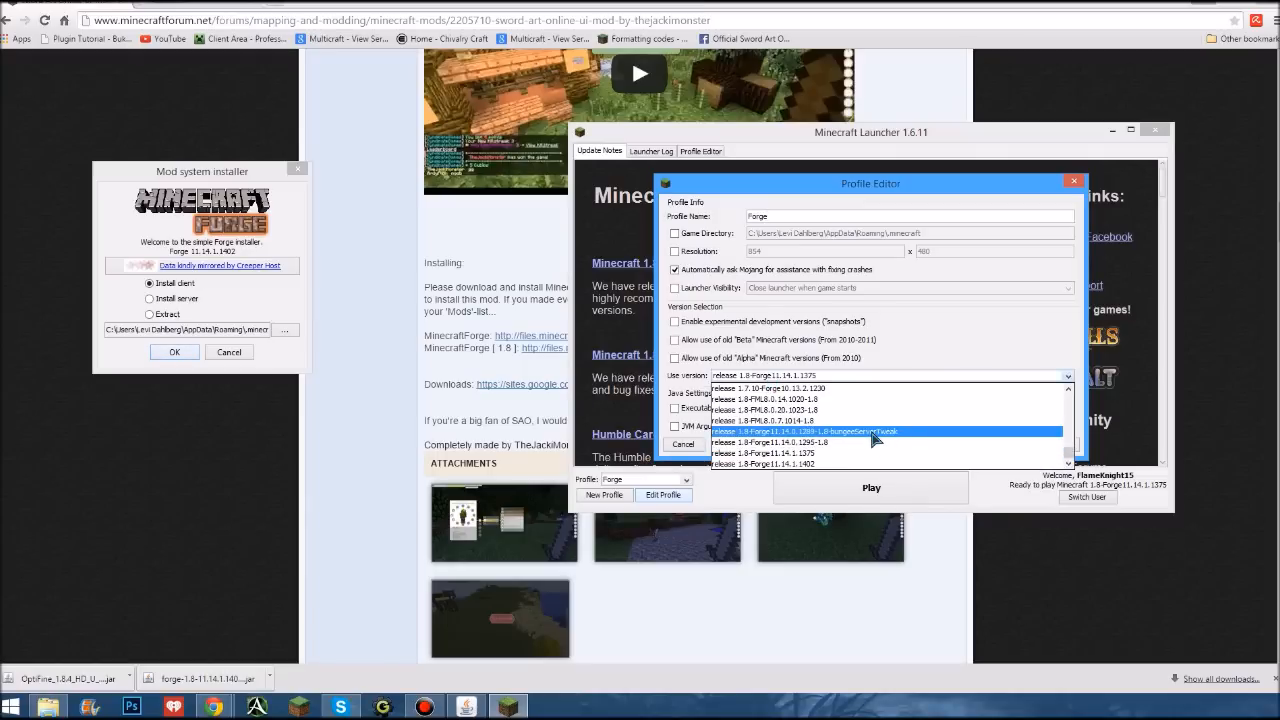
{"action": "left_click", "coordinate": [765, 463]}
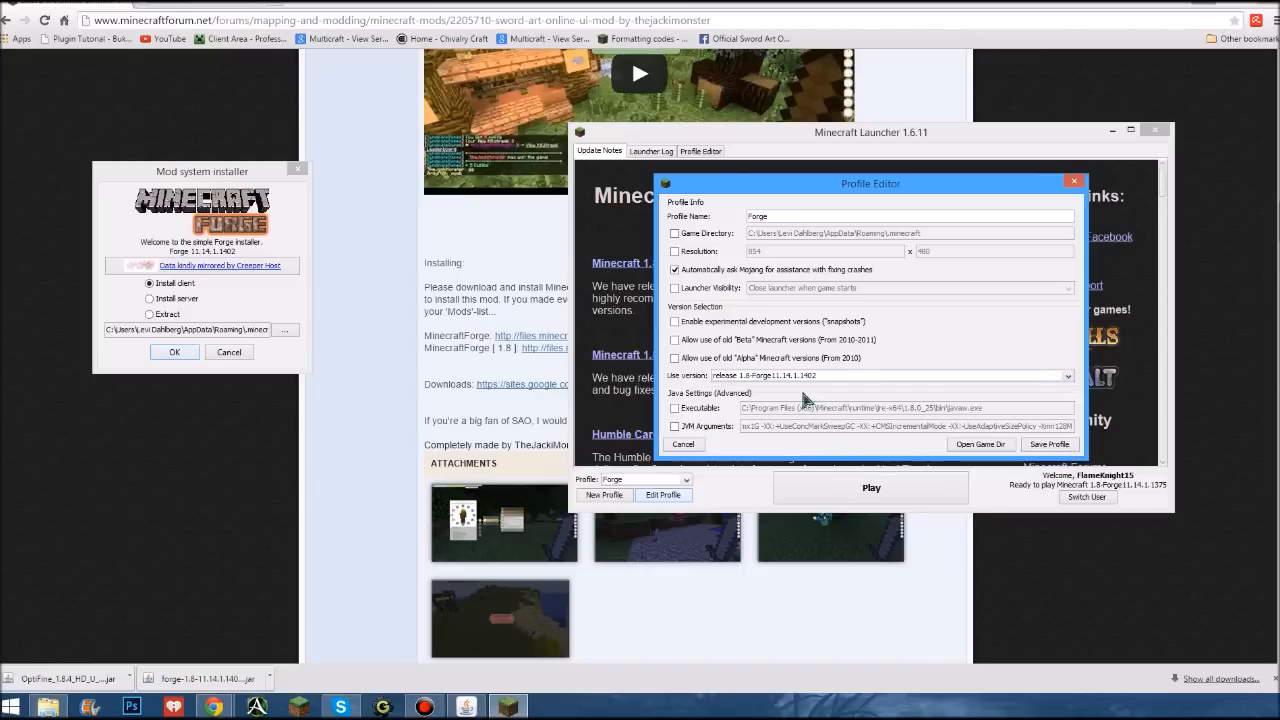
{"action": "left_click", "coordinate": [683, 444]}
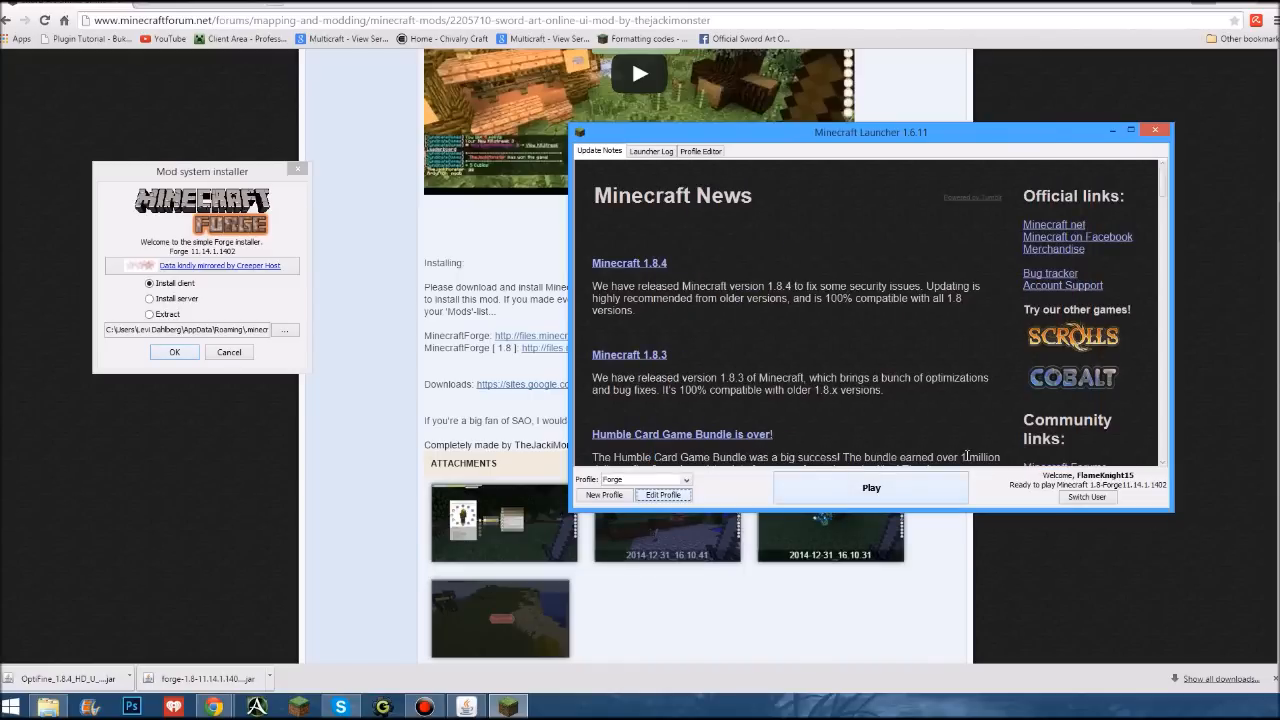
{"action": "left_click", "coordinate": [870, 487]}
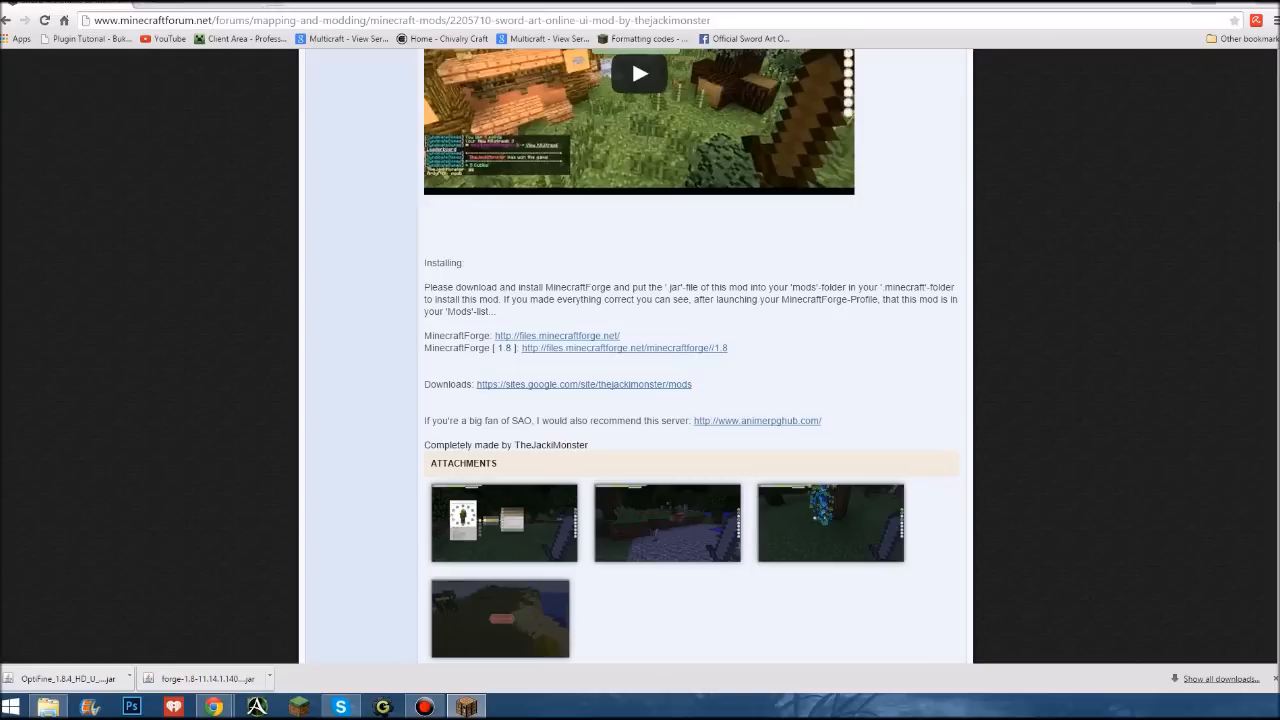
{"action": "mouse_move", "coordinate": [438, 228]}
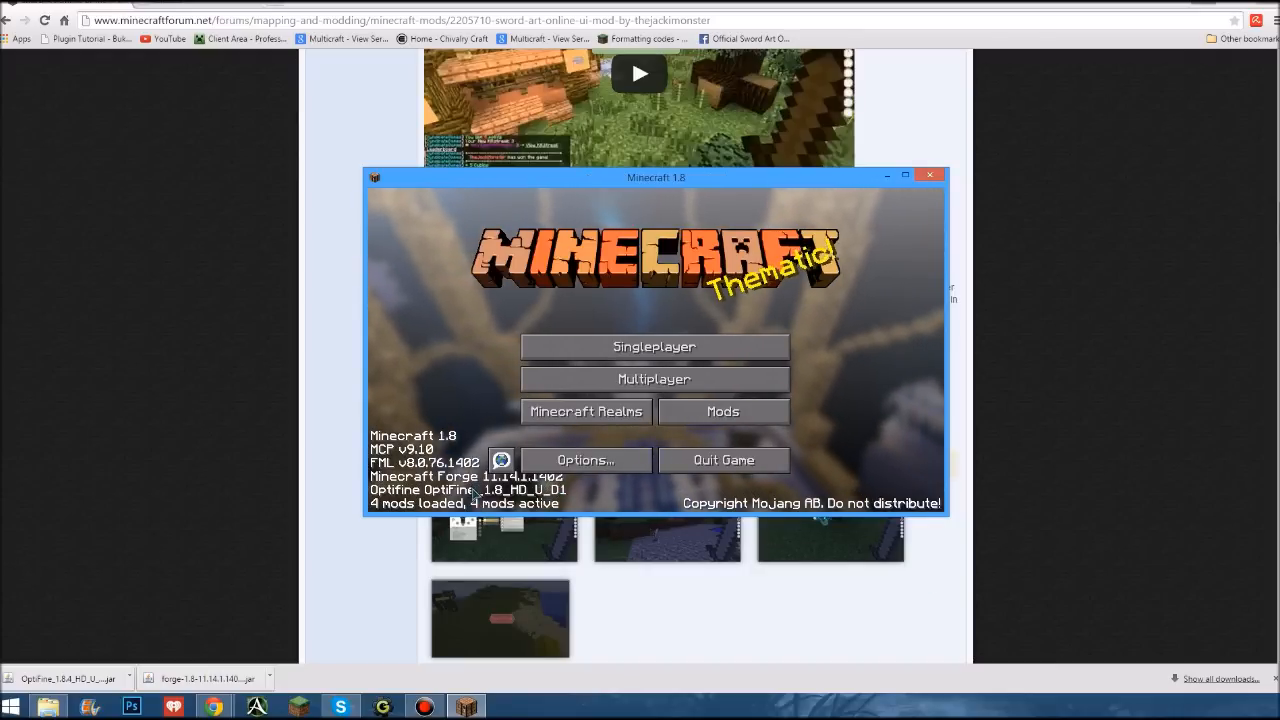
Check that the OptiFine Video Settings are present, then return to the title screen
{"action": "left_click", "coordinate": [584, 460]}
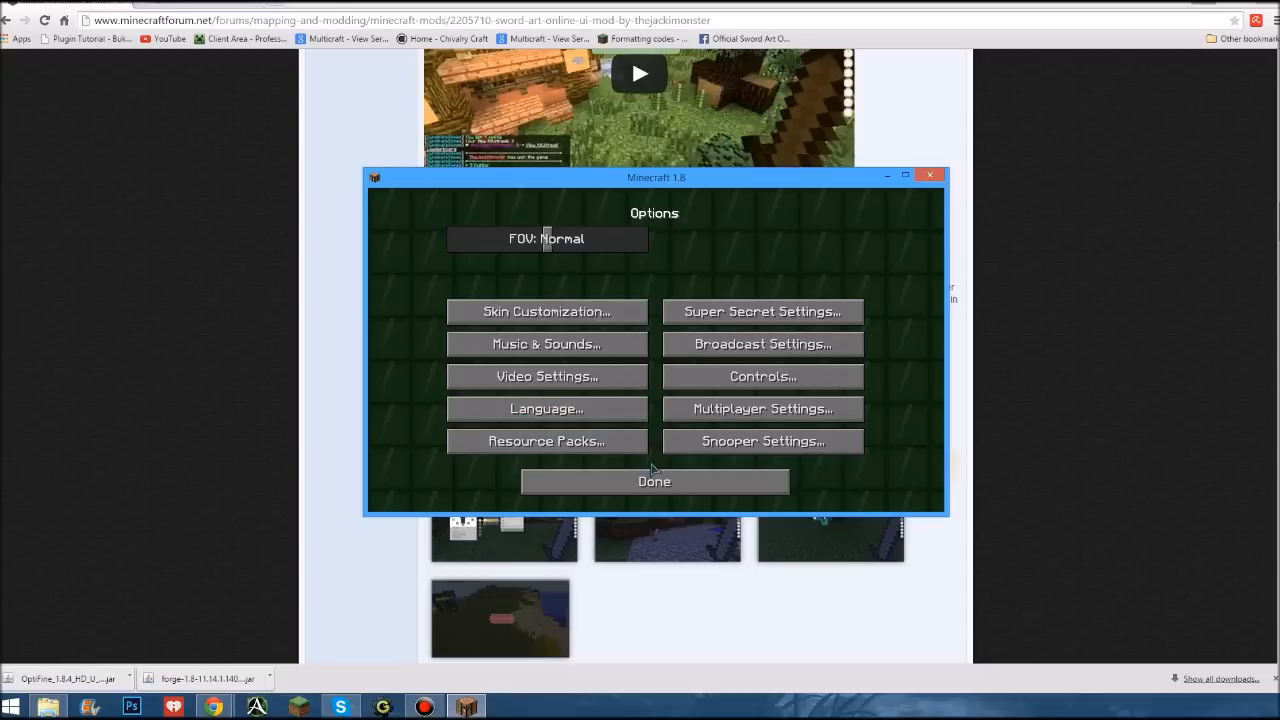
{"action": "left_click", "coordinate": [546, 376]}
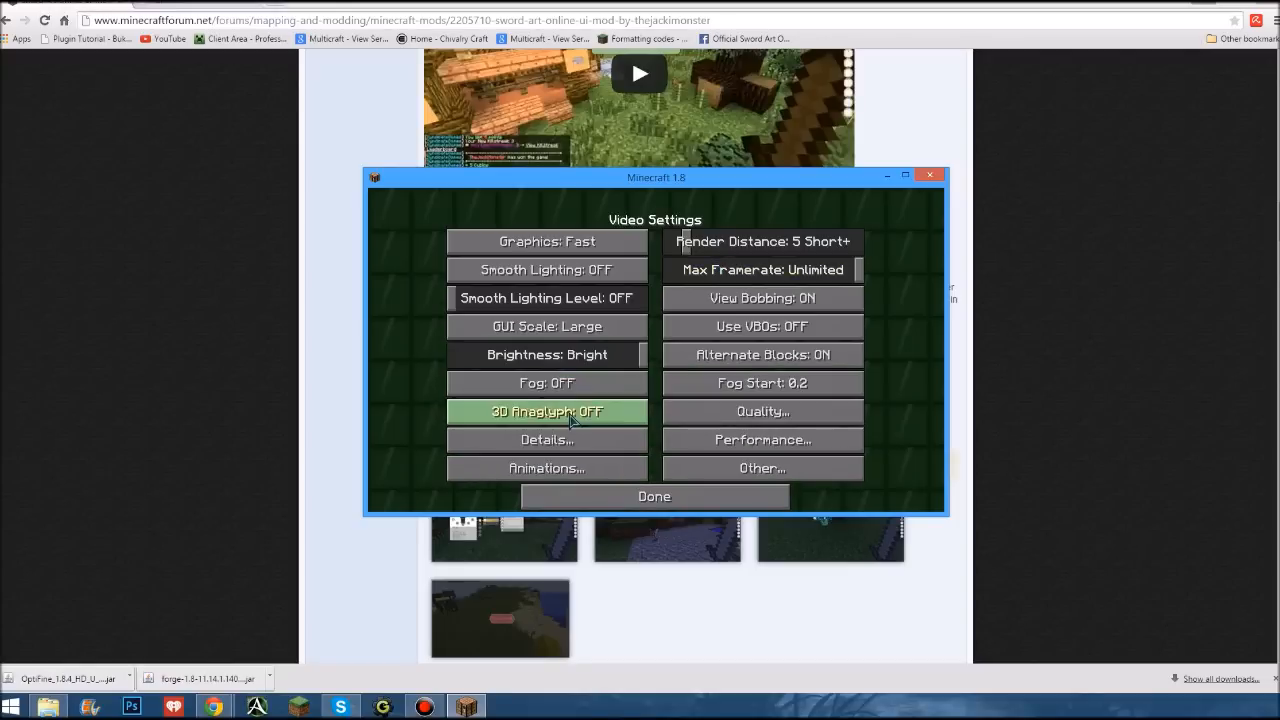
{"action": "left_click", "coordinate": [654, 496]}
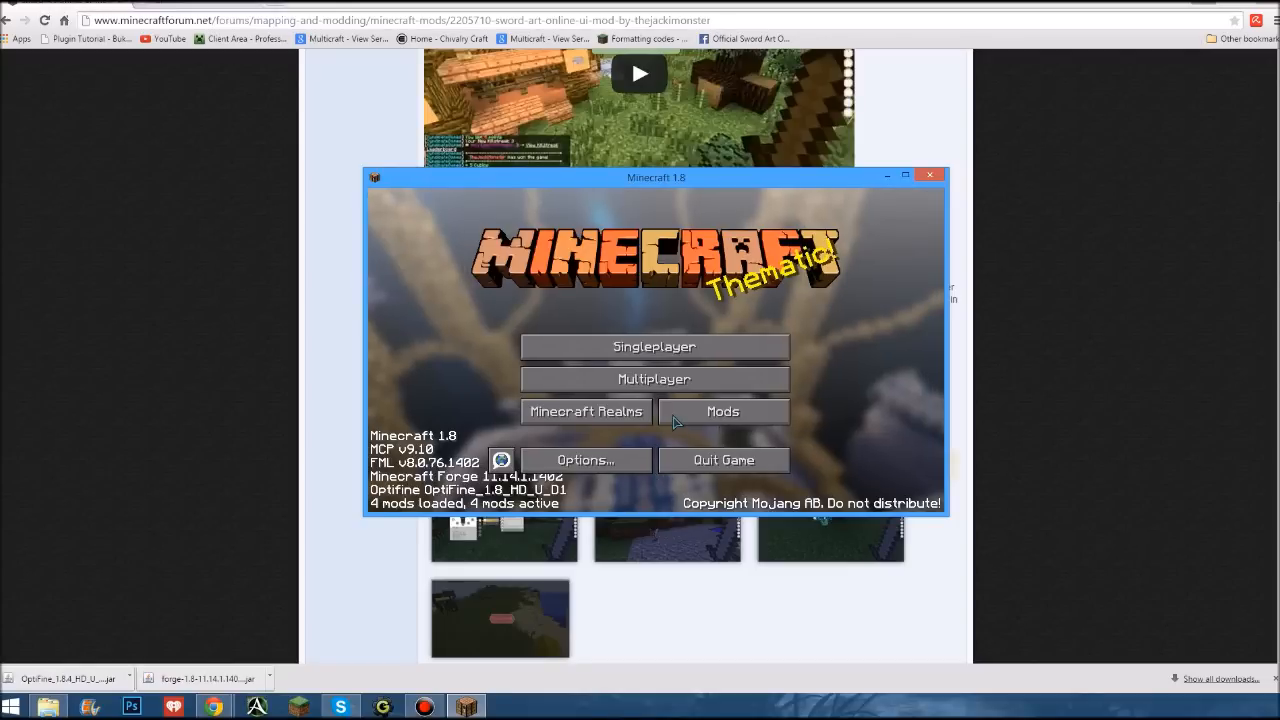
Review the Mods list for Sword Art Online UI and Forge 11.14.1.1402, then quit
{"action": "left_click", "coordinate": [723, 411]}
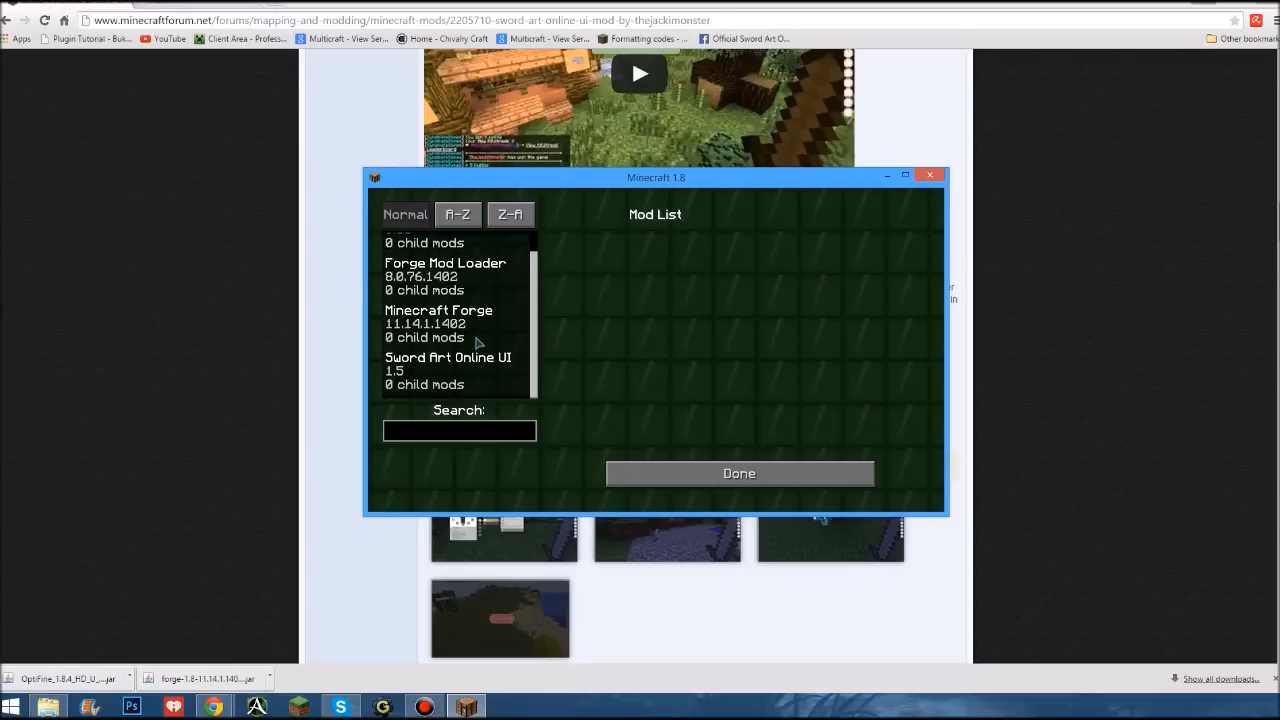
{"action": "left_click", "coordinate": [739, 473]}
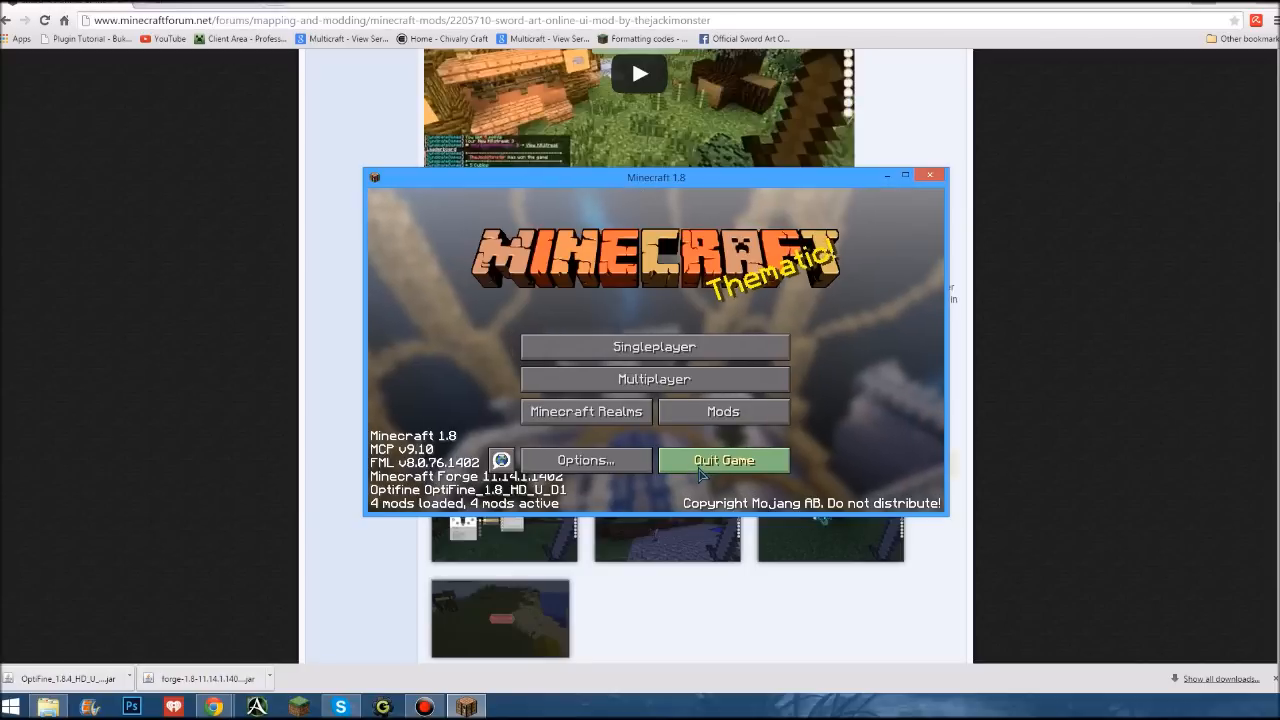
{"action": "left_click", "coordinate": [929, 176]}
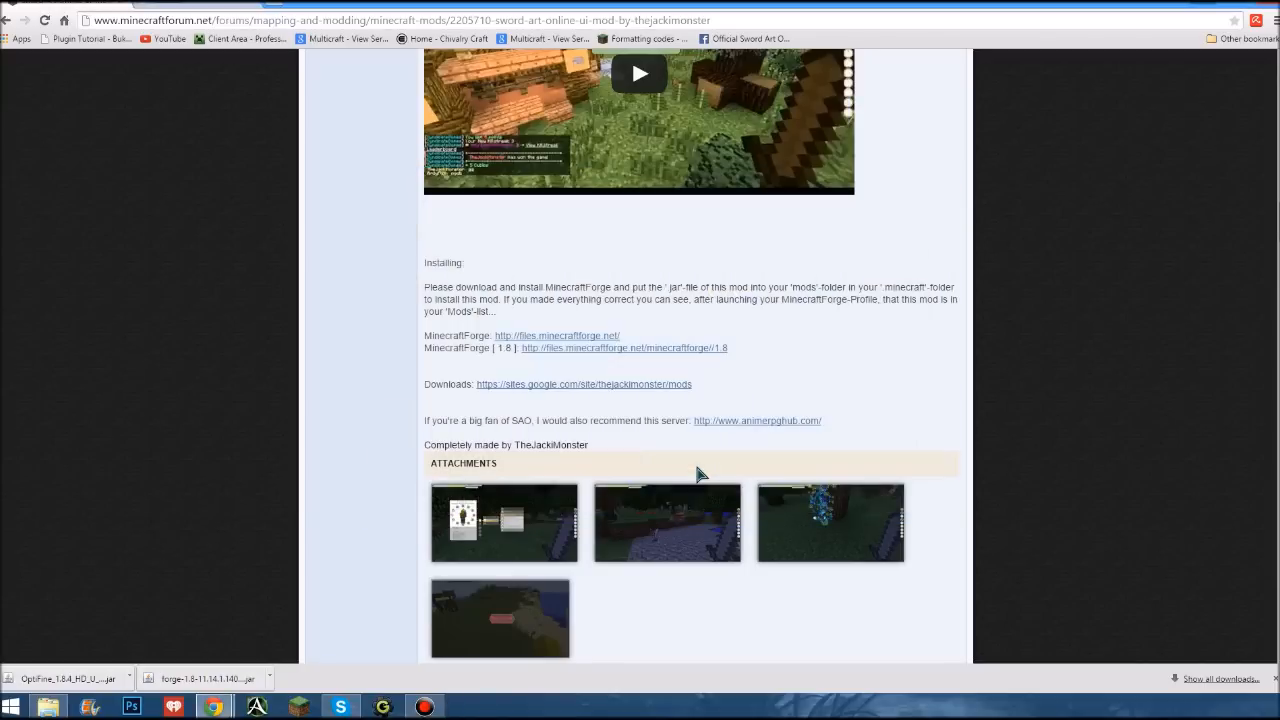